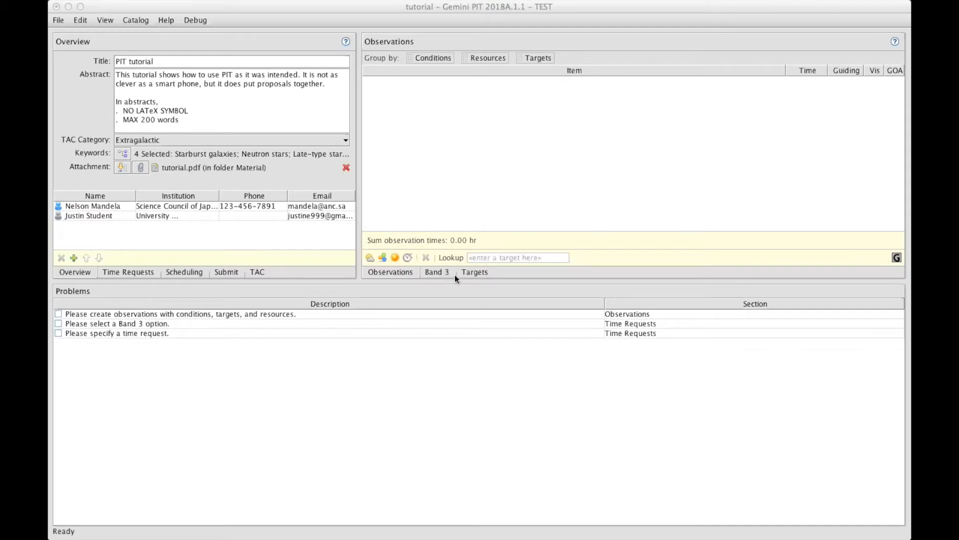
pyautogui.moveTo(488, 280)
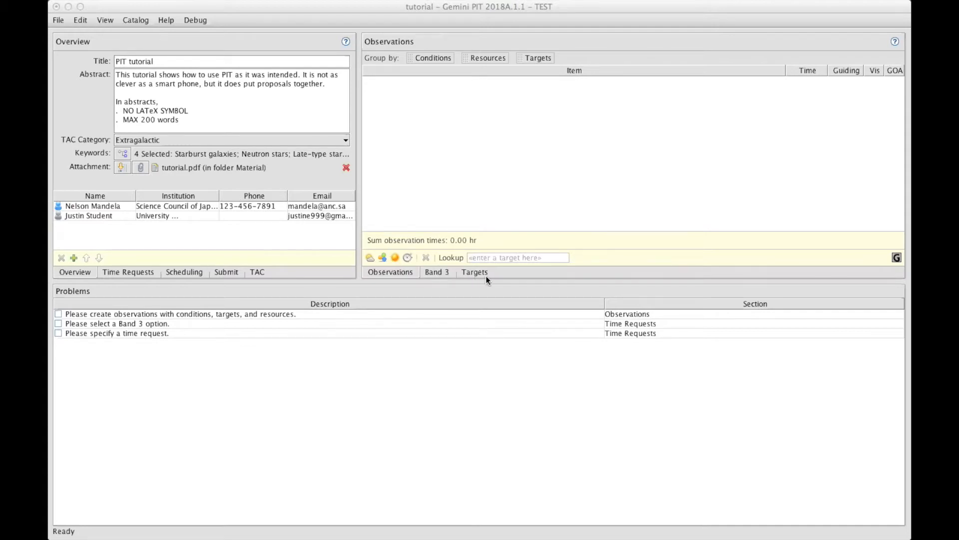
pyautogui.moveTo(476, 243)
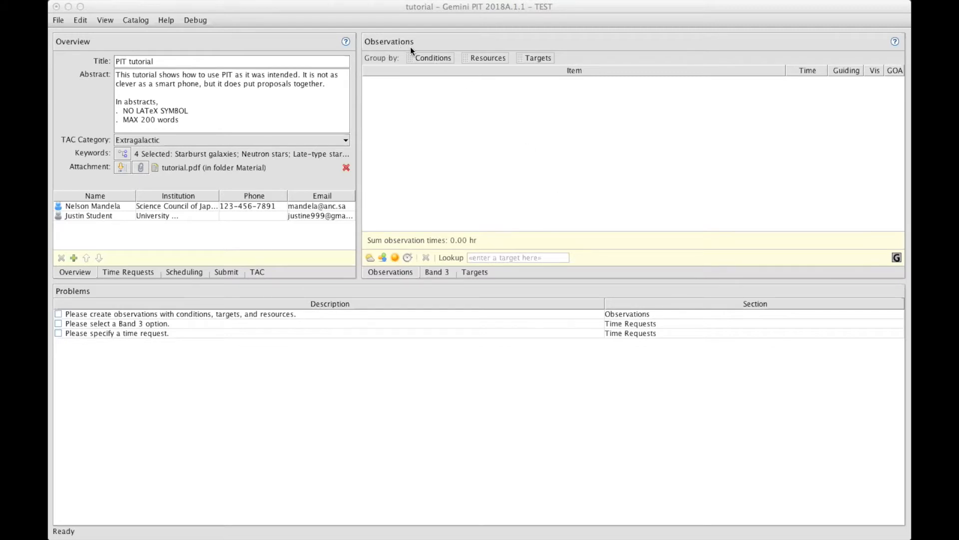
pyautogui.moveTo(459, 219)
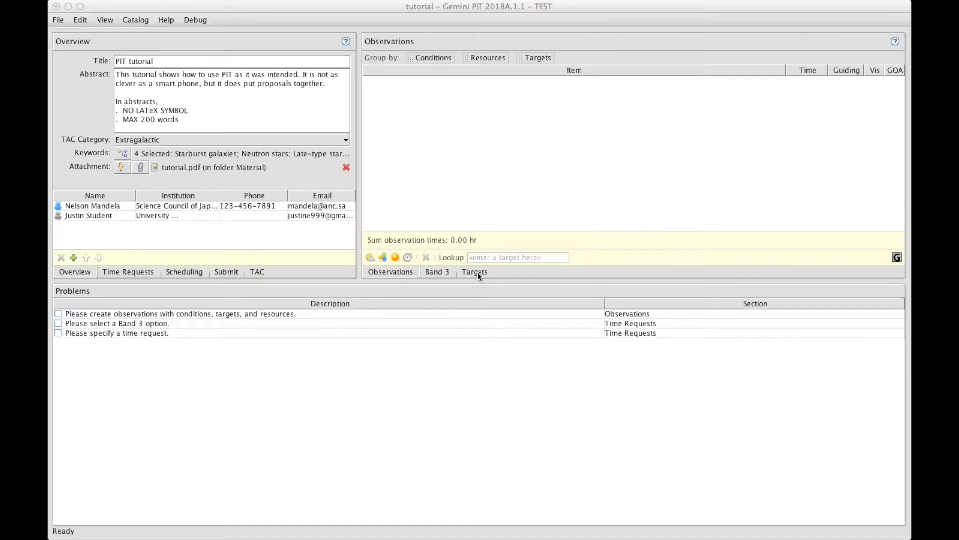
# Show the proposal's Targets list, currently empty.
pyautogui.click(475, 272)
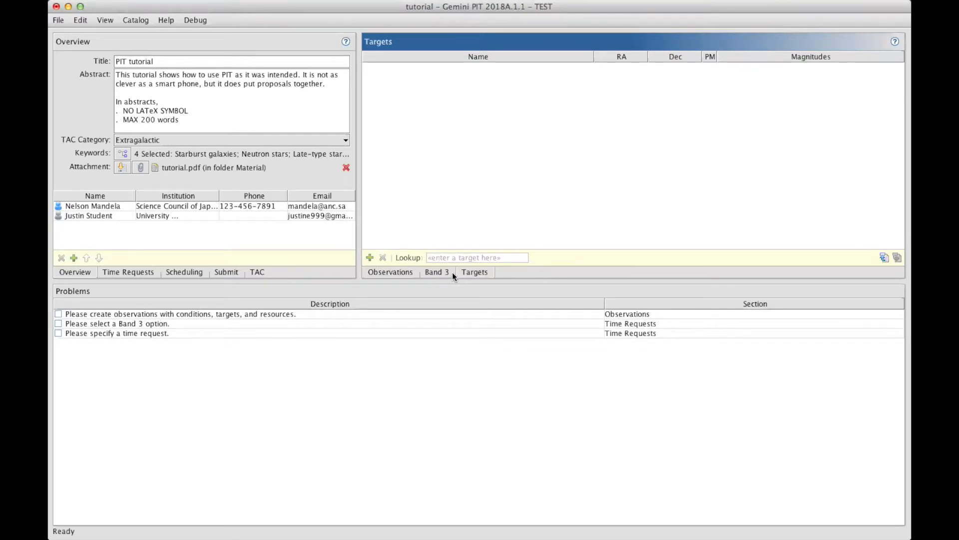
pyautogui.moveTo(473, 274)
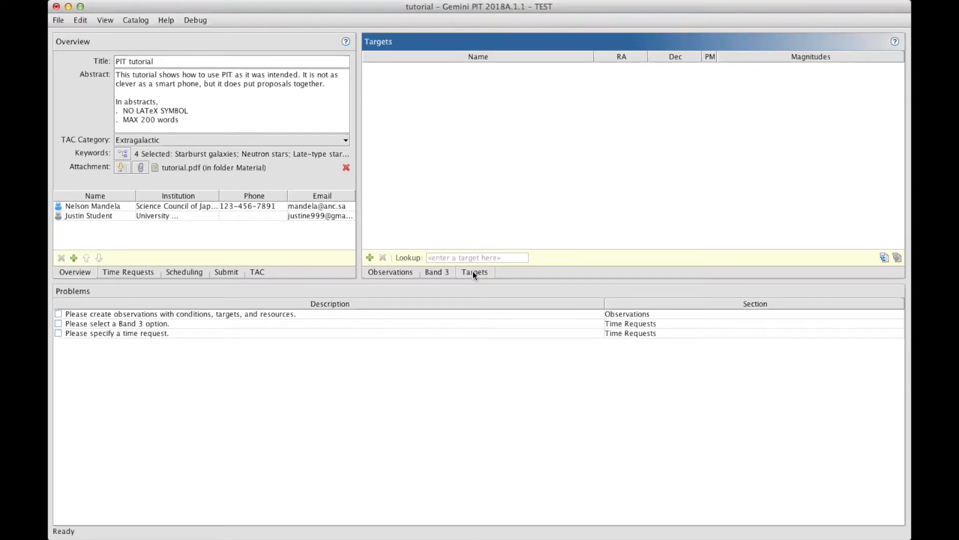
pyautogui.moveTo(415, 194)
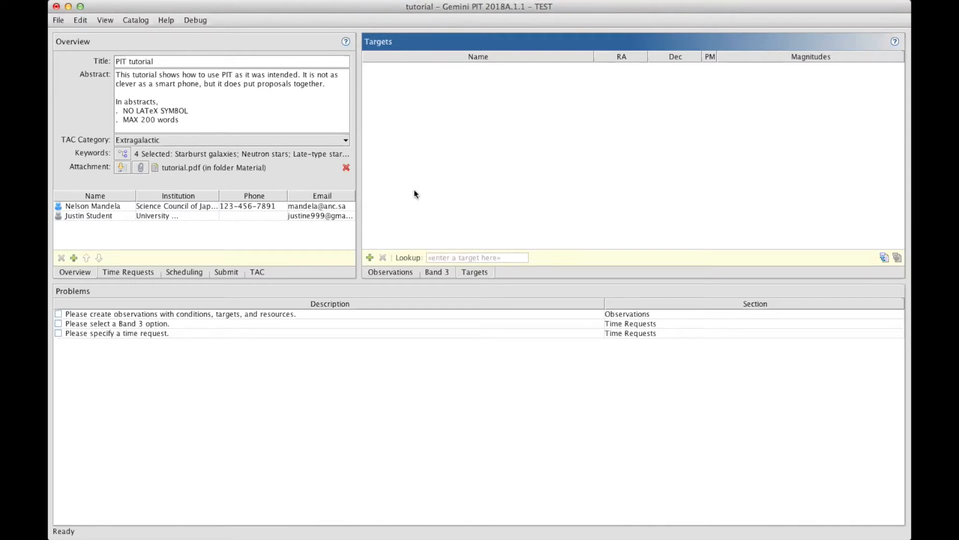
pyautogui.moveTo(409, 200)
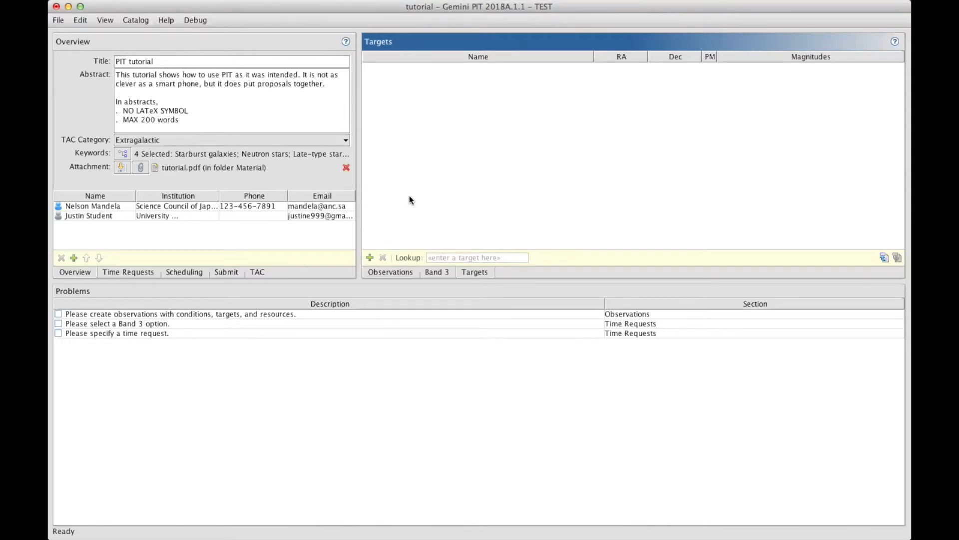
pyautogui.moveTo(370, 259)
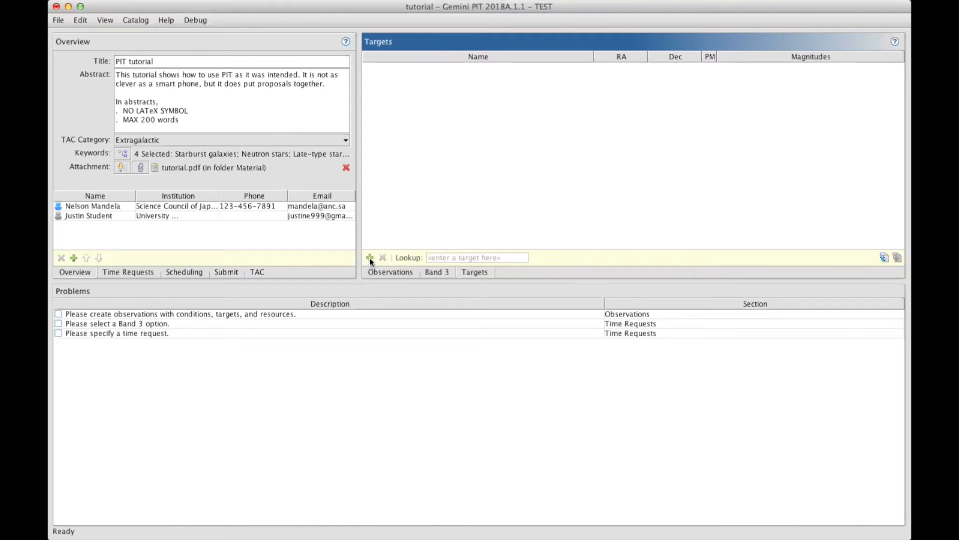
# Add a new sidereal target named M2 with proper motion enabled, coordinates still zero.
pyautogui.click(369, 257)
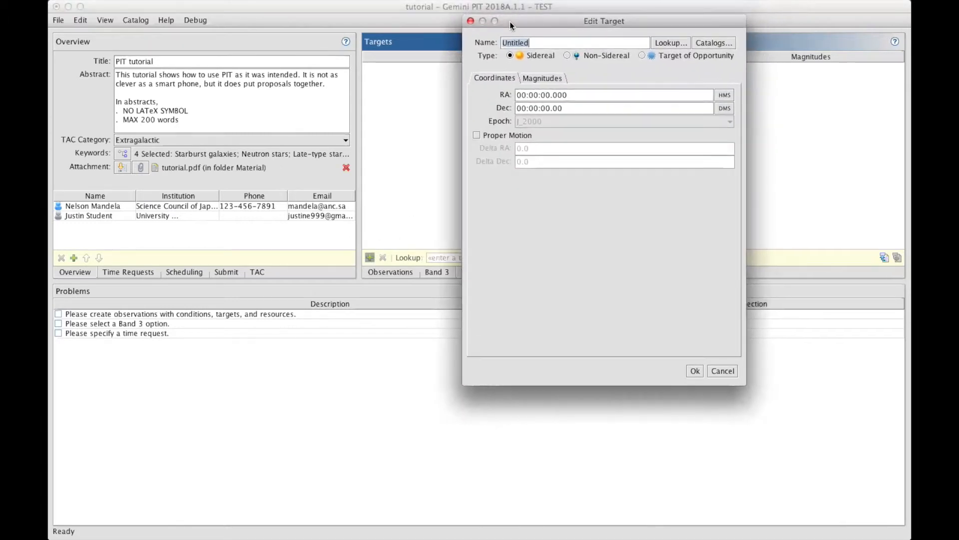
pyautogui.write('M')
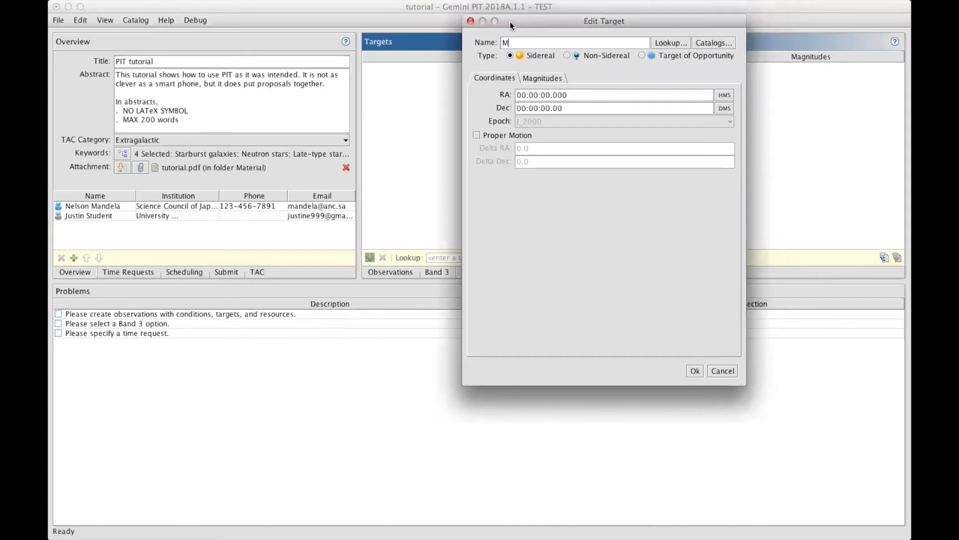
pyautogui.write('2')
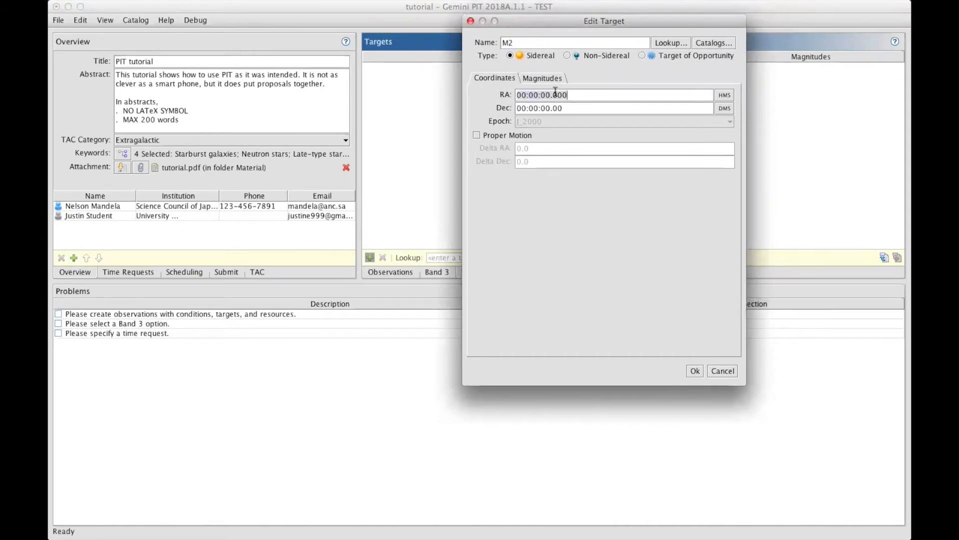
pyautogui.click(476, 134)
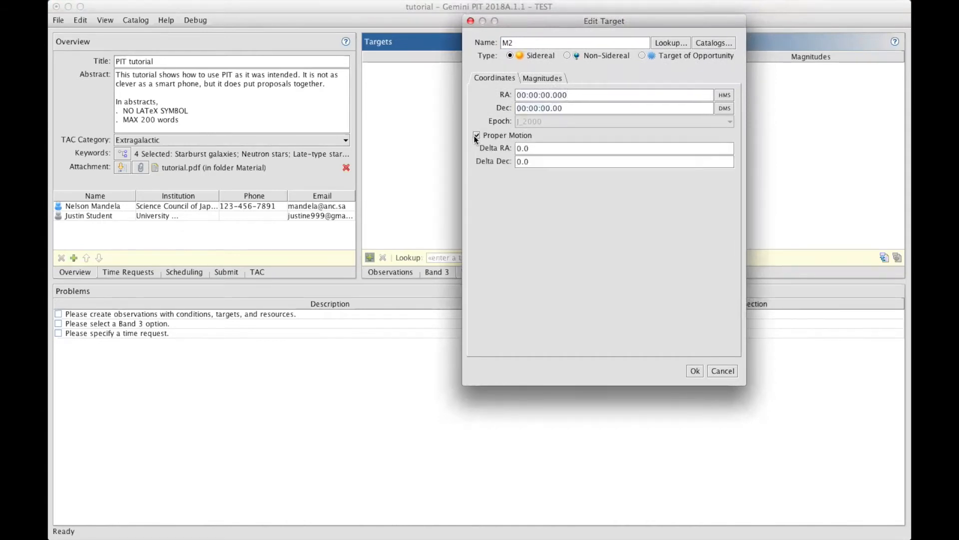
pyautogui.click(541, 78)
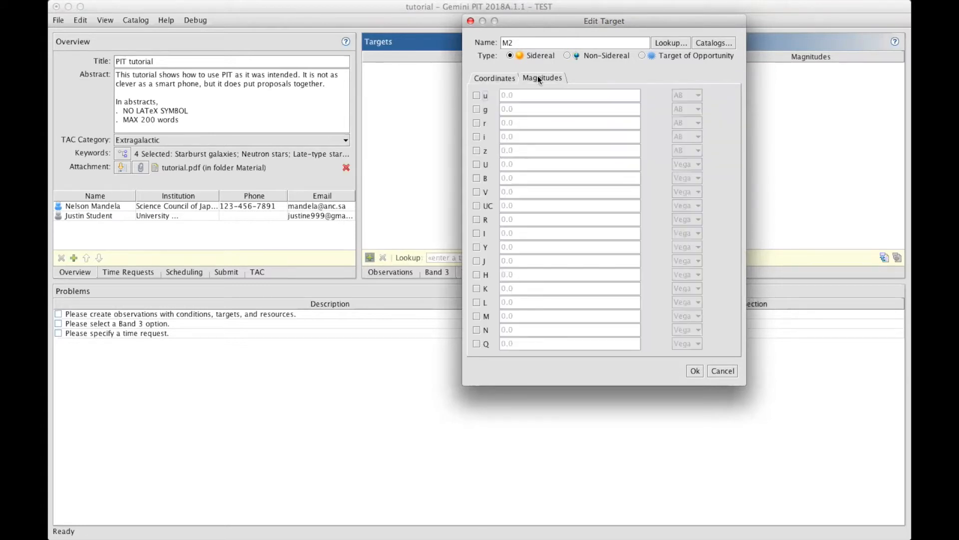
pyautogui.click(495, 78)
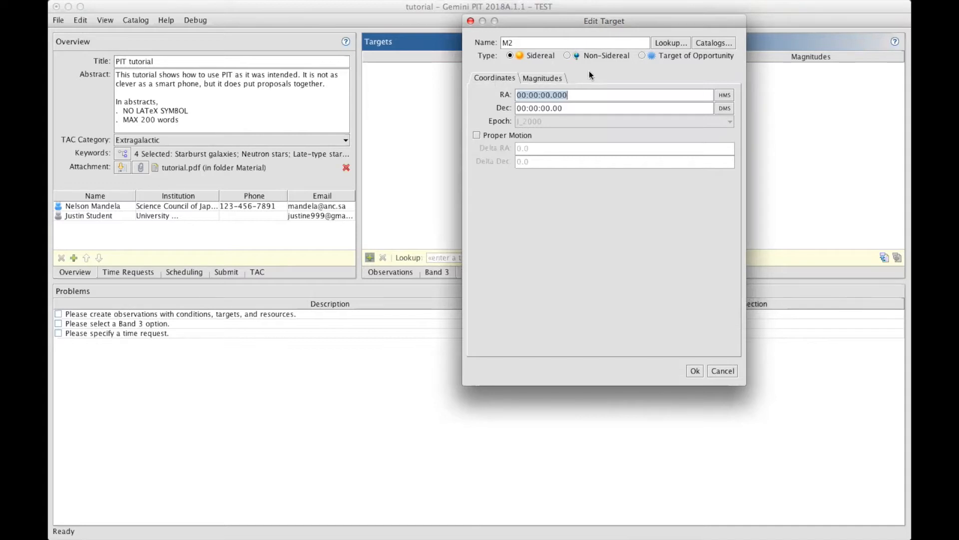
pyautogui.moveTo(688, 71)
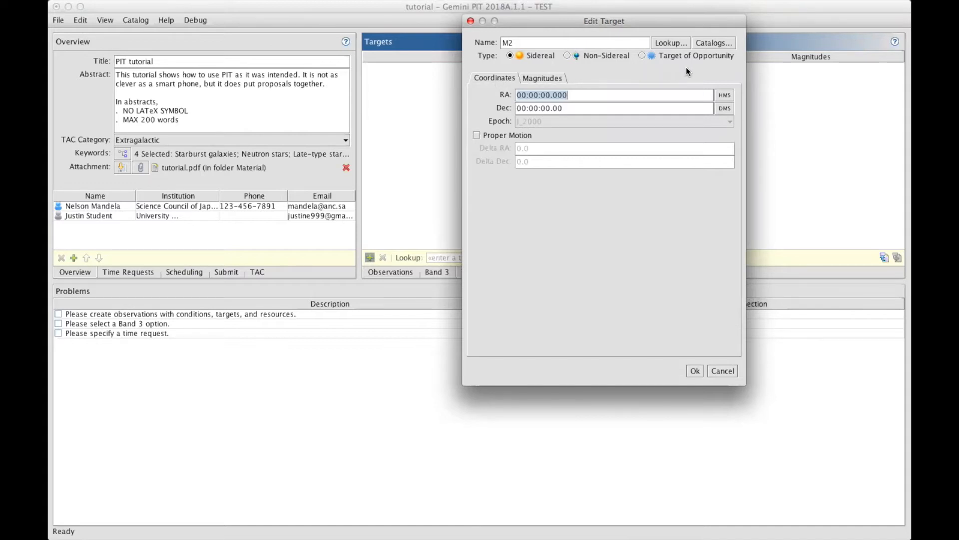
pyautogui.moveTo(706, 48)
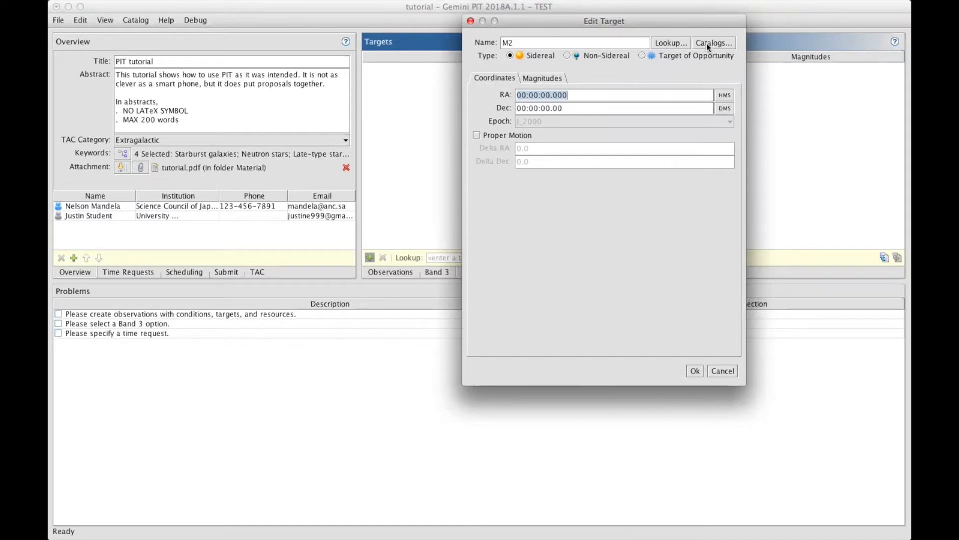
# Look up M2 in the catalogs including HORIZONS, filling RA 21:33:27.019, Dec -00:49:23.70 and magnitudes.
pyautogui.click(713, 43)
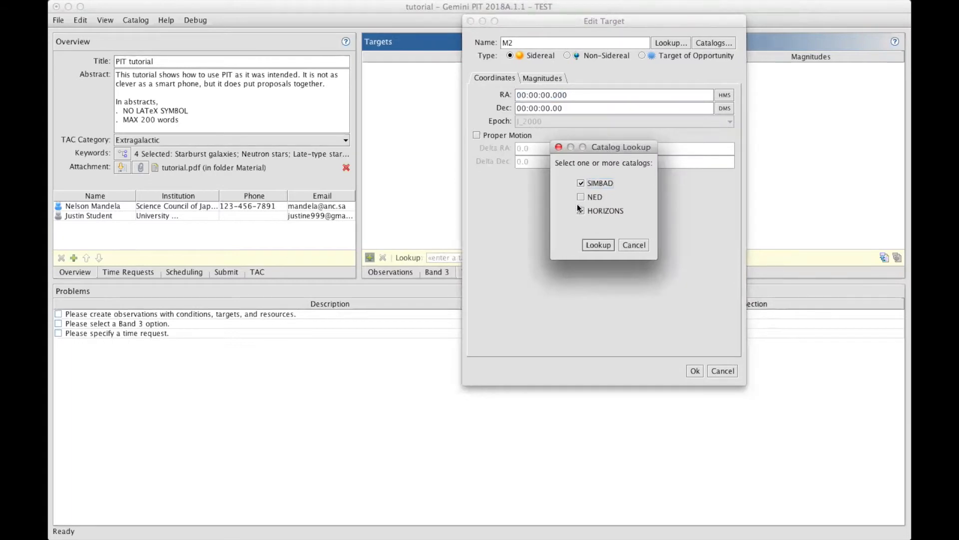
pyautogui.click(580, 210)
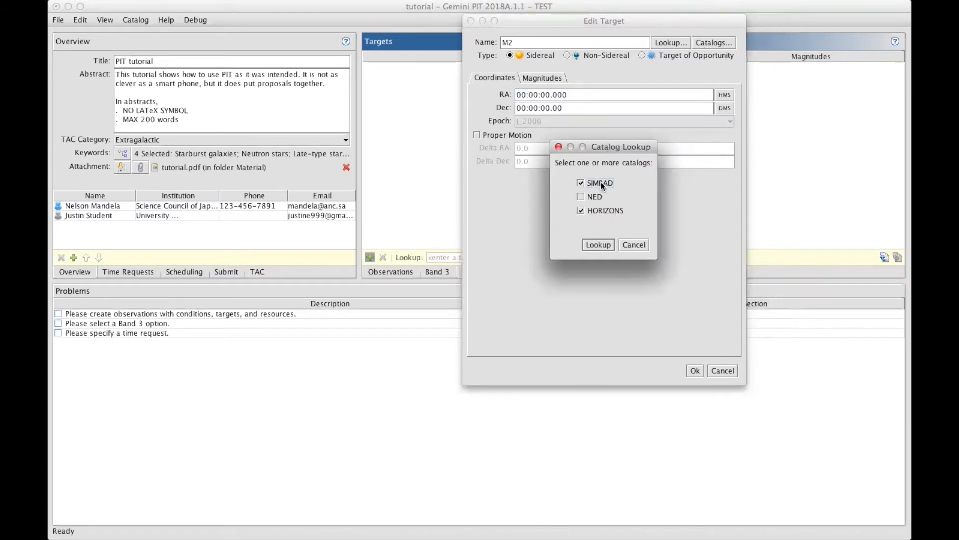
pyautogui.moveTo(624, 230)
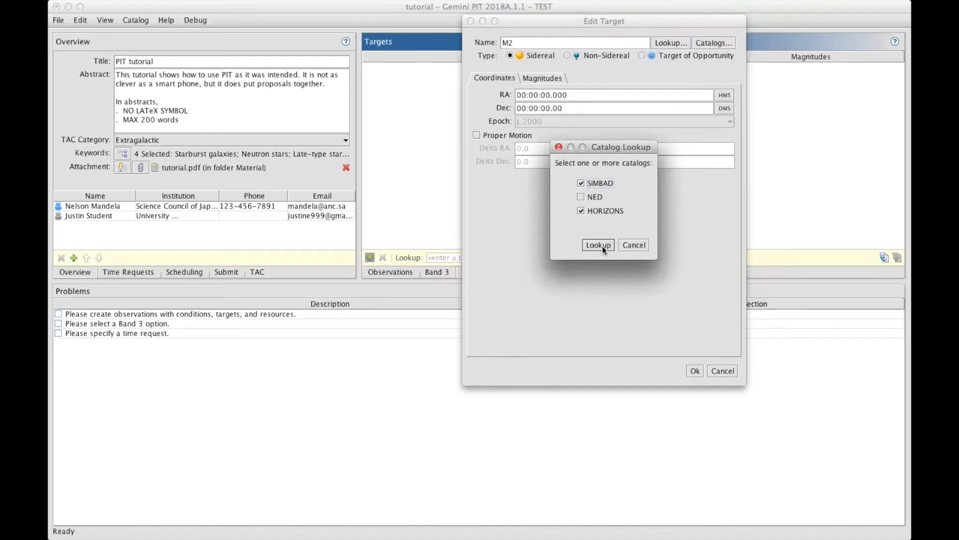
pyautogui.click(598, 245)
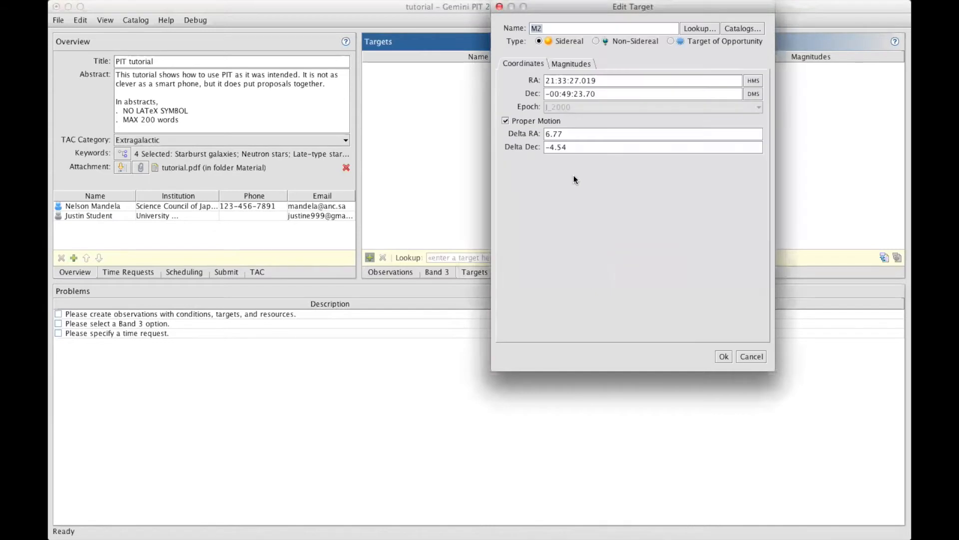
pyautogui.moveTo(559, 78)
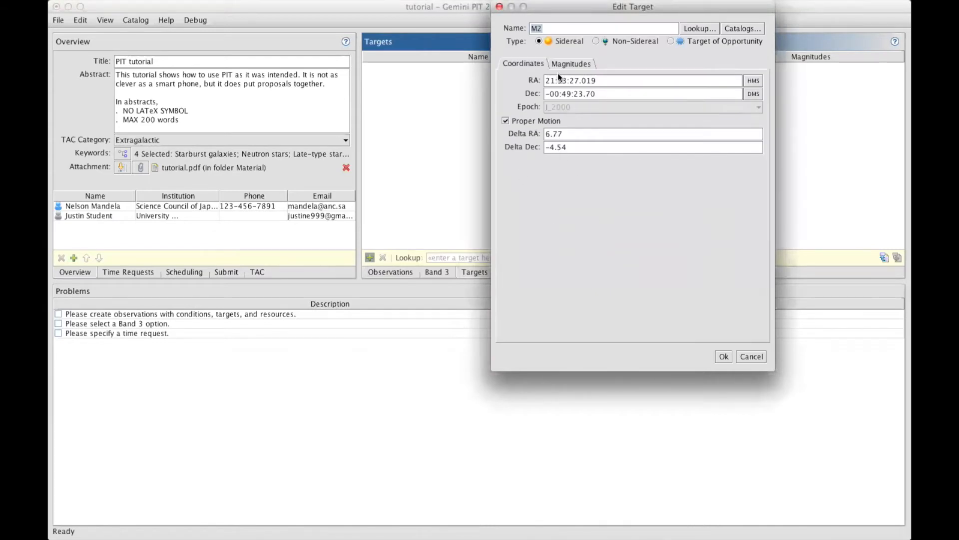
pyautogui.click(570, 63)
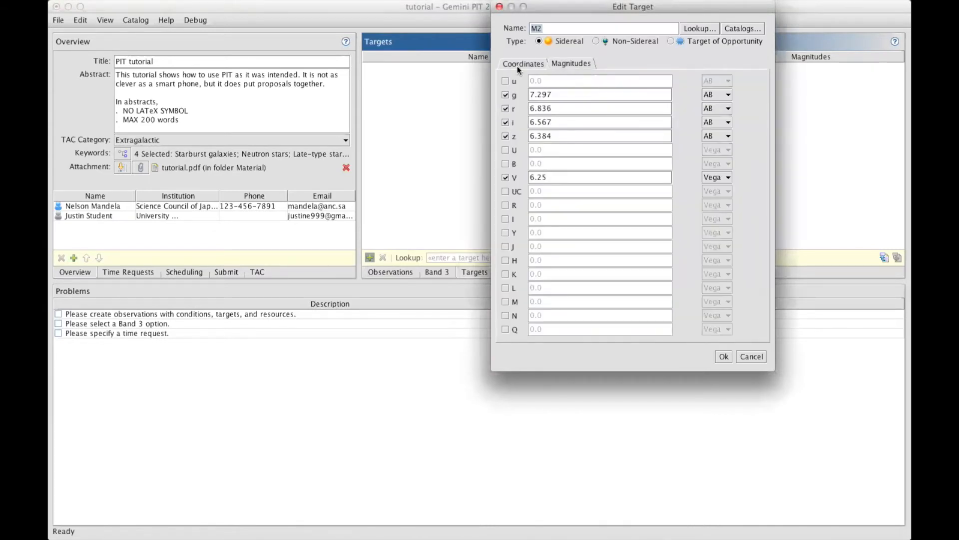
# Save M2 to the target list and add vega via name lookup.
pyautogui.click(723, 356)
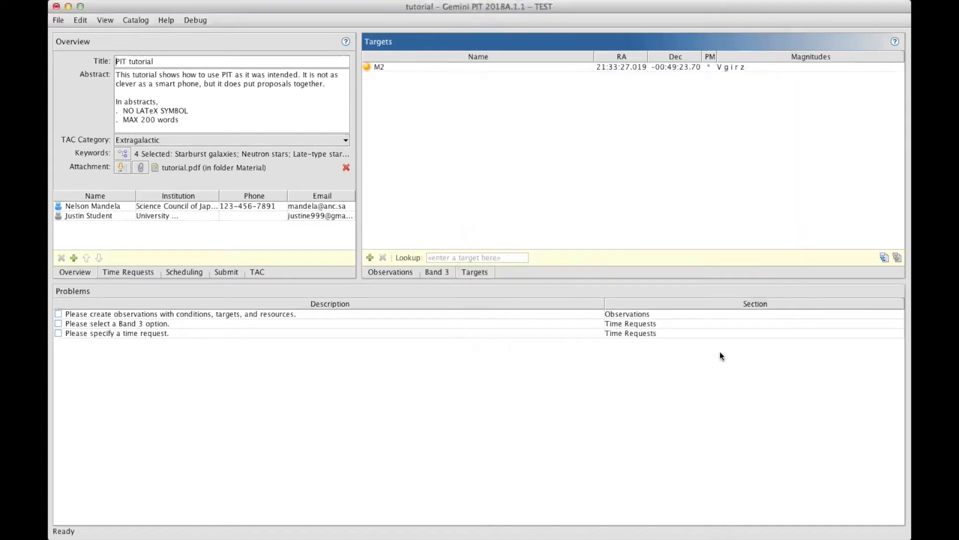
pyautogui.moveTo(693, 83)
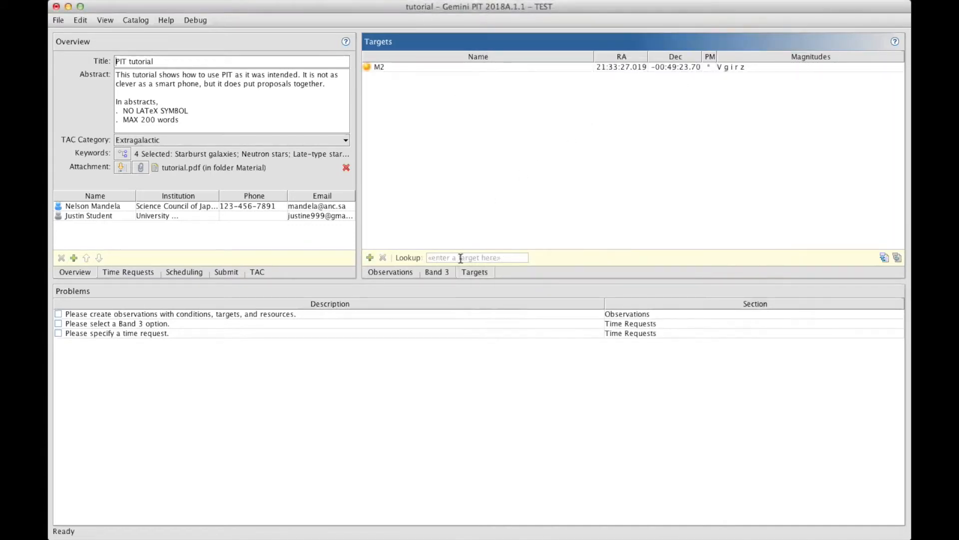
pyautogui.write('v')
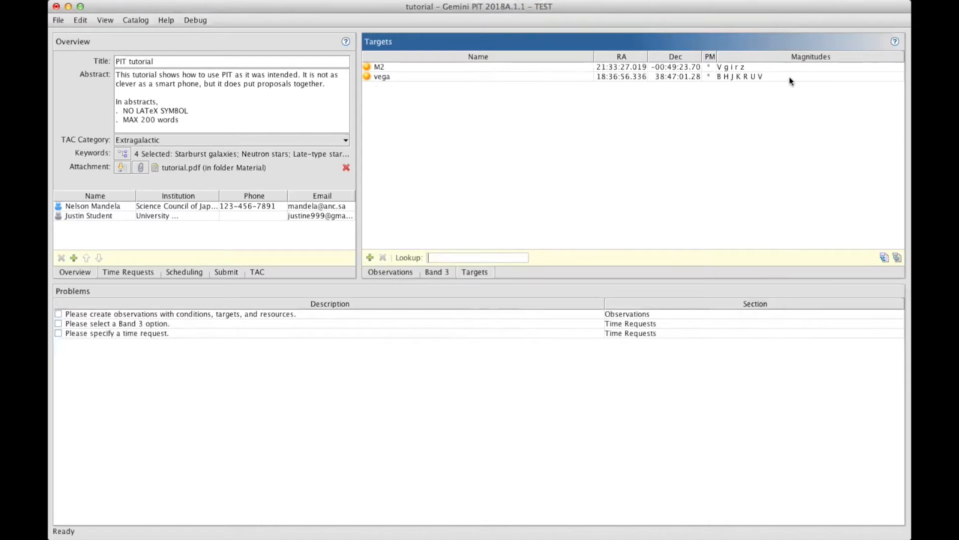
pyautogui.moveTo(721, 97)
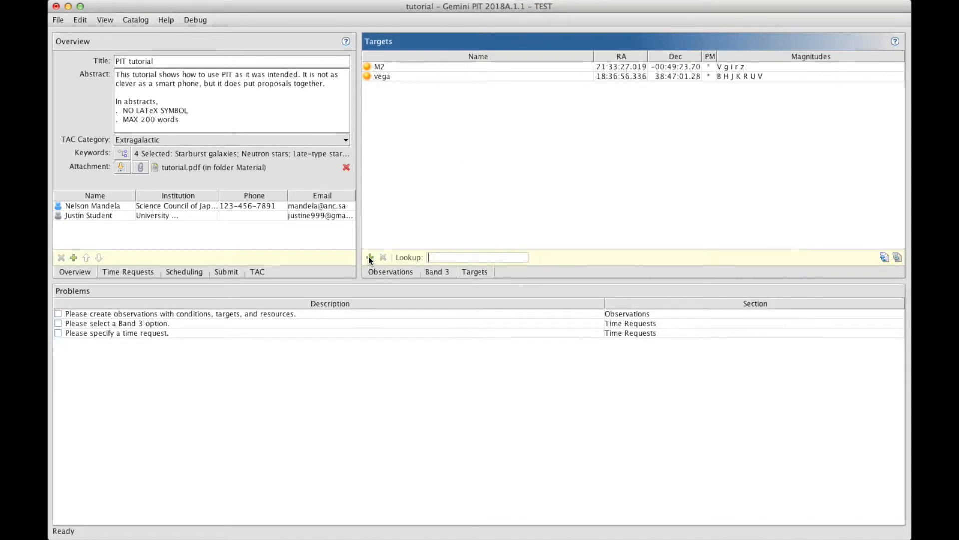
# Add a non-sidereal target and resolve the name 'jupiter' against known objects.
pyautogui.click(369, 256)
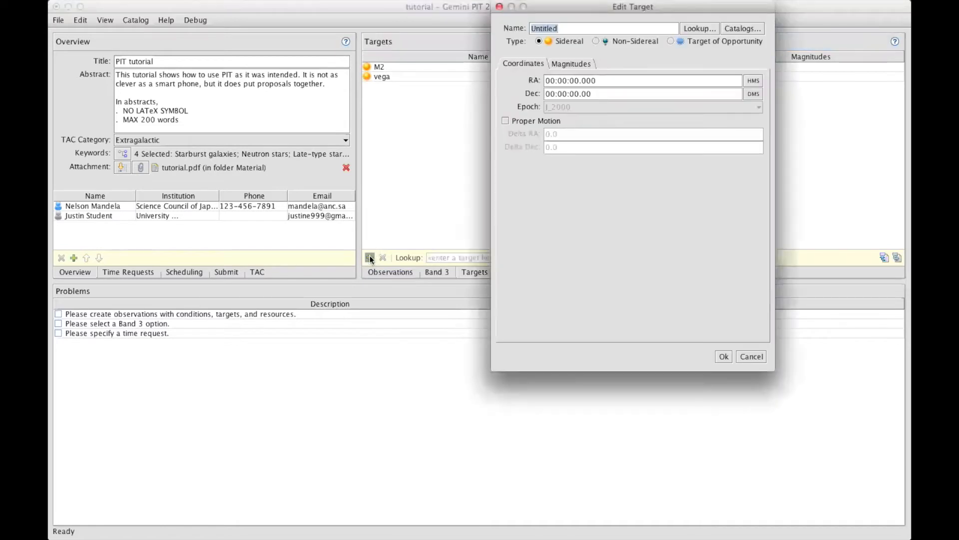
pyautogui.moveTo(569, 47)
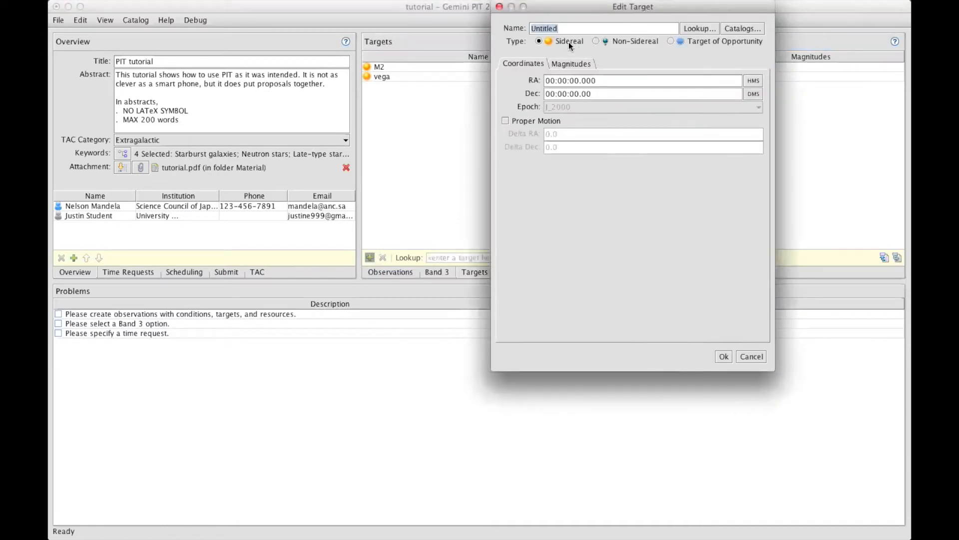
pyautogui.click(595, 41)
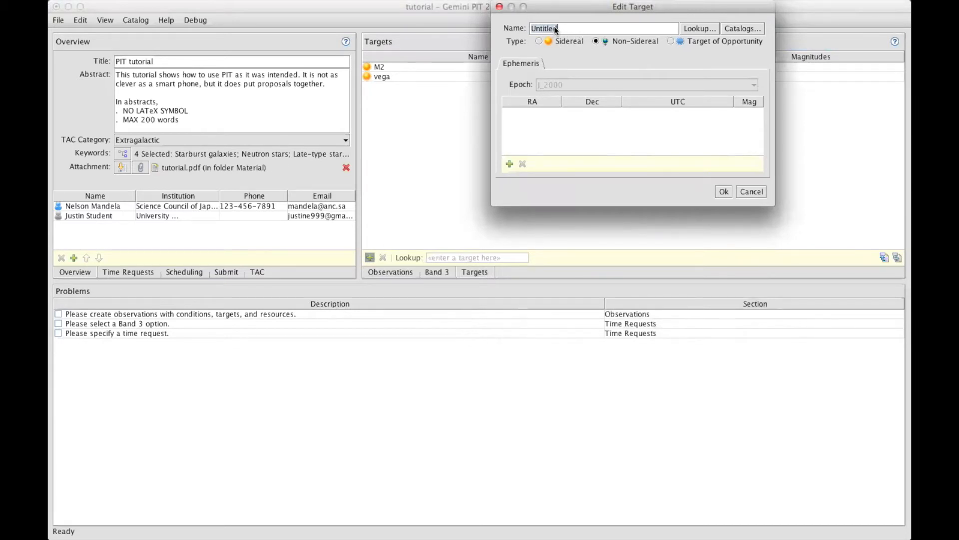
pyautogui.write('jupiter')
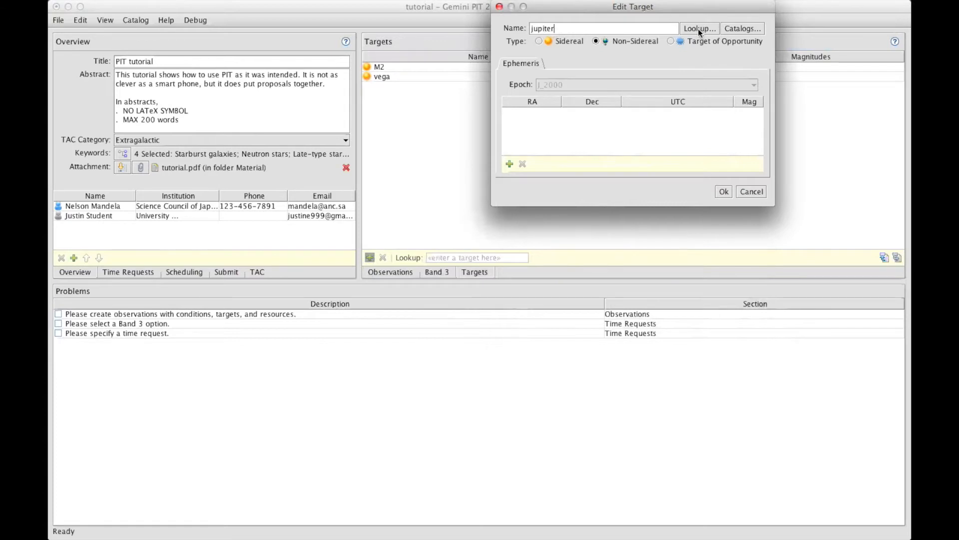
pyautogui.click(698, 28)
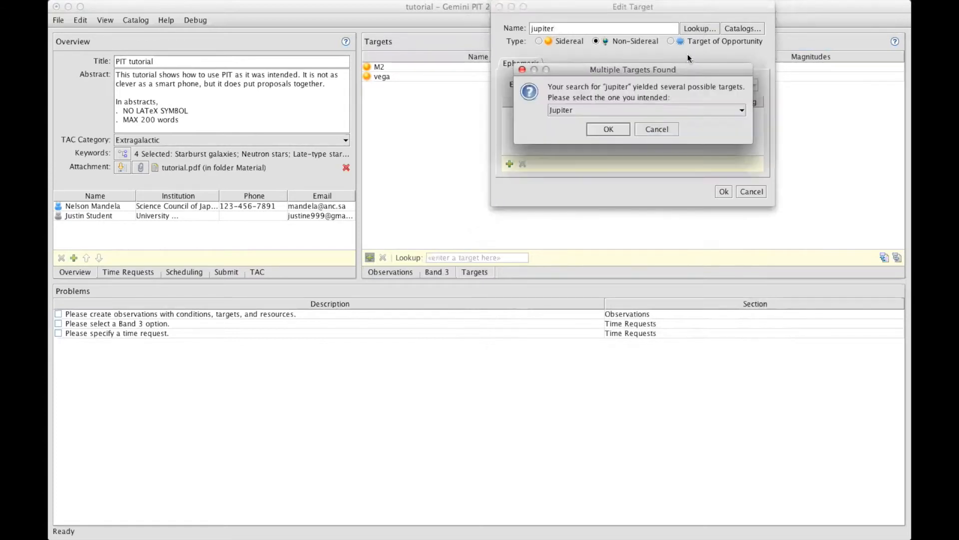
pyautogui.moveTo(741, 114)
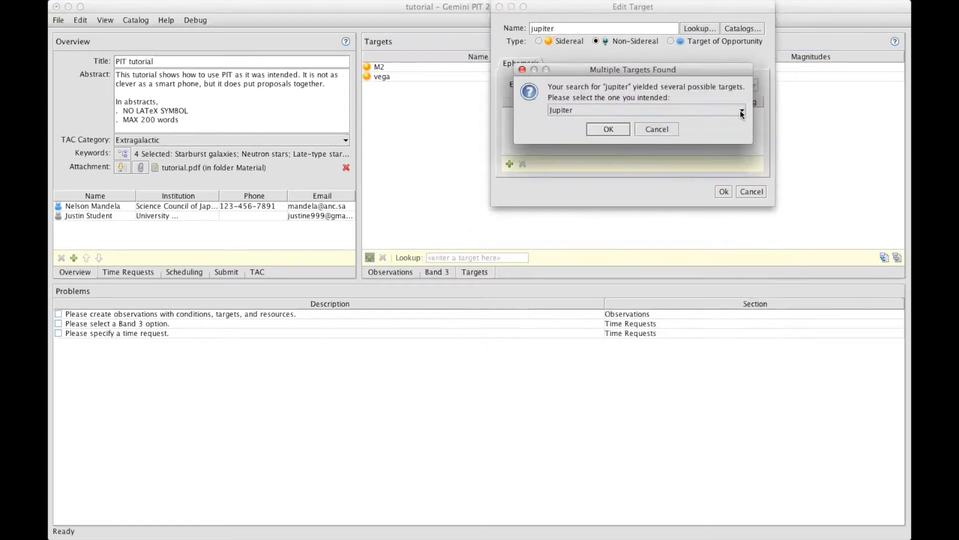
# Choose the planet Jupiter from the matches and save it with its ephemeris.
pyautogui.click(740, 110)
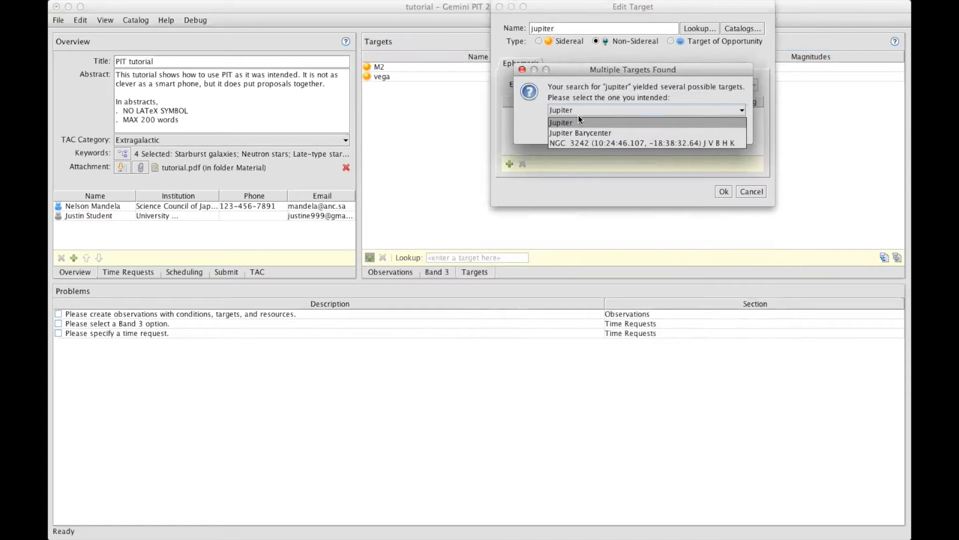
pyautogui.moveTo(580, 133)
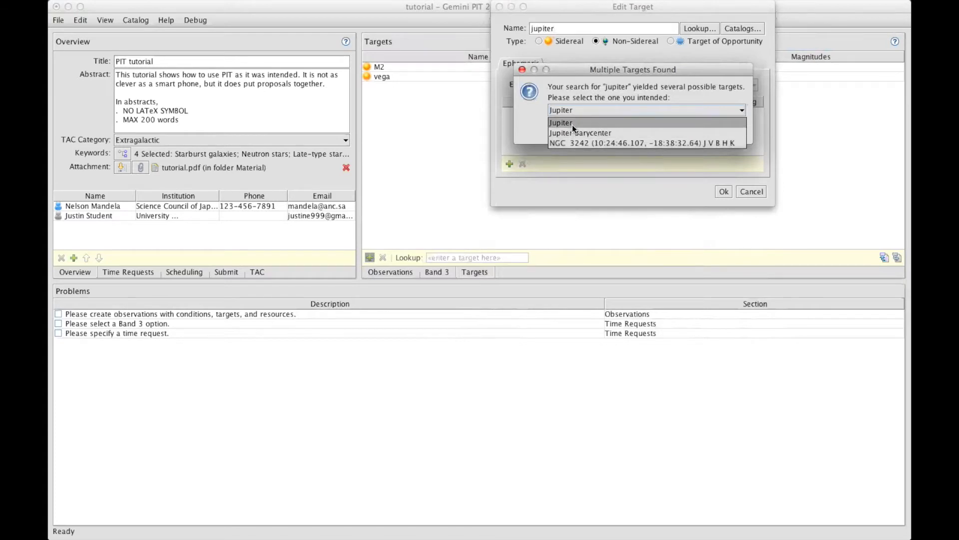
pyautogui.click(561, 122)
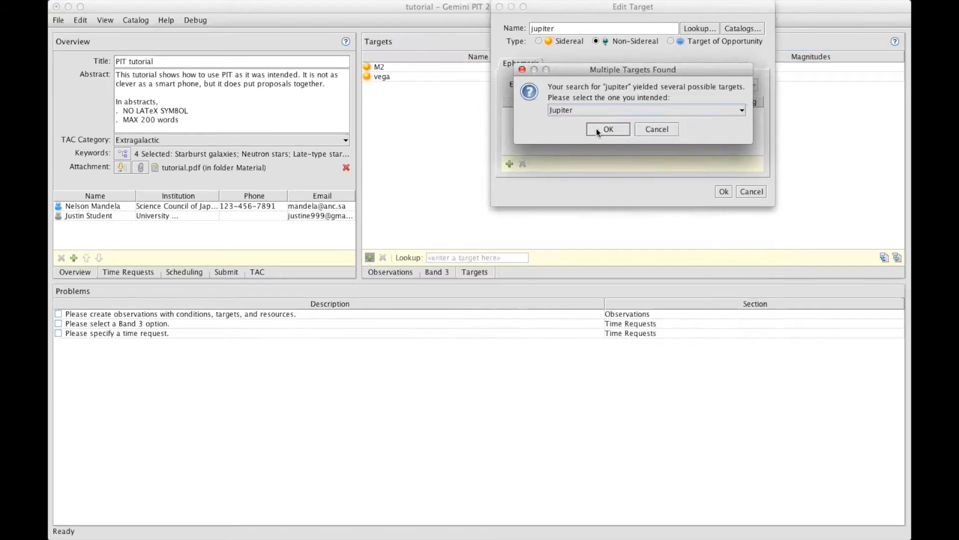
pyautogui.click(607, 129)
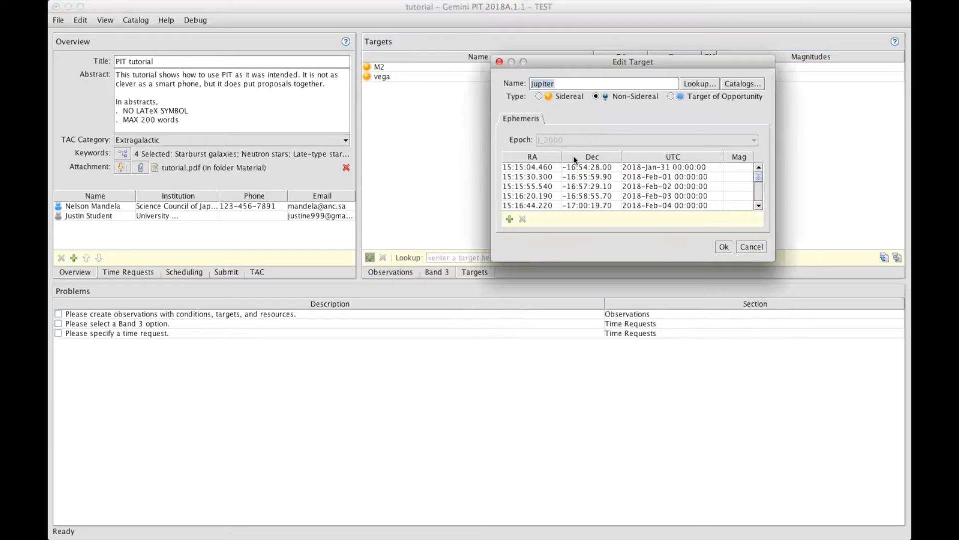
pyautogui.scroll(-3)
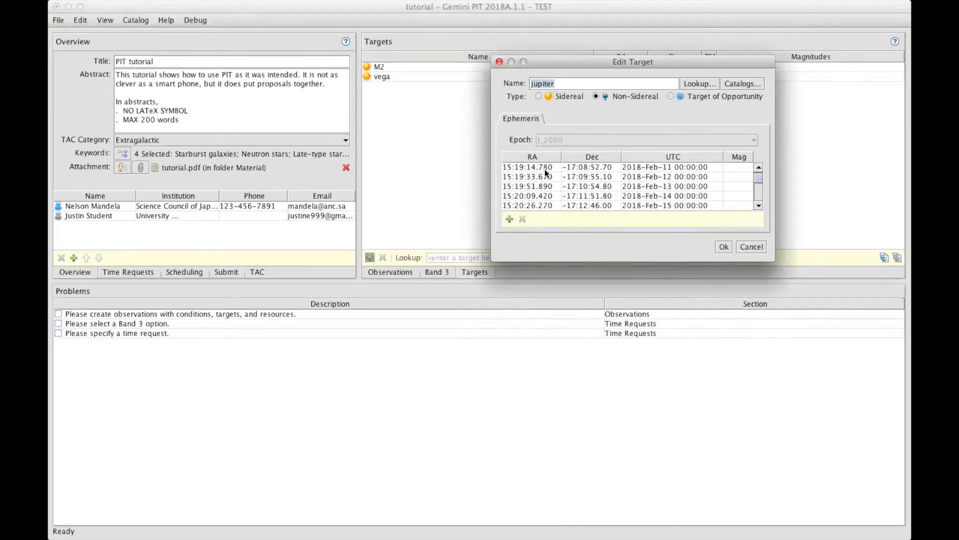
pyautogui.scroll(-3)
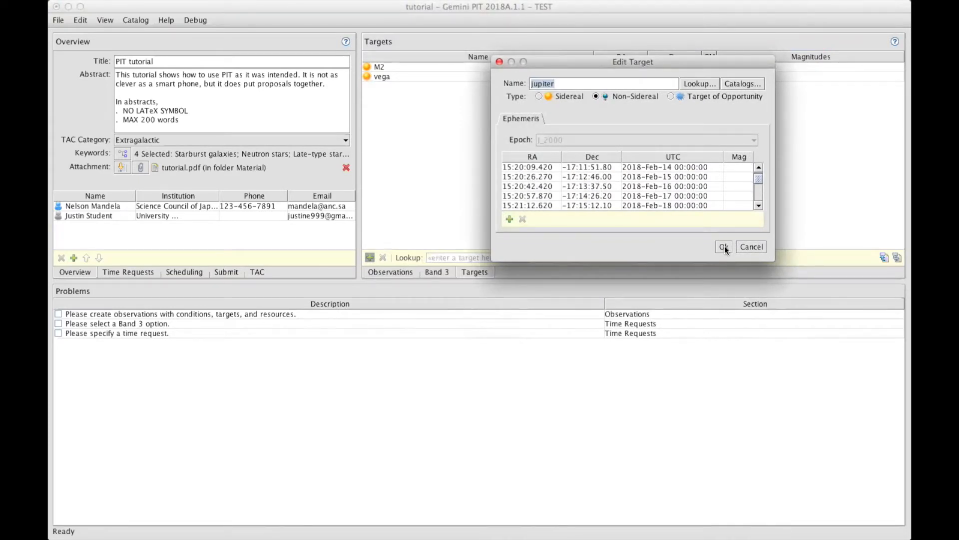
pyautogui.click(723, 247)
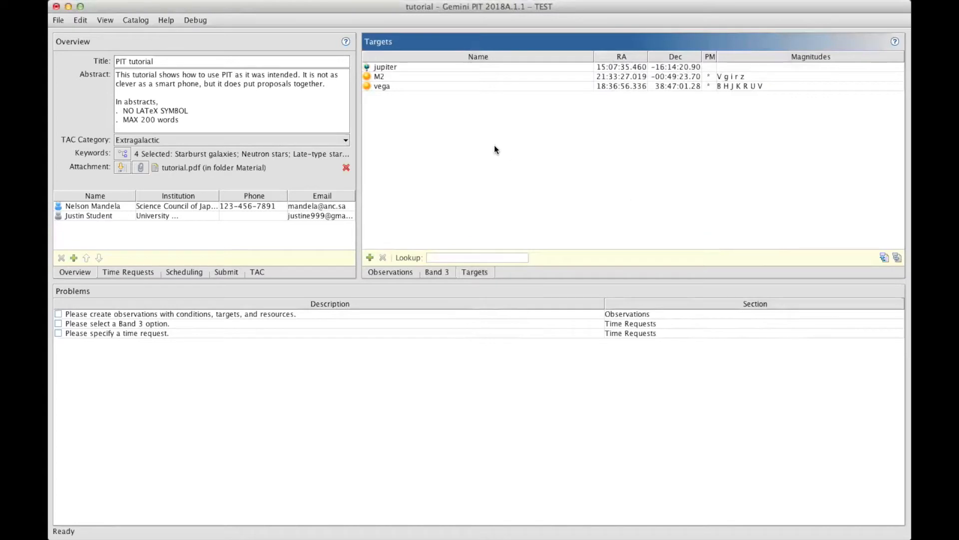
# Add a non-sidereal target named NEO 666, ready for ephemeris entry.
pyautogui.click(370, 257)
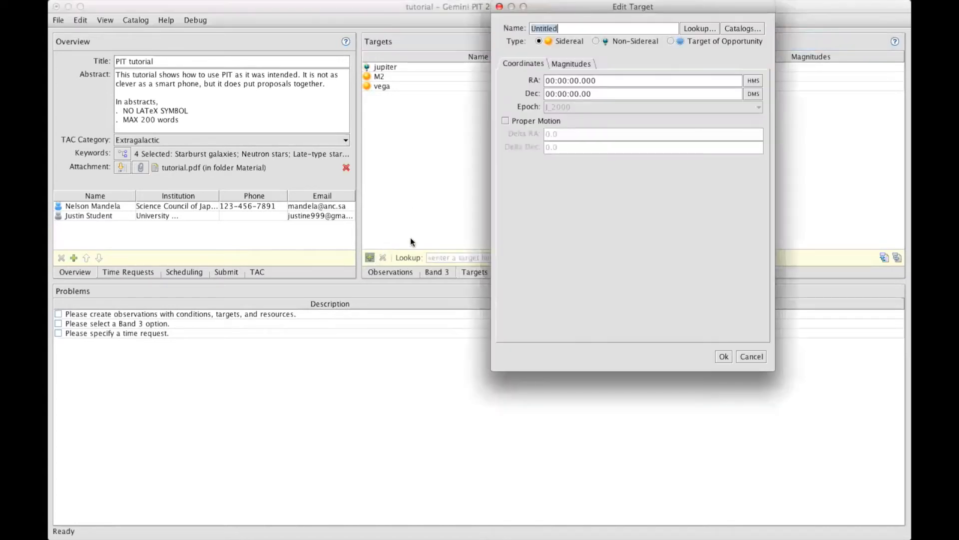
pyautogui.click(595, 41)
pyautogui.write('NEO')
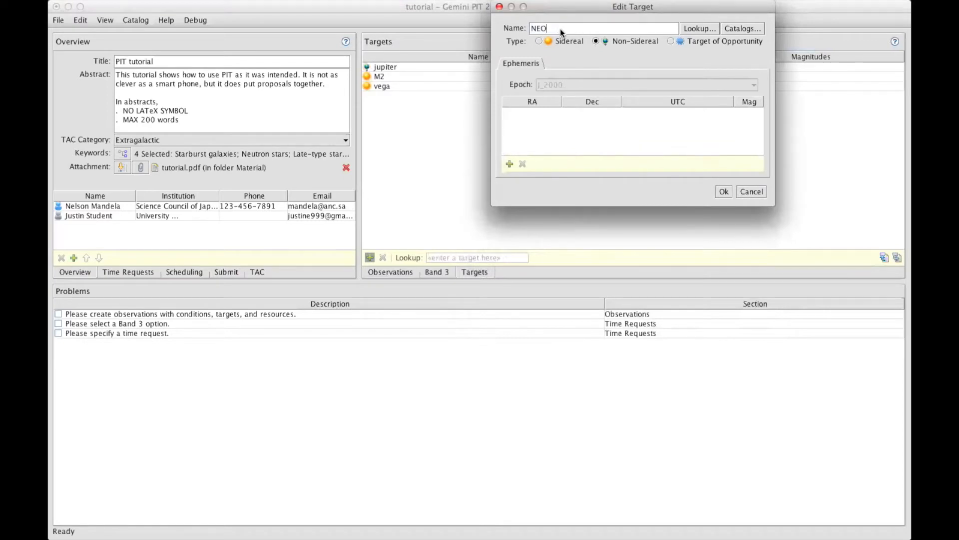
pyautogui.write('666')
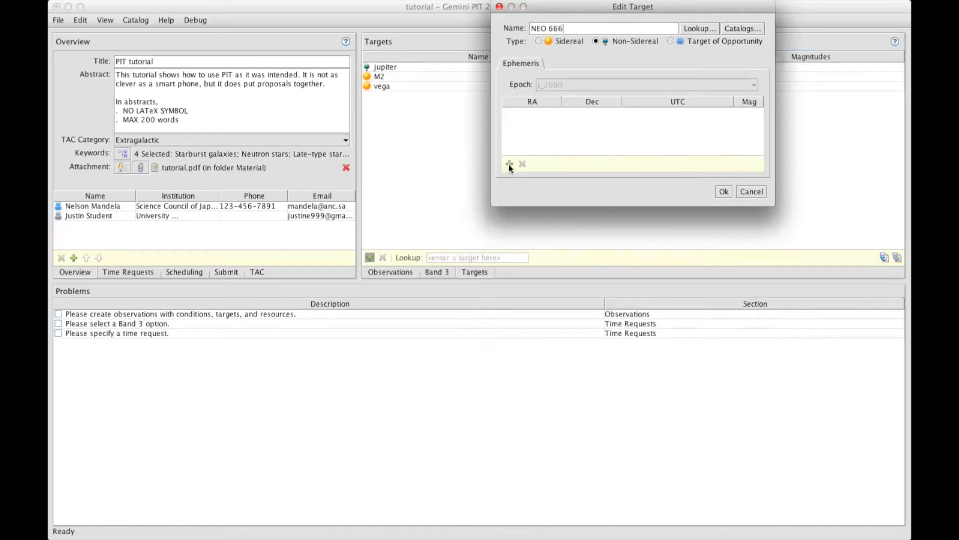
pyautogui.moveTo(509, 164)
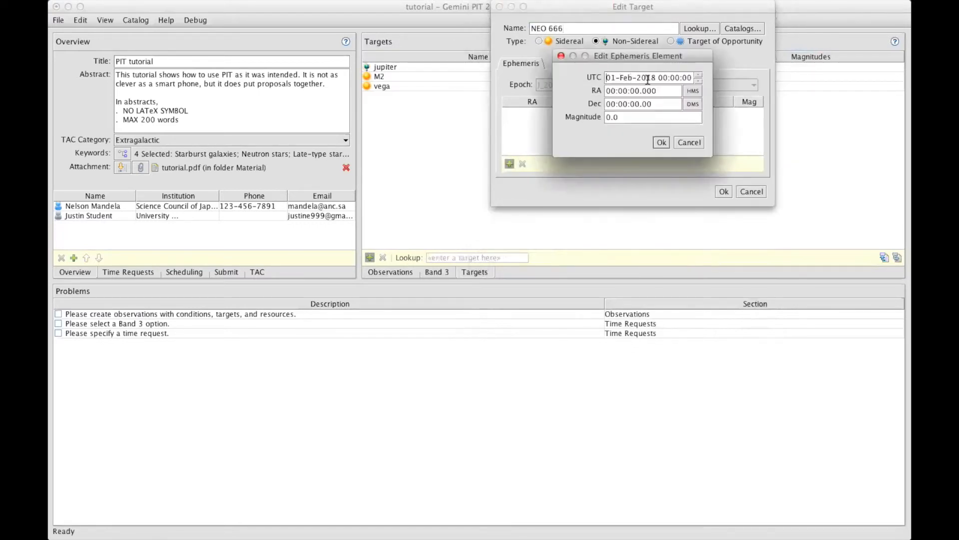
# Give NEO 666 two ephemeris points, Feb 2018 magnitude 10 and Aug 2018 magnitude 7, and save it.
pyautogui.click(643, 91)
pyautogui.write('10')
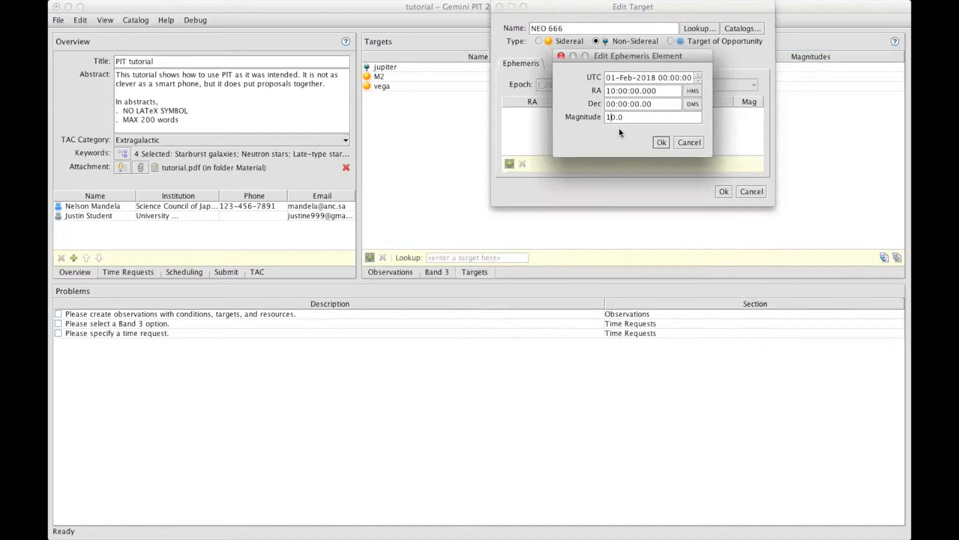
pyautogui.click(661, 142)
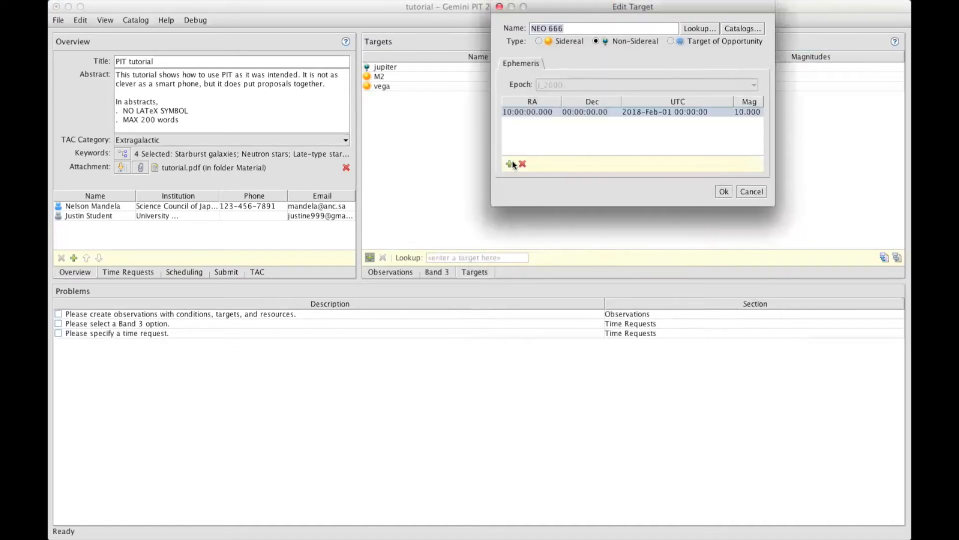
pyautogui.click(508, 163)
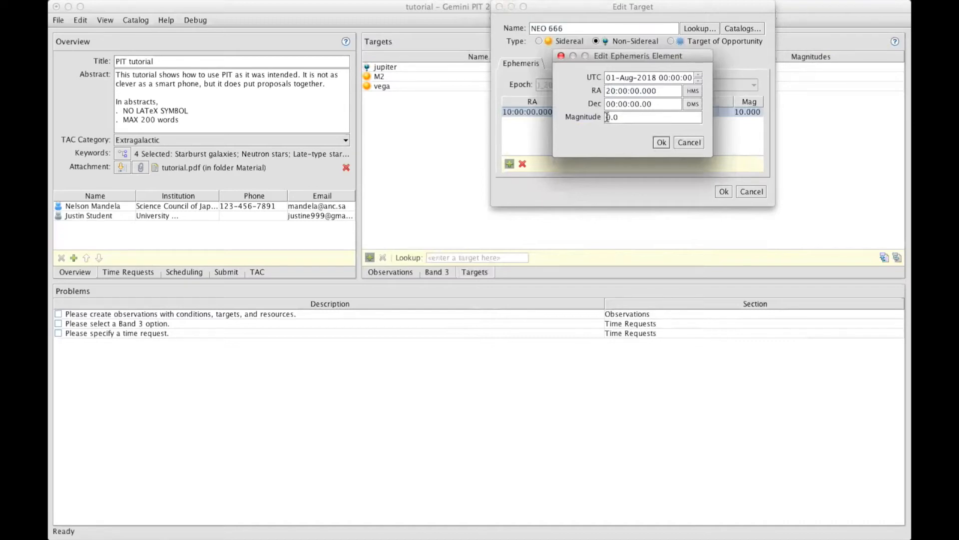
pyautogui.write('7')
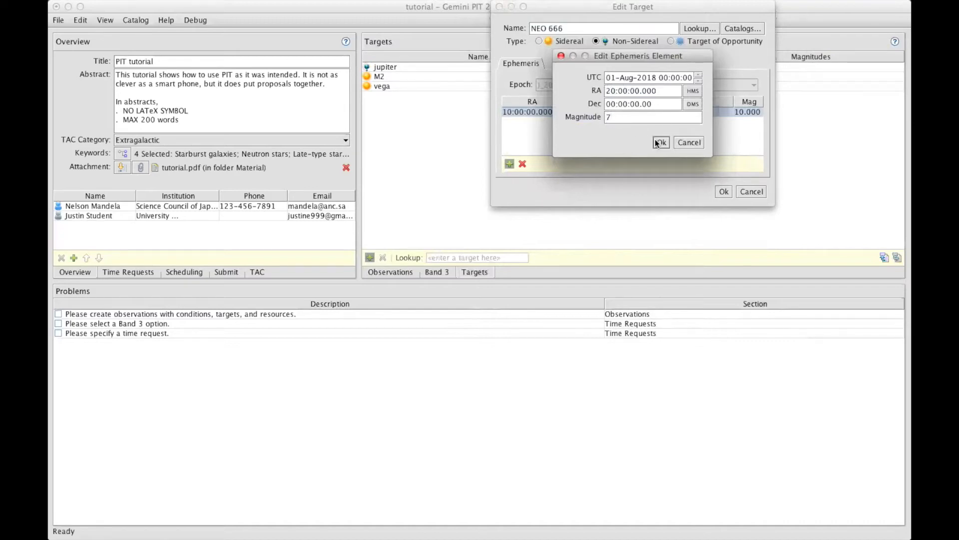
pyautogui.click(662, 142)
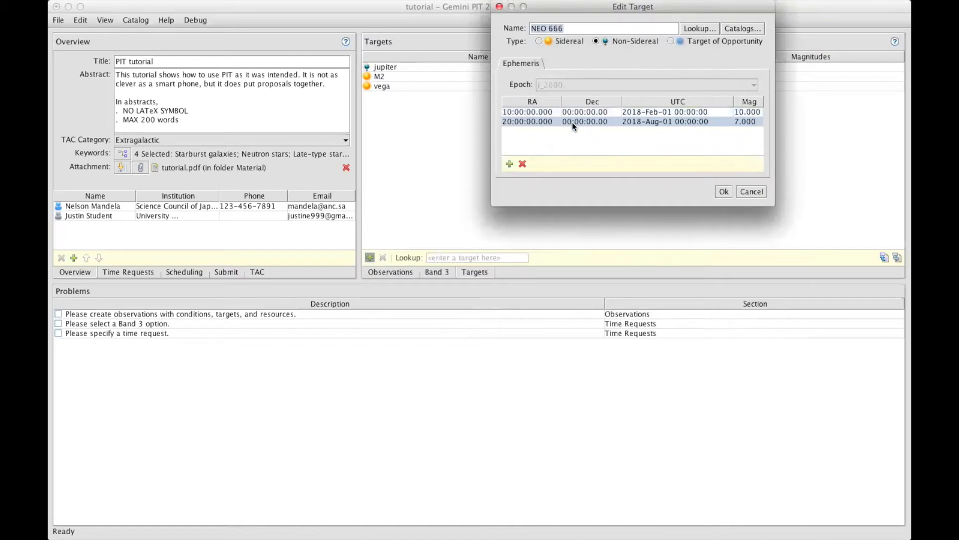
pyautogui.moveTo(723, 192)
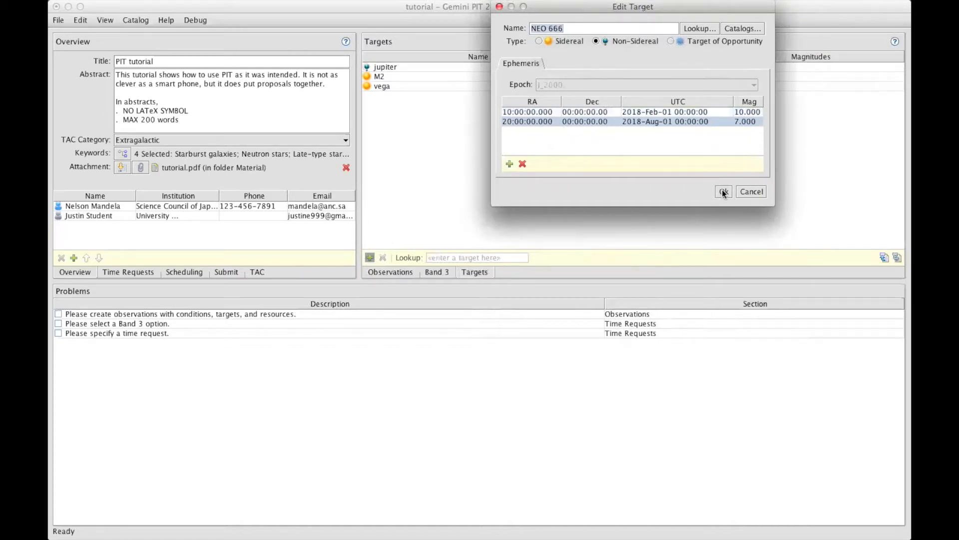
pyautogui.click(724, 192)
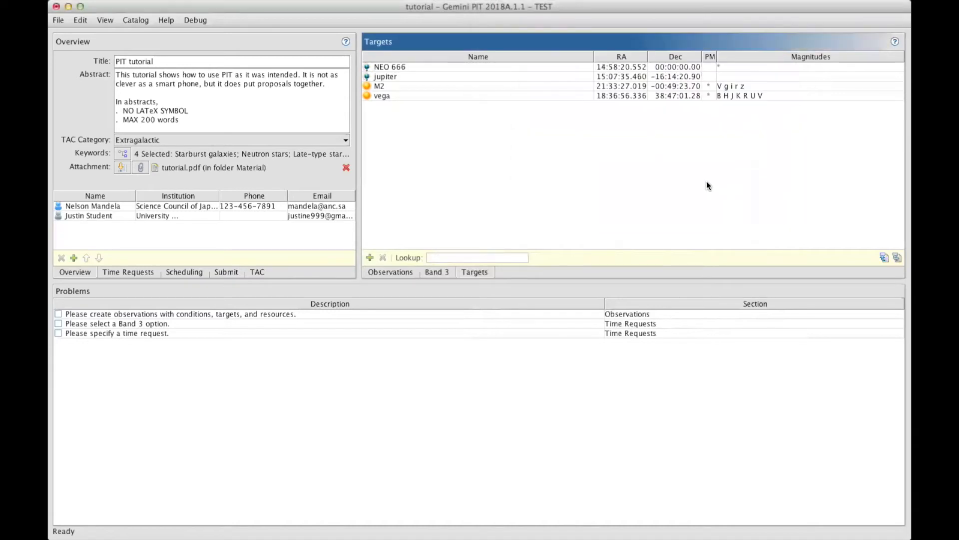
pyautogui.moveTo(496, 126)
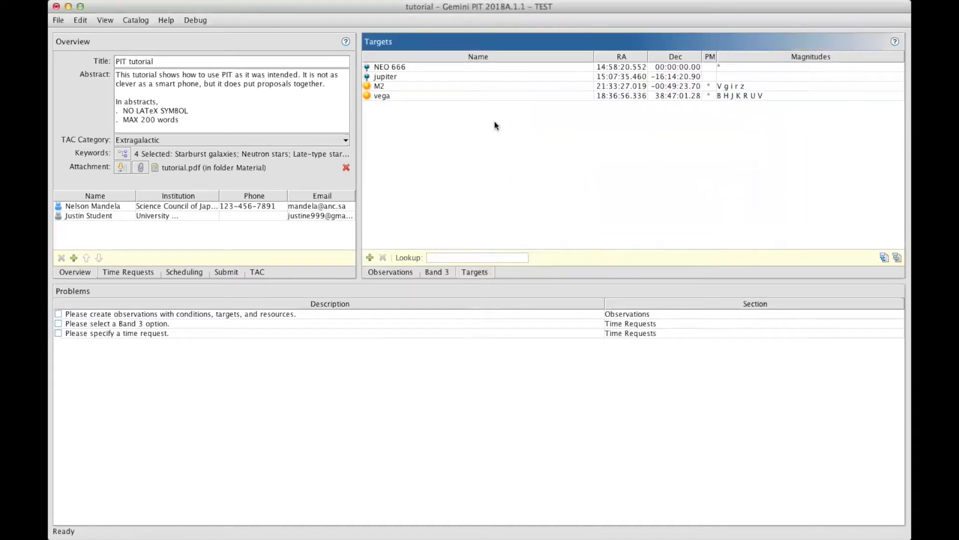
pyautogui.moveTo(489, 124)
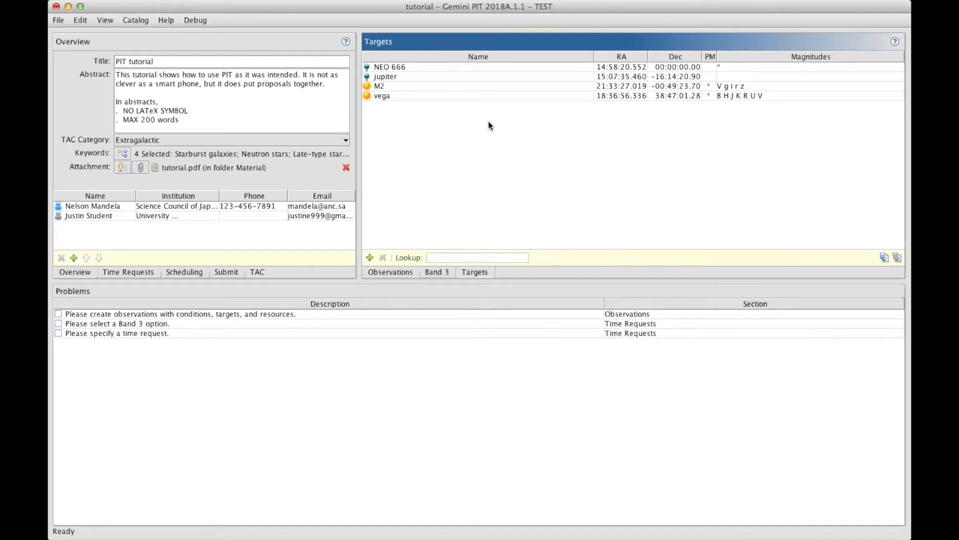
pyautogui.moveTo(573, 124)
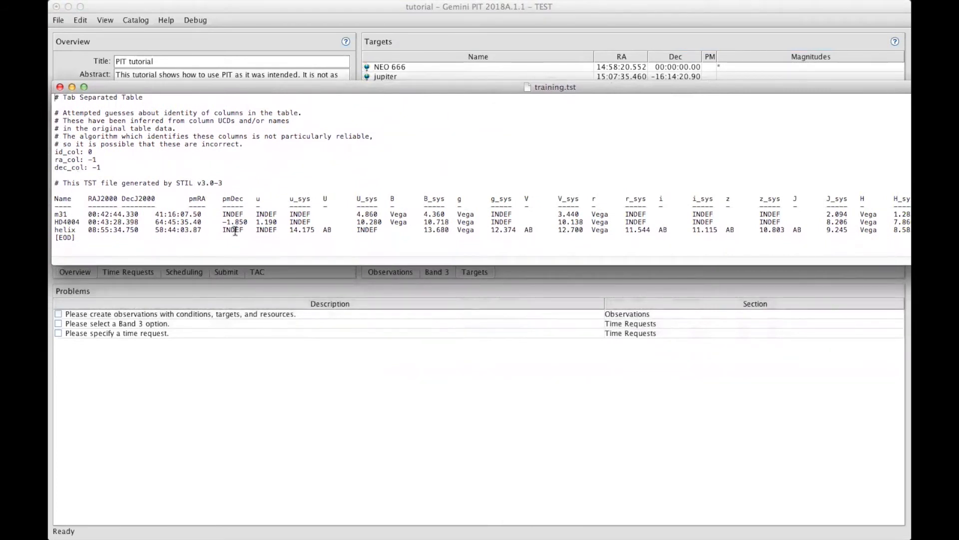
pyautogui.moveTo(270, 200)
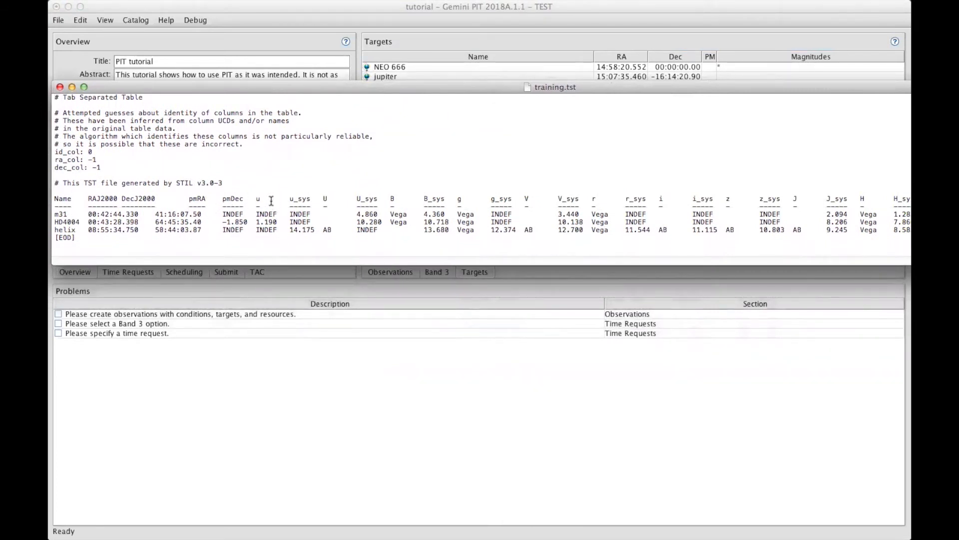
pyautogui.moveTo(879, 218)
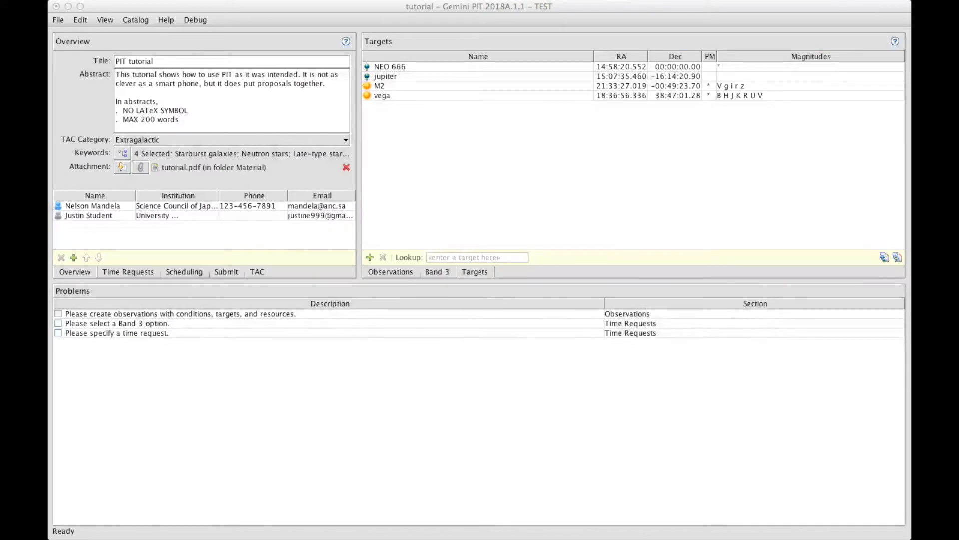
pyautogui.moveTo(391, 216)
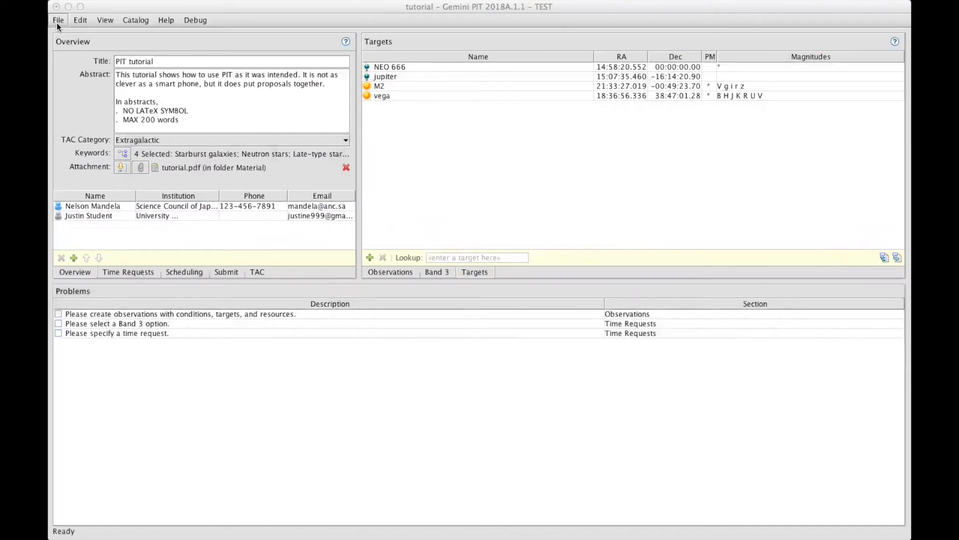
# Import targets m31, HD4004 and helix from training.tst in the Material folder.
pyautogui.click(58, 20)
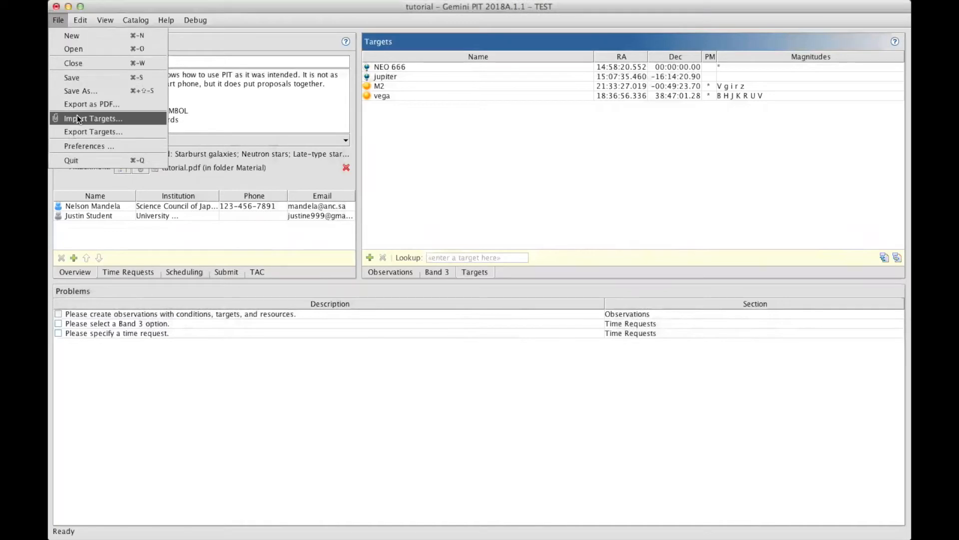
pyautogui.moveTo(803, 251)
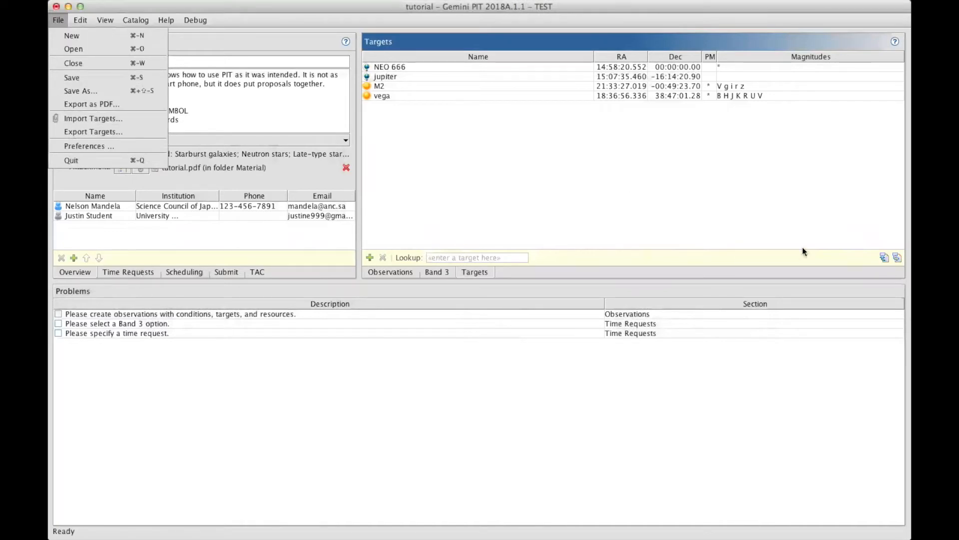
pyautogui.click(93, 118)
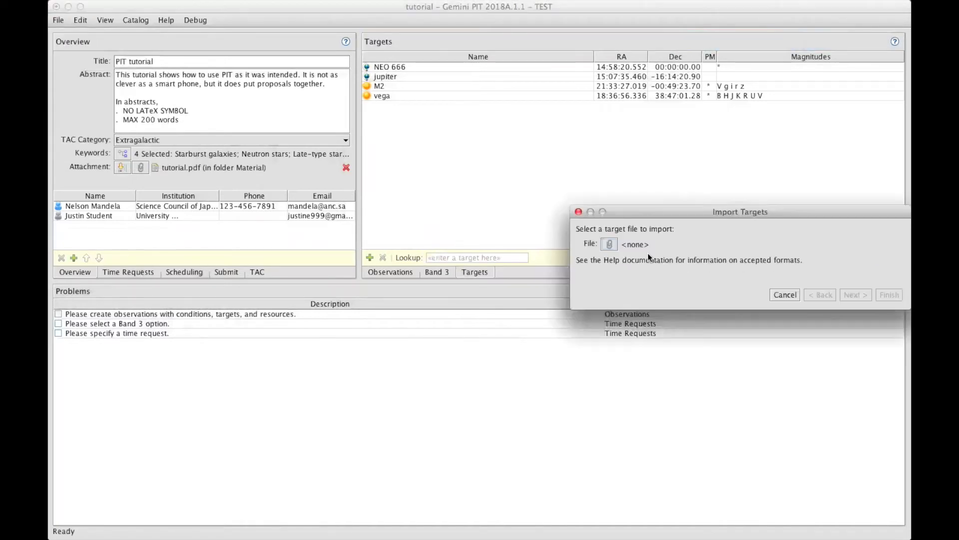
pyautogui.moveTo(610, 244)
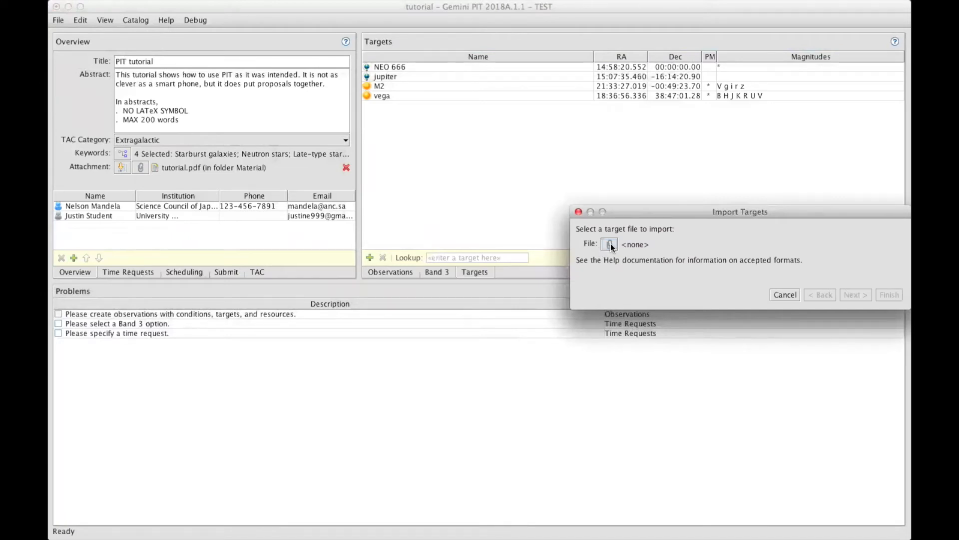
pyautogui.click(609, 243)
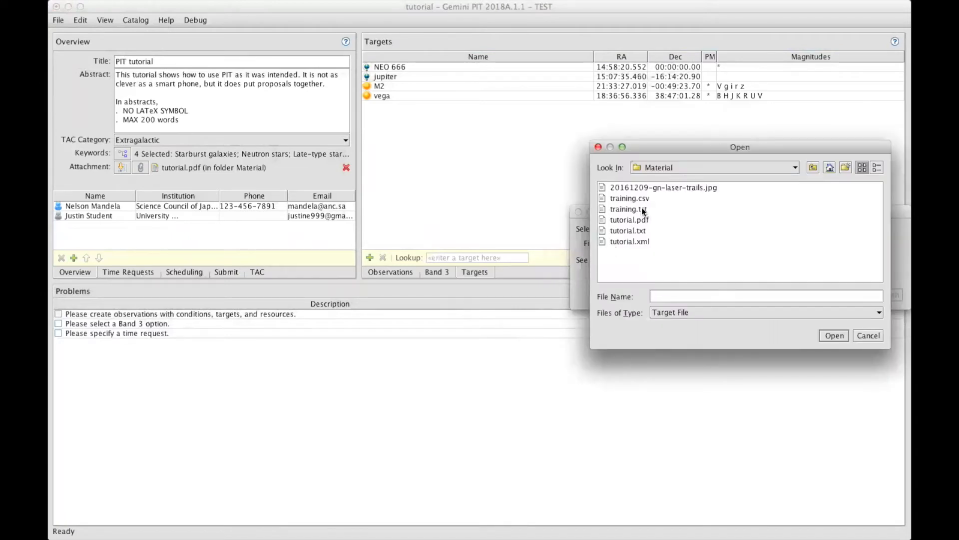
pyautogui.click(834, 336)
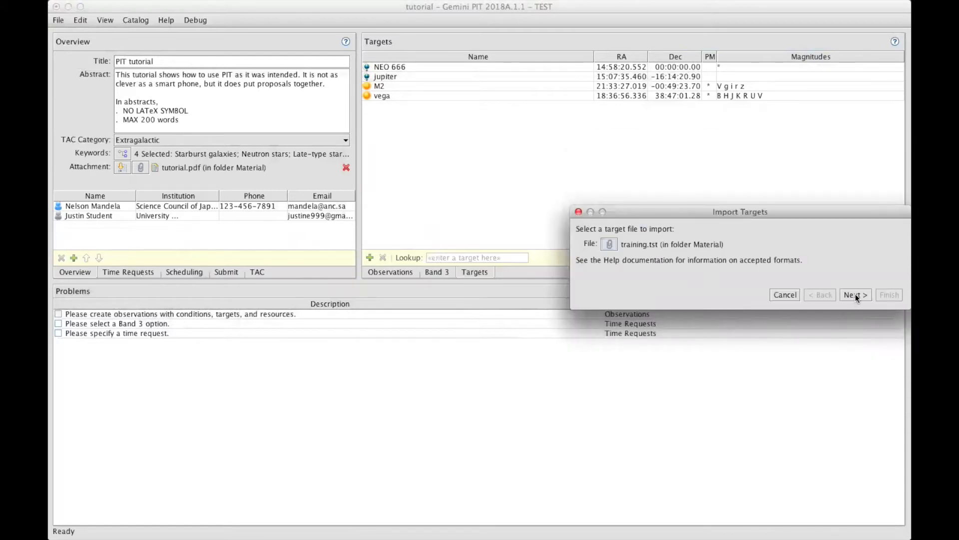
pyautogui.click(855, 294)
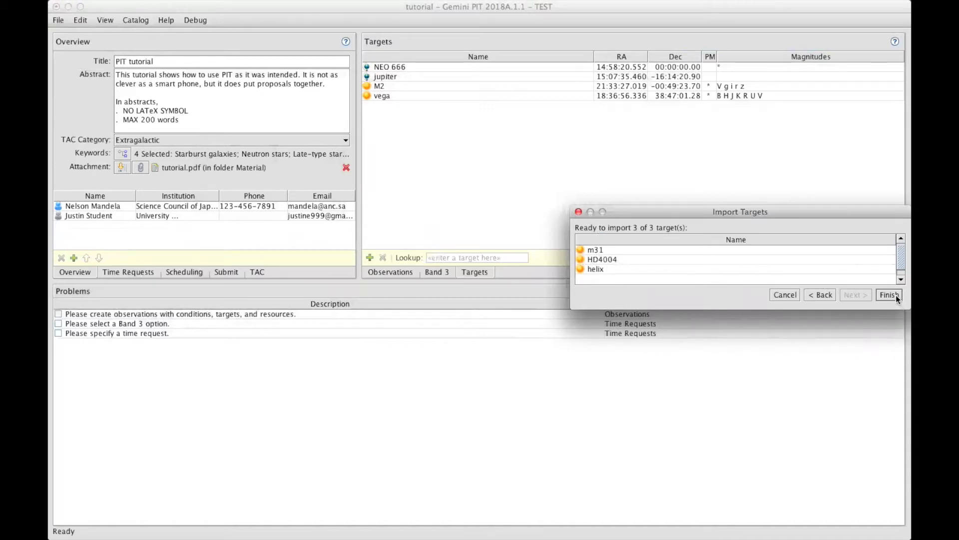
pyautogui.click(889, 294)
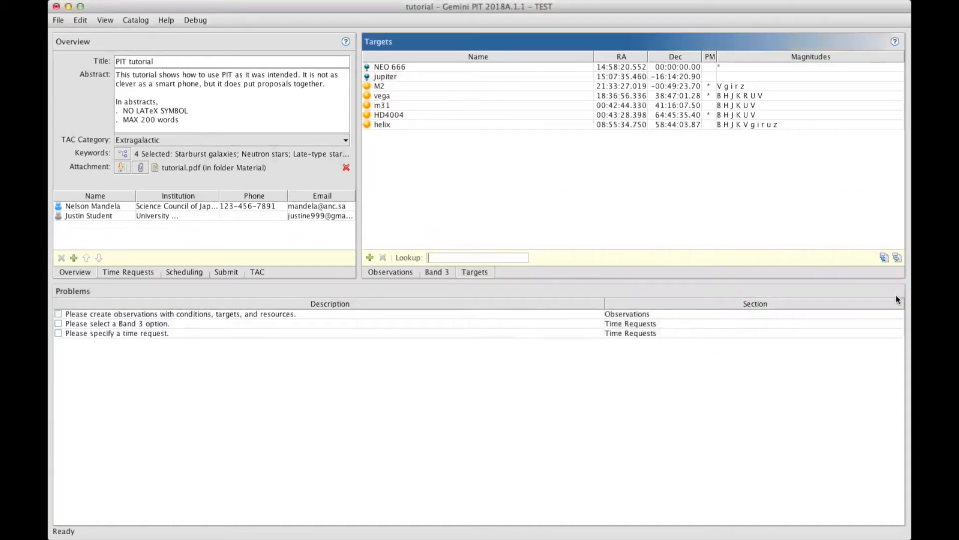
pyautogui.moveTo(422, 151)
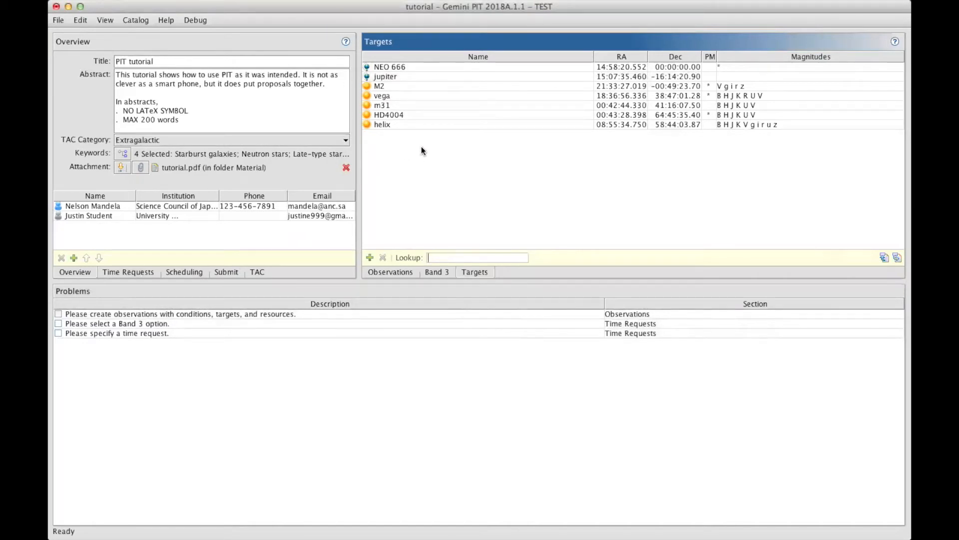
pyautogui.moveTo(425, 117)
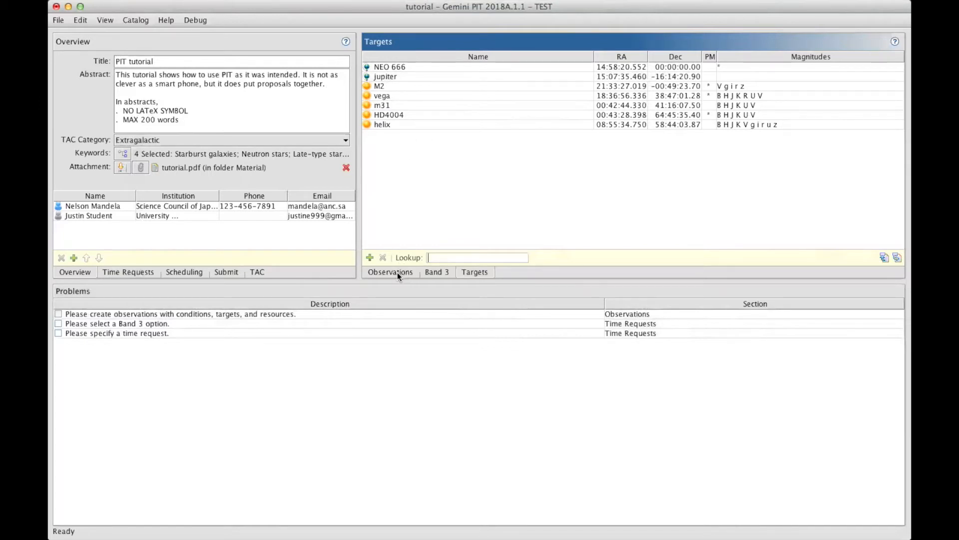
# Show the proposal's empty Observations list.
pyautogui.click(390, 272)
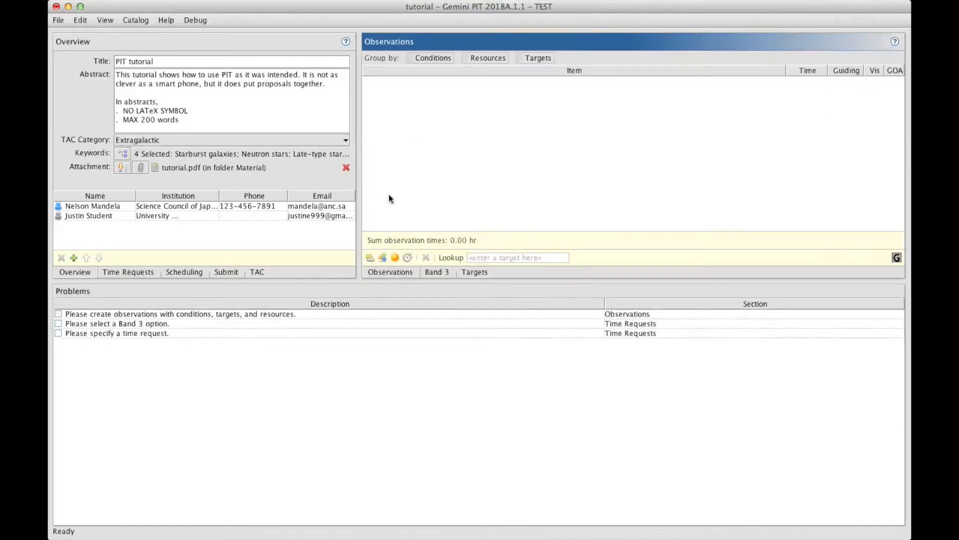
pyautogui.moveTo(397, 149)
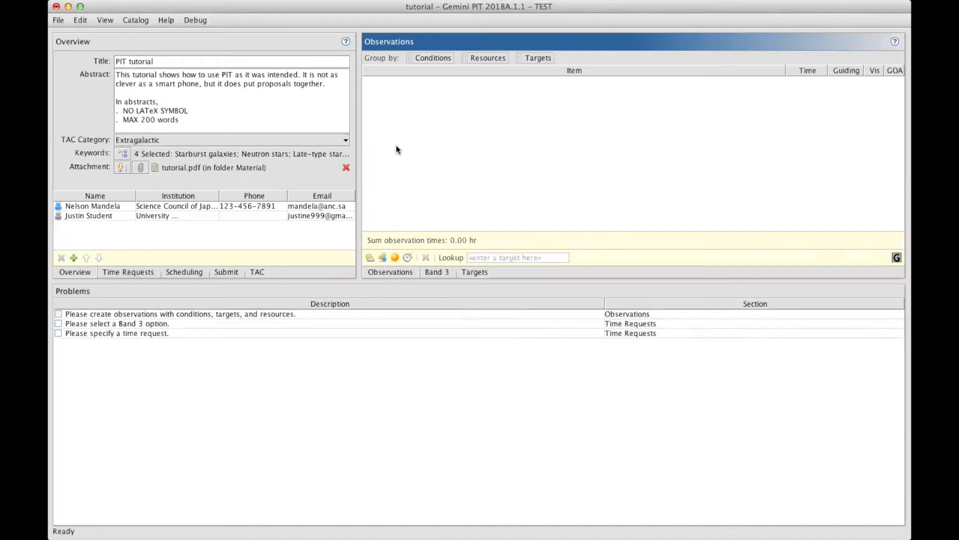
pyautogui.moveTo(391, 175)
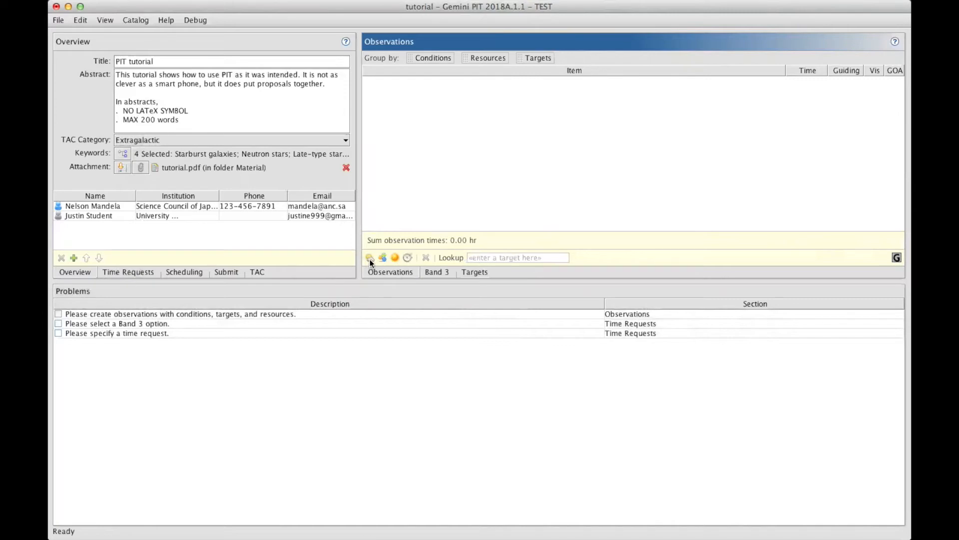
# Add observing conditions Cloud Cover 50%/Clear, Image Quality 70%/Good, Sky Background 80%/Grey, WV Any.
pyautogui.click(370, 257)
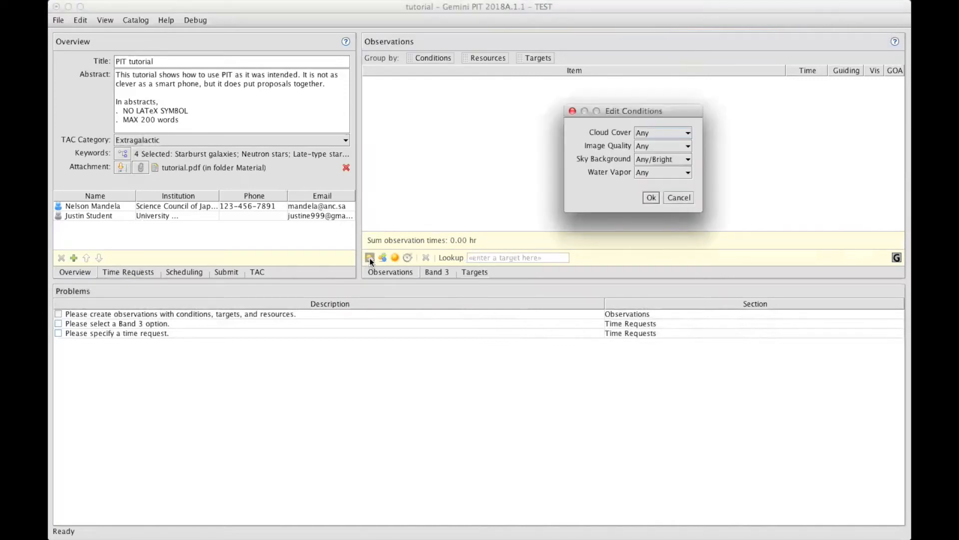
pyautogui.click(686, 132)
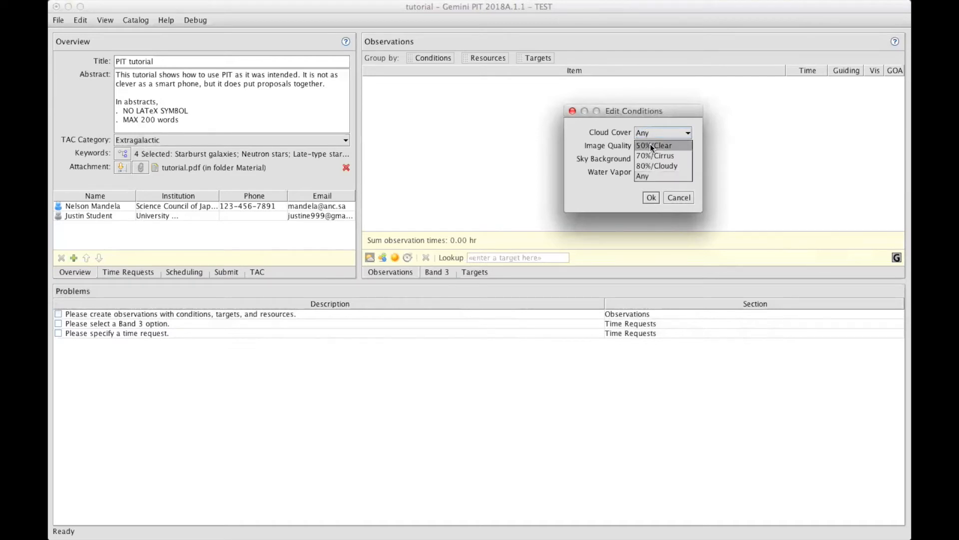
pyautogui.click(654, 145)
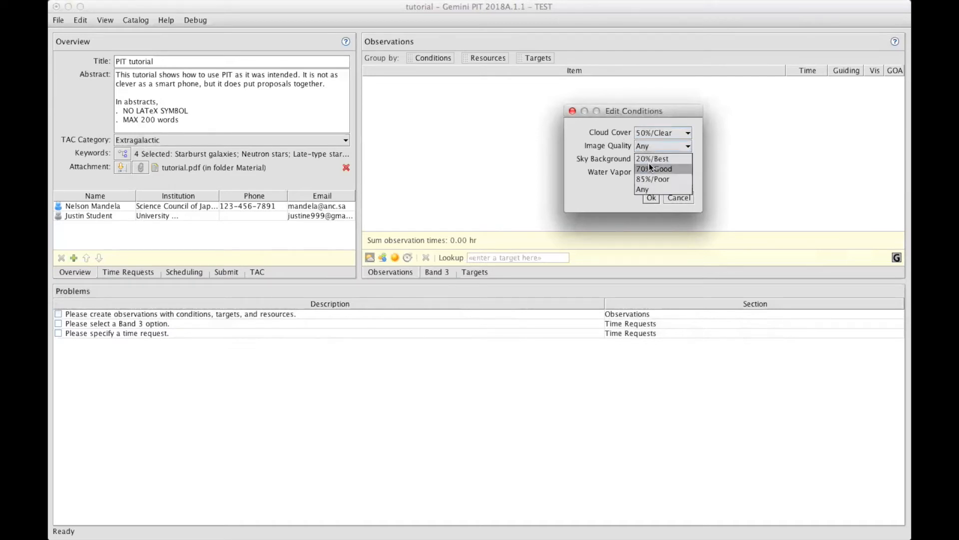
pyautogui.click(654, 168)
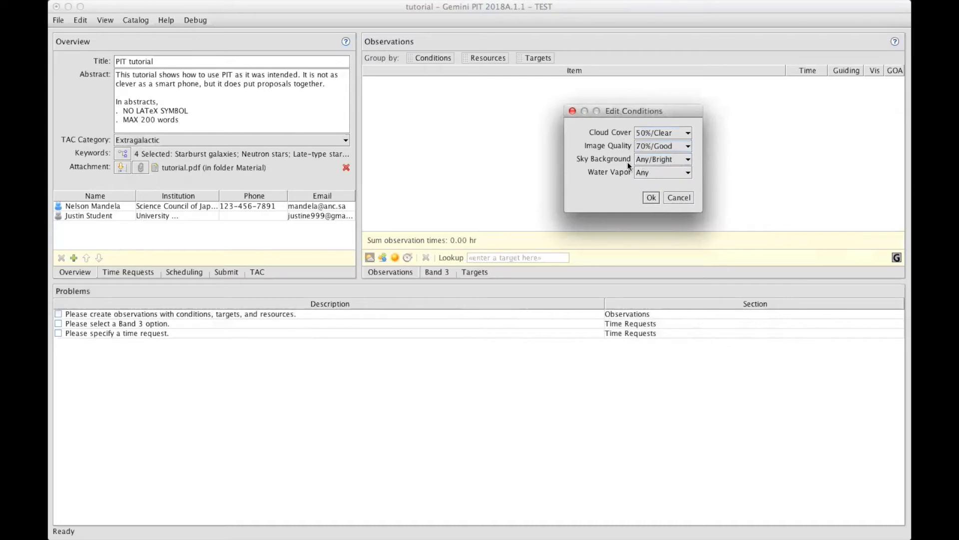
pyautogui.click(687, 172)
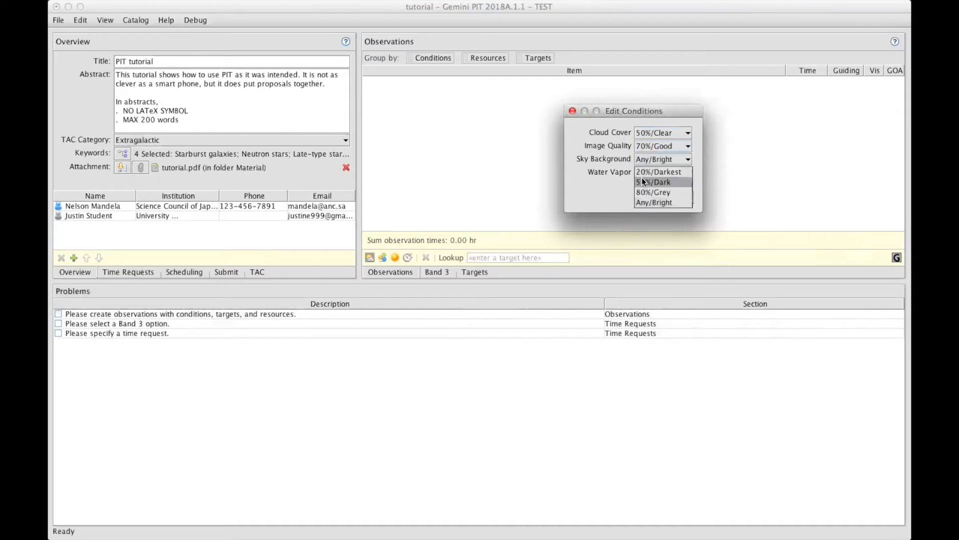
pyautogui.click(653, 192)
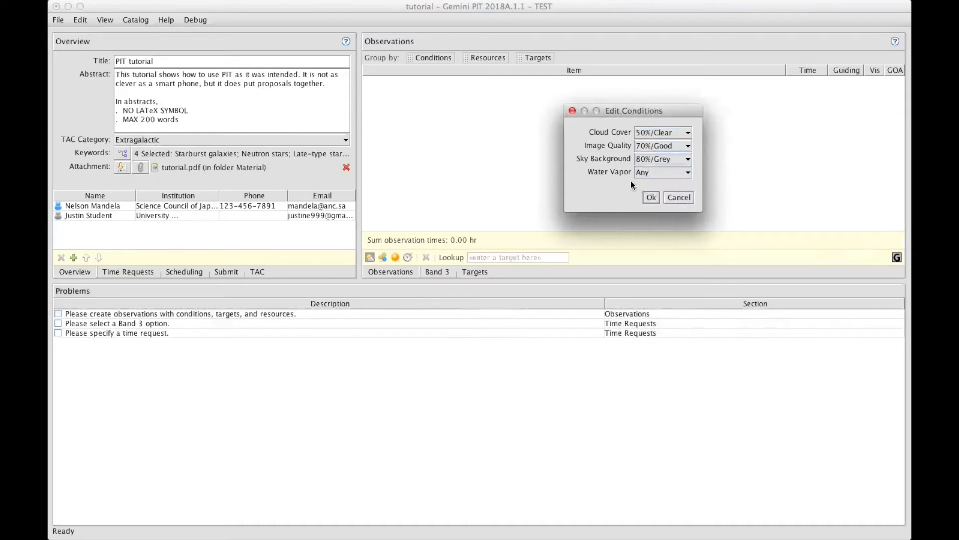
pyautogui.click(688, 172)
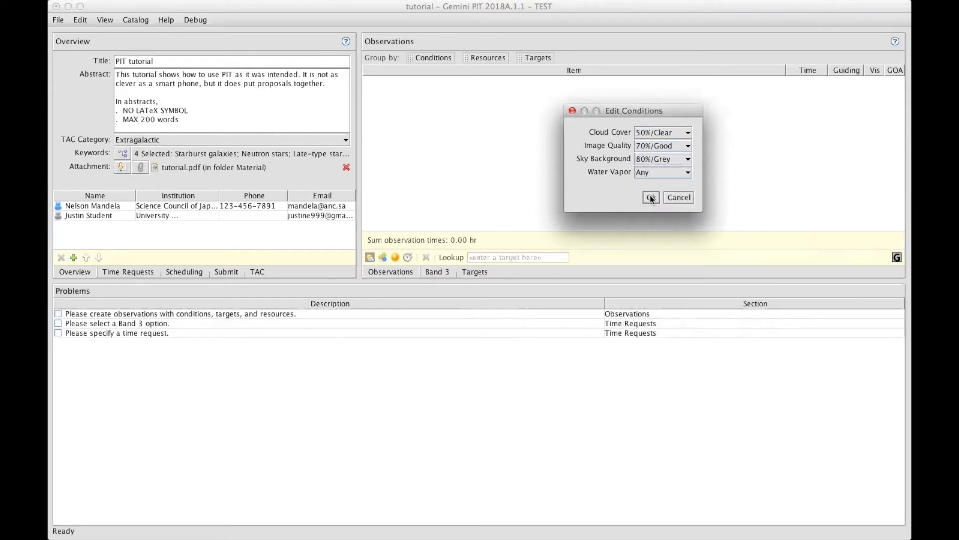
pyautogui.click(650, 198)
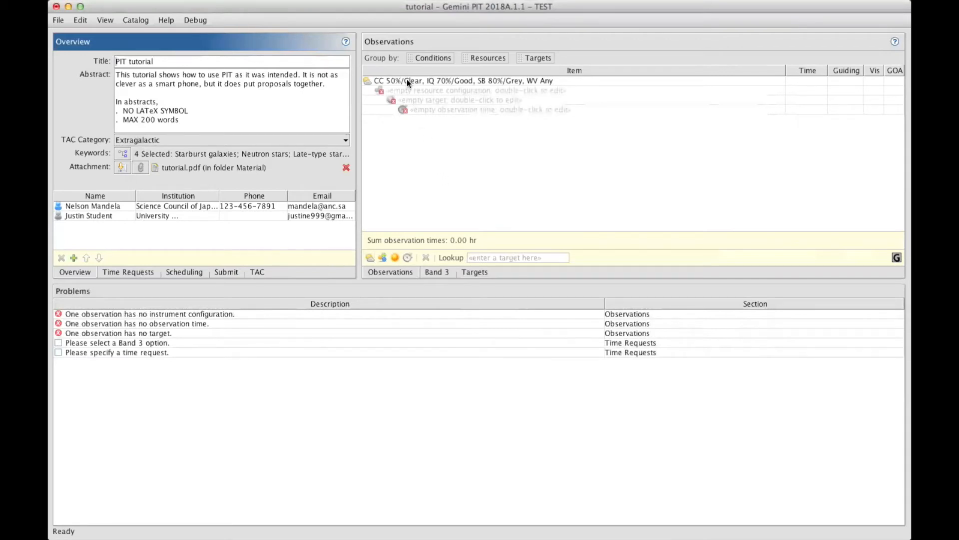
pyautogui.moveTo(406, 110)
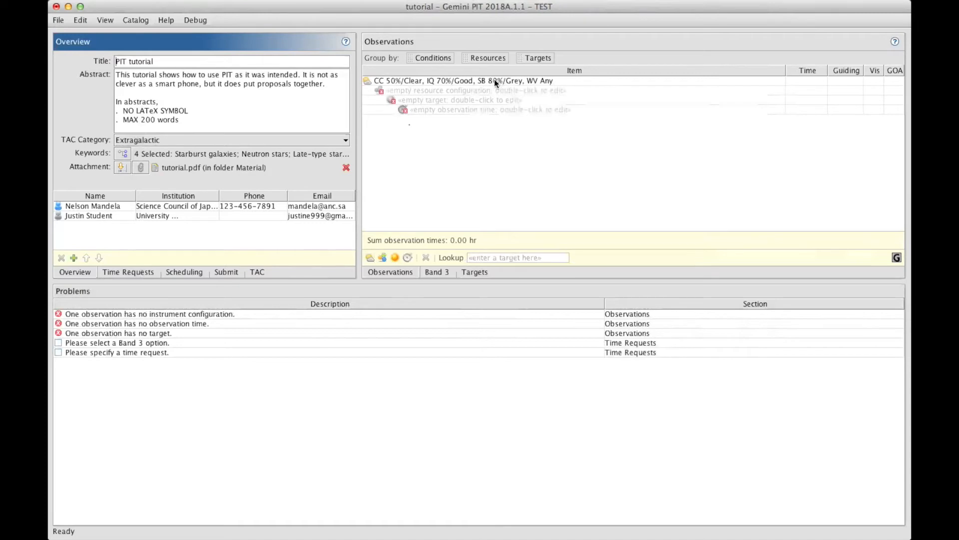
pyautogui.moveTo(439, 96)
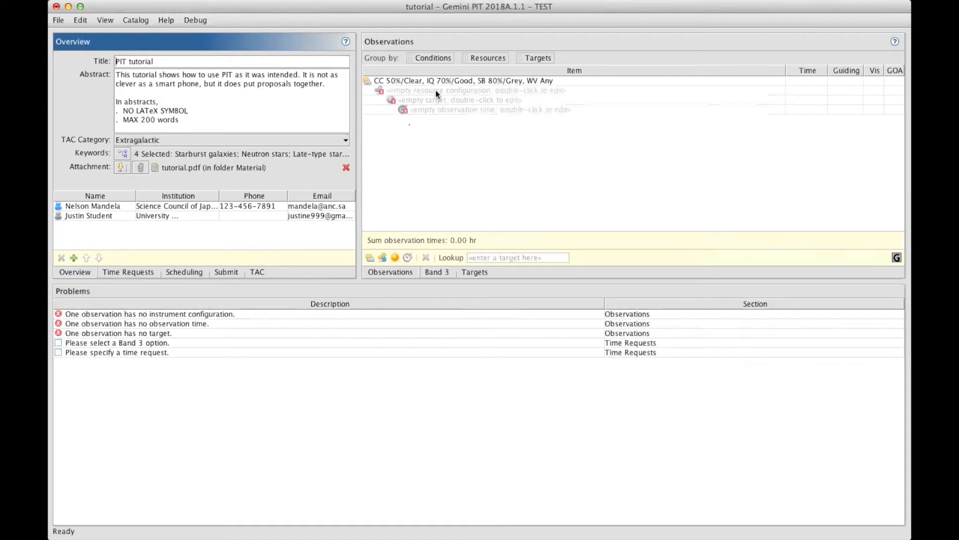
pyautogui.moveTo(444, 103)
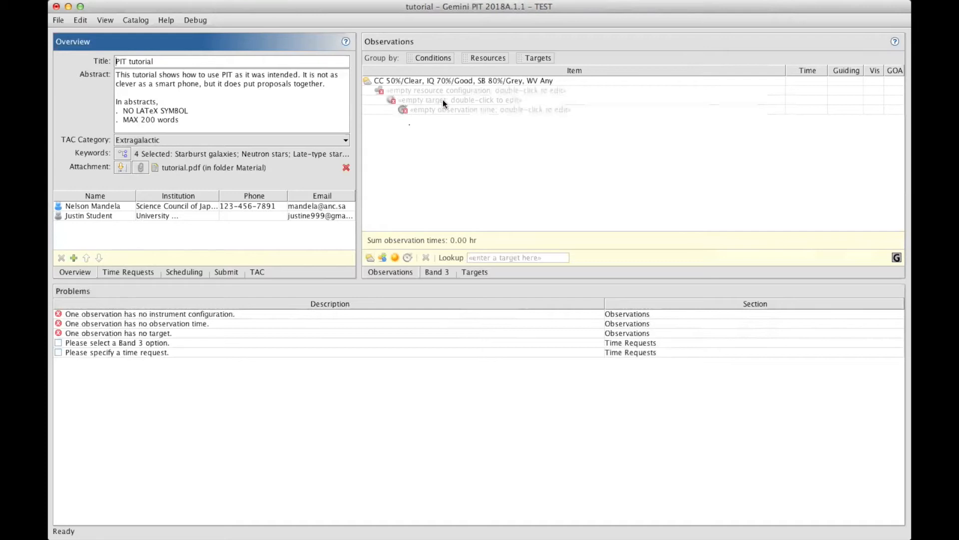
pyautogui.moveTo(408, 94)
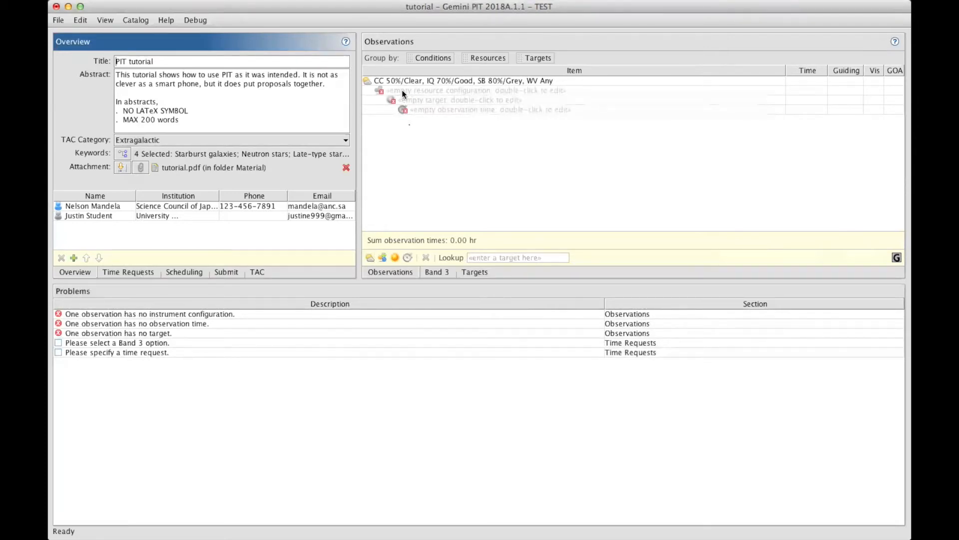
pyautogui.moveTo(519, 96)
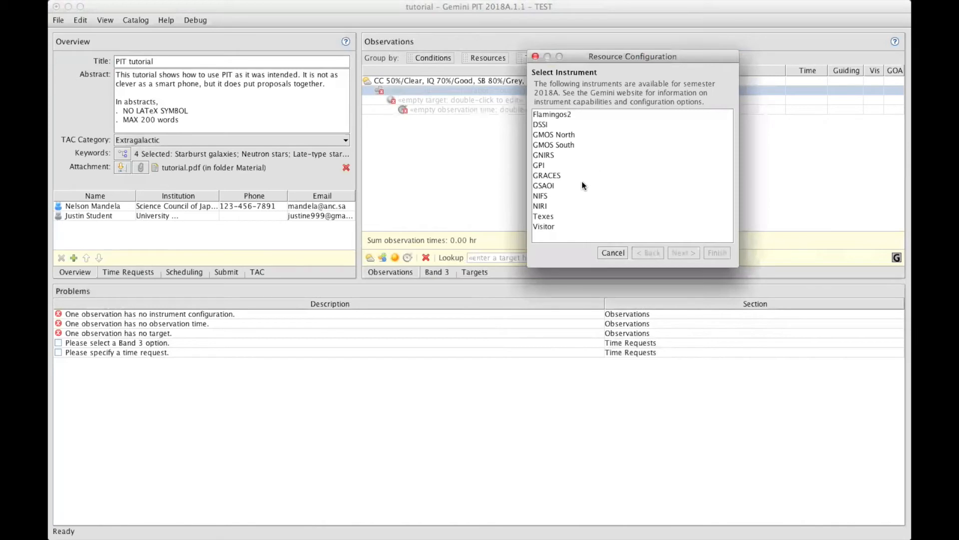
pyautogui.moveTo(586, 204)
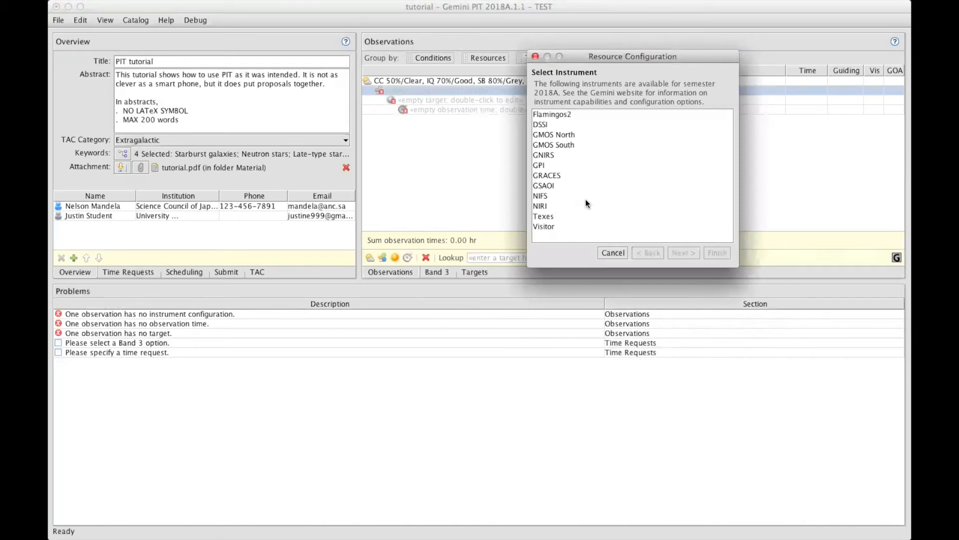
pyautogui.moveTo(568, 139)
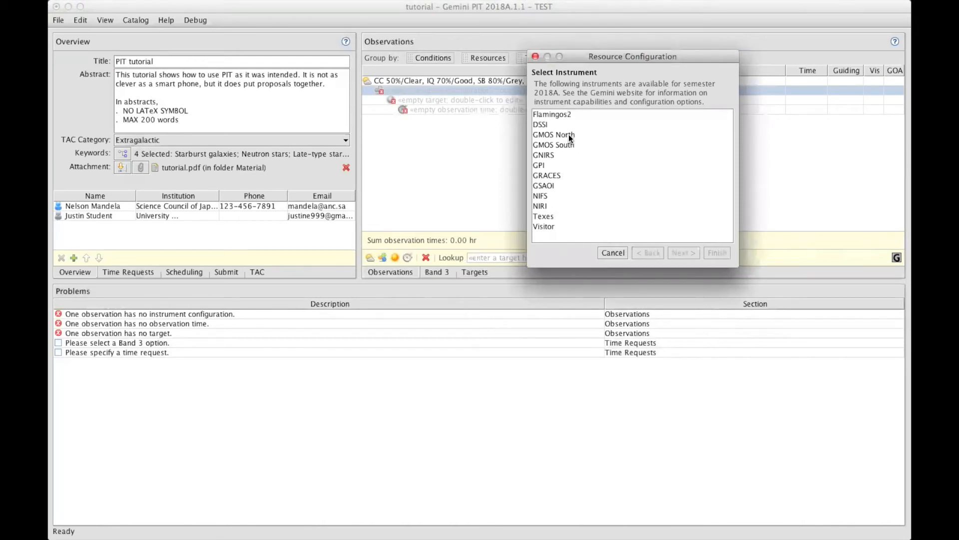
# Configure GMOS North longslit spectroscopy with the B600 disperser, 0.75 arcsec slit and no filter.
pyautogui.click(682, 253)
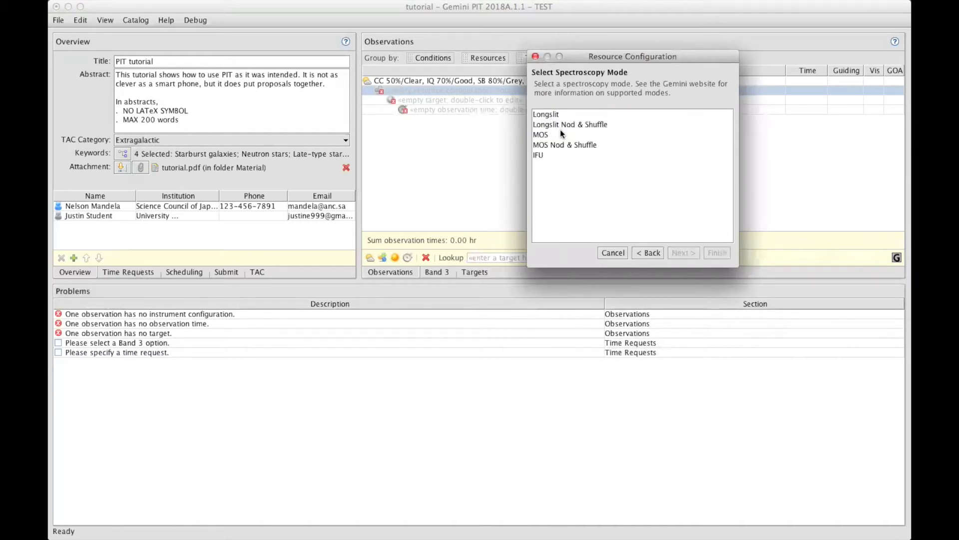
pyautogui.click(546, 114)
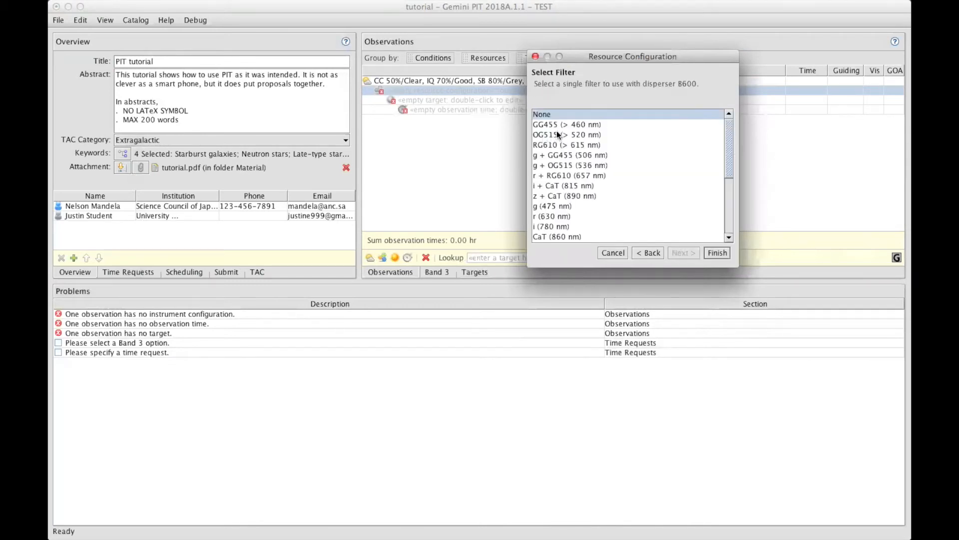
pyautogui.click(717, 252)
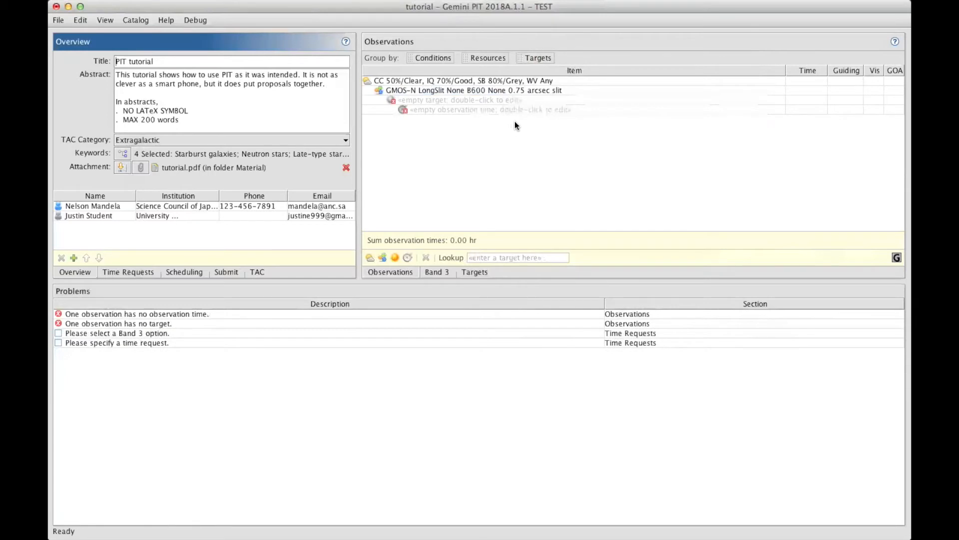
pyautogui.moveTo(544, 88)
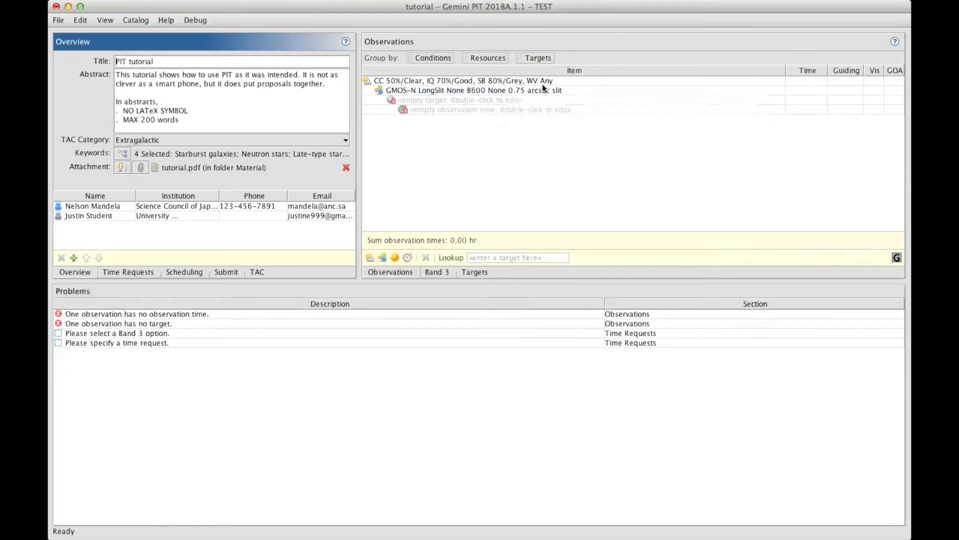
pyautogui.moveTo(495, 91)
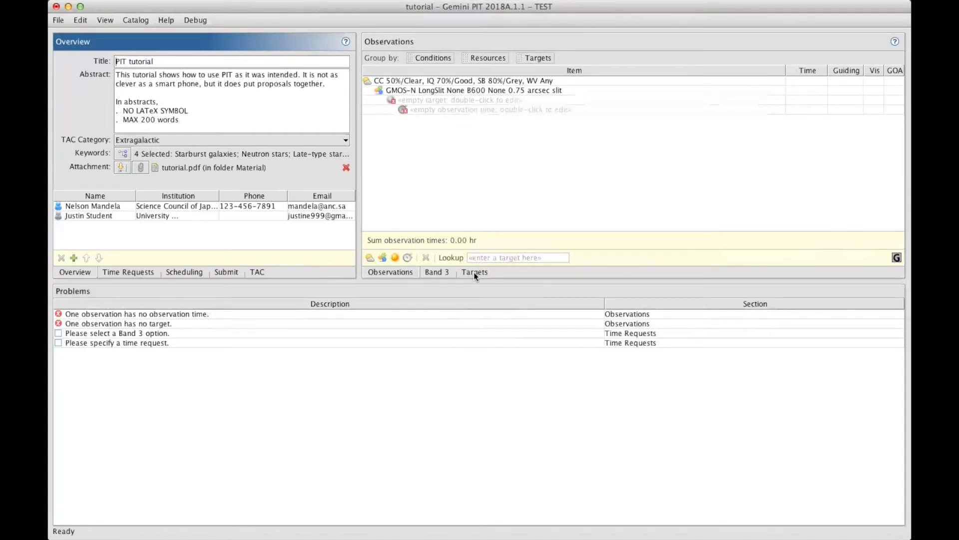
# Copy all seven targets from the Targets list and return to the Observations list.
pyautogui.click(475, 272)
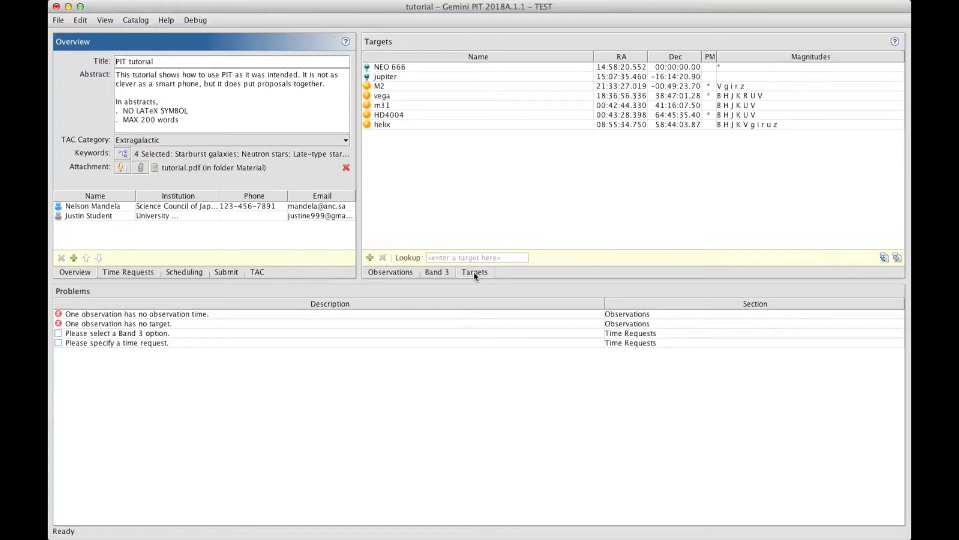
pyautogui.moveTo(409, 80)
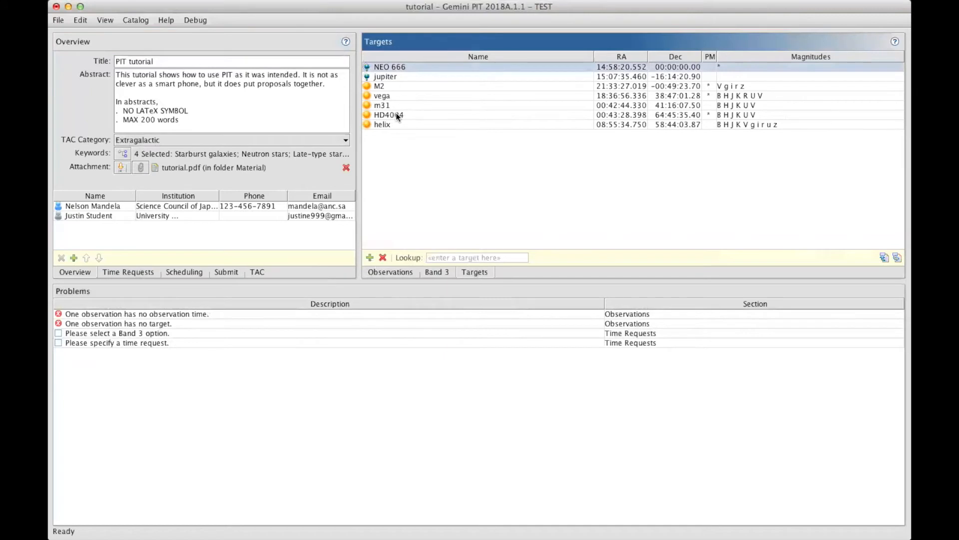
pyautogui.moveTo(406, 126)
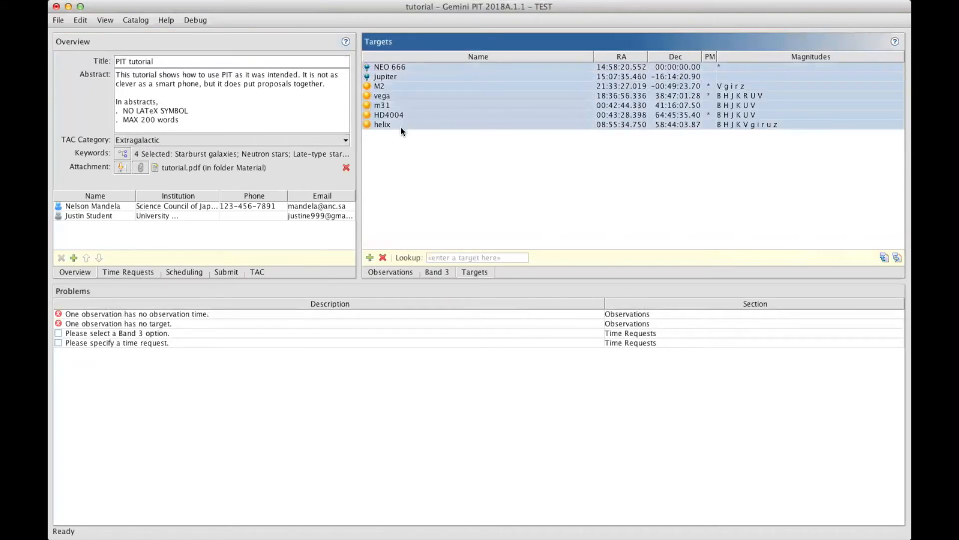
pyautogui.moveTo(408, 233)
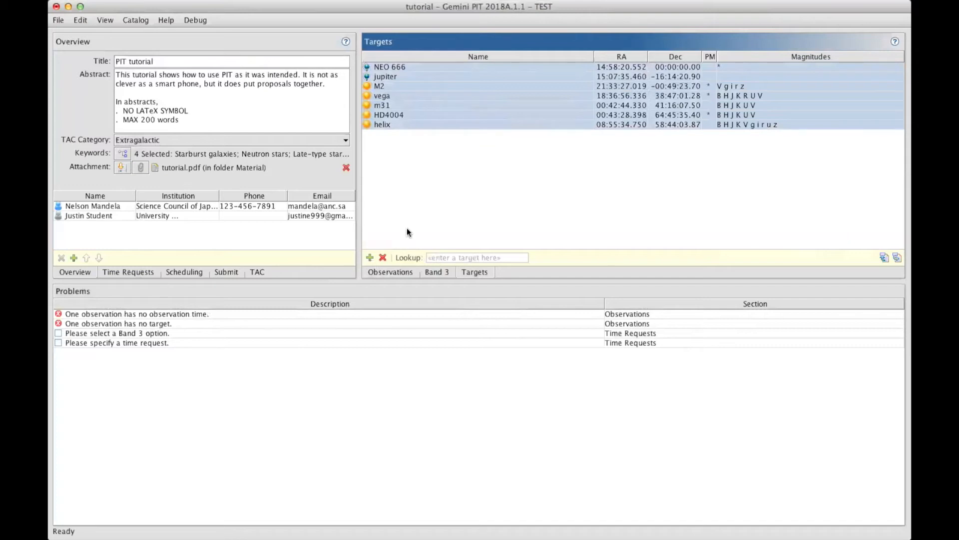
pyautogui.click(80, 20)
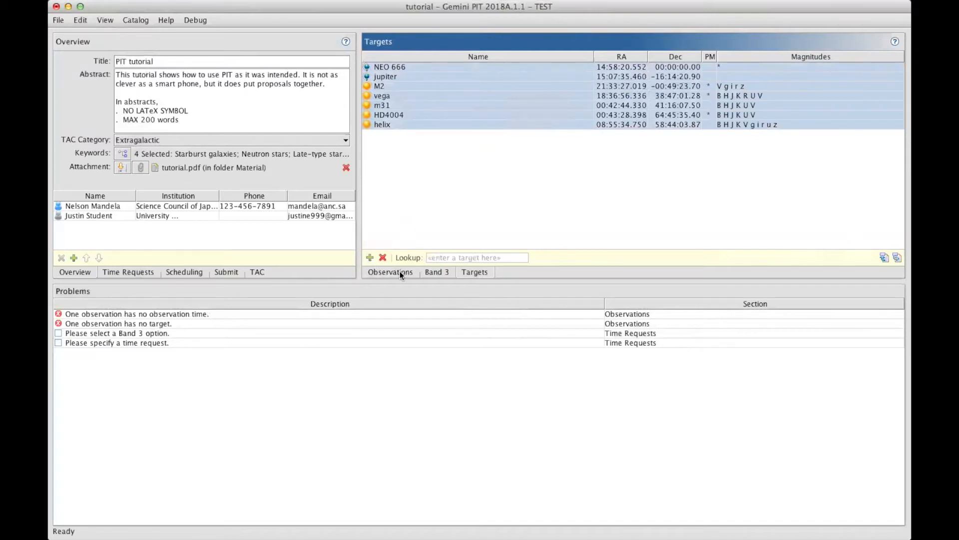
pyautogui.click(391, 272)
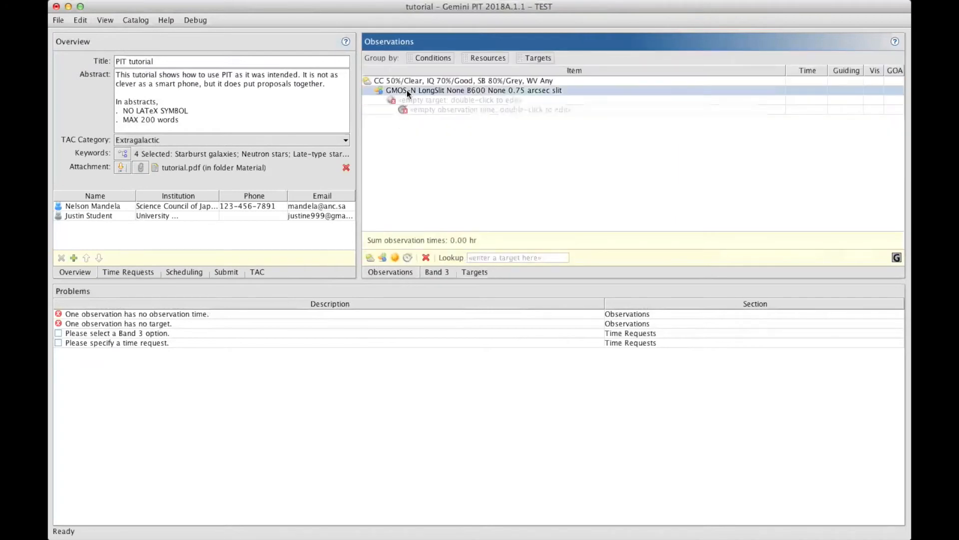
pyautogui.click(80, 20)
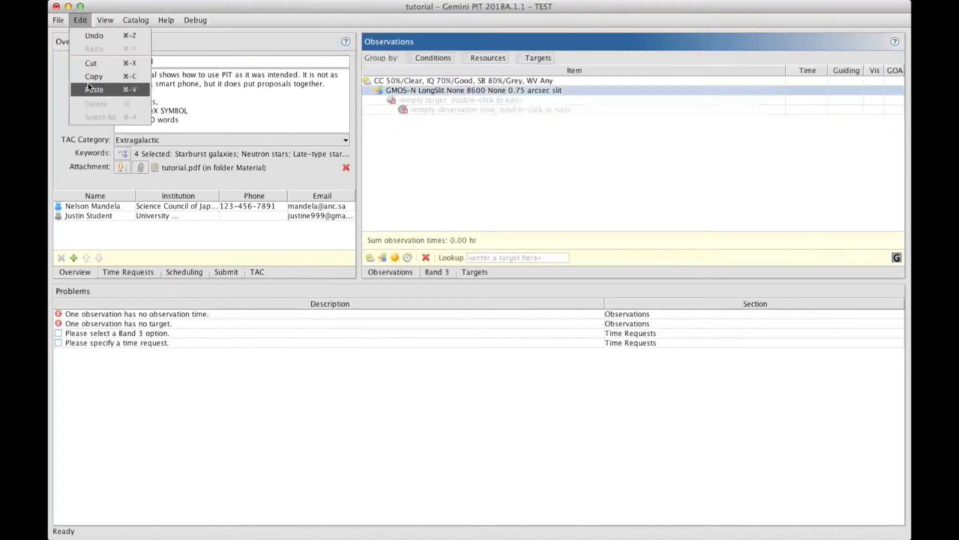
# Paste the copied targets onto the GMOS-N observation, creating one observation per target.
pyautogui.click(94, 89)
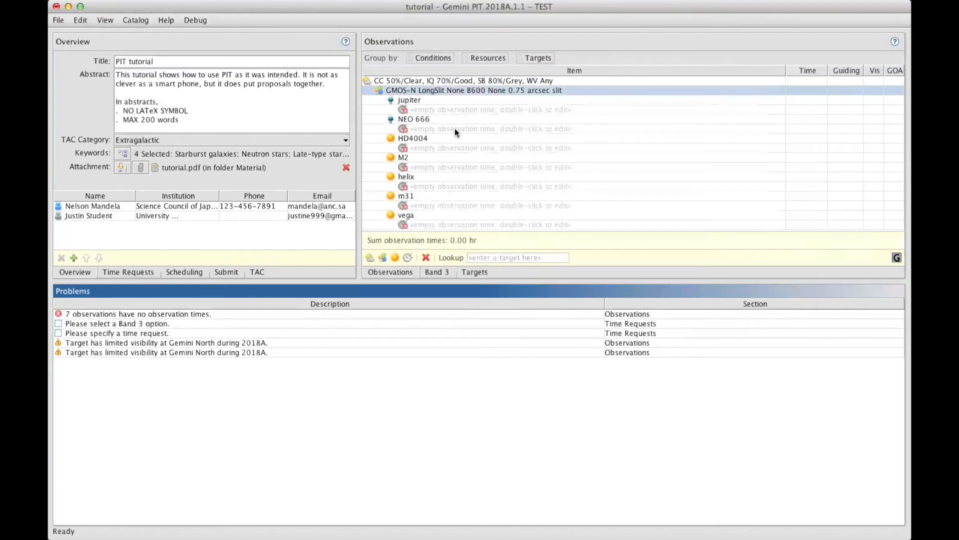
pyautogui.moveTo(439, 102)
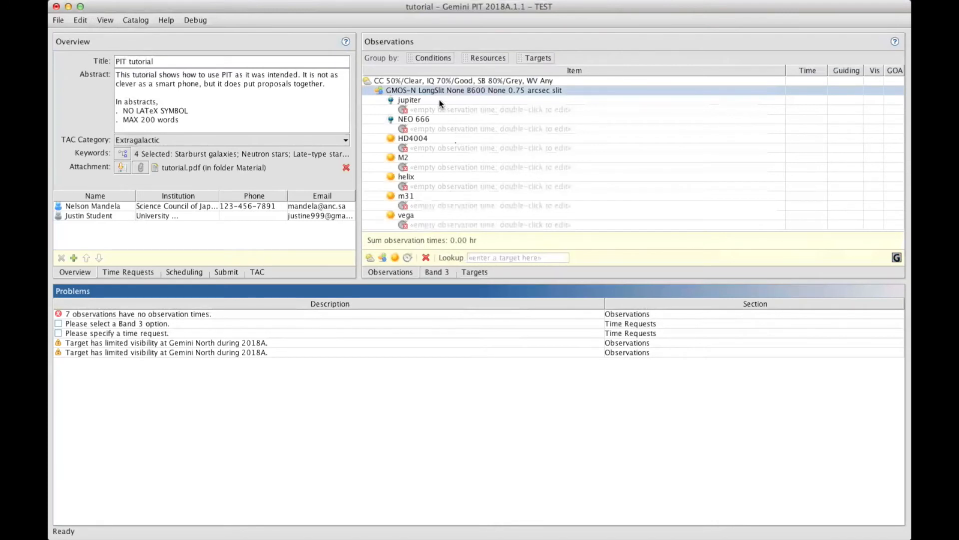
pyautogui.moveTo(437, 203)
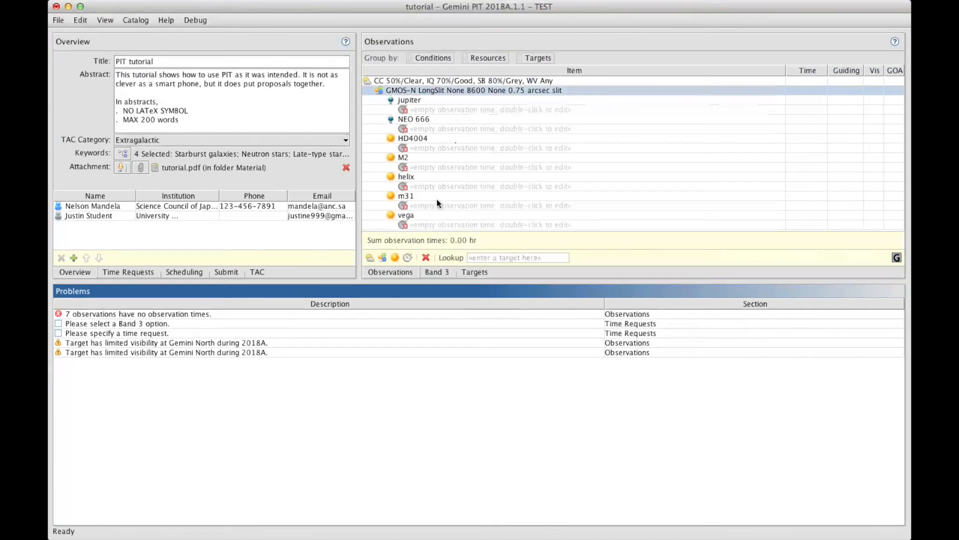
pyautogui.moveTo(458, 105)
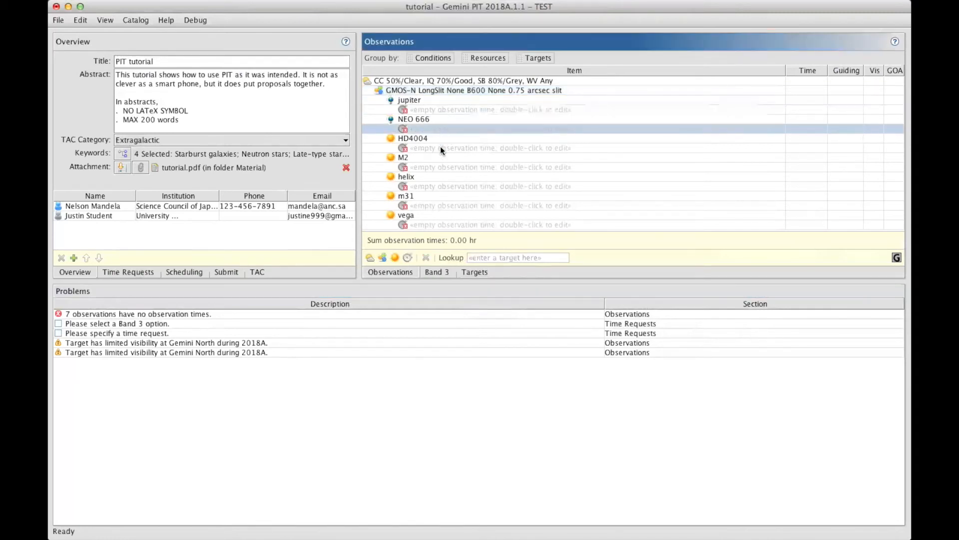
pyautogui.click(428, 110)
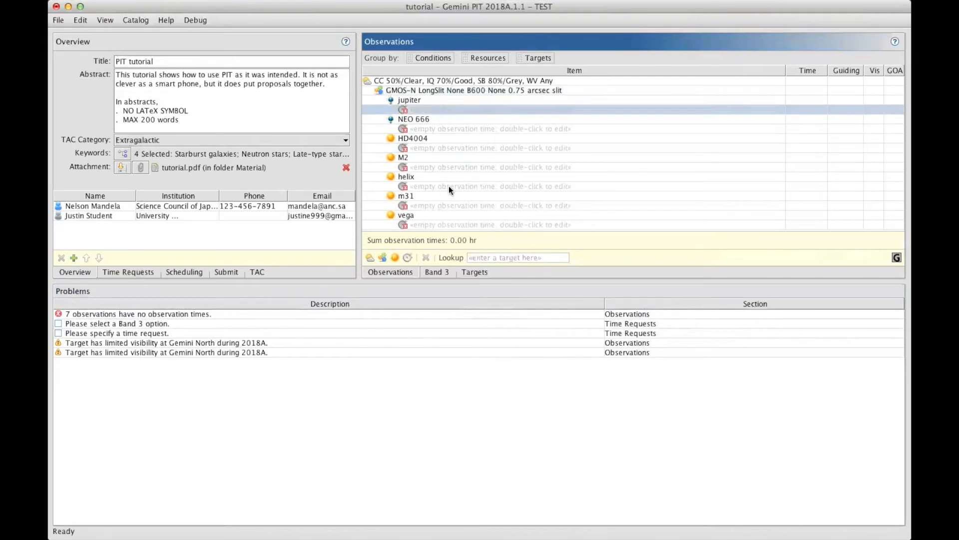
pyautogui.moveTo(446, 119)
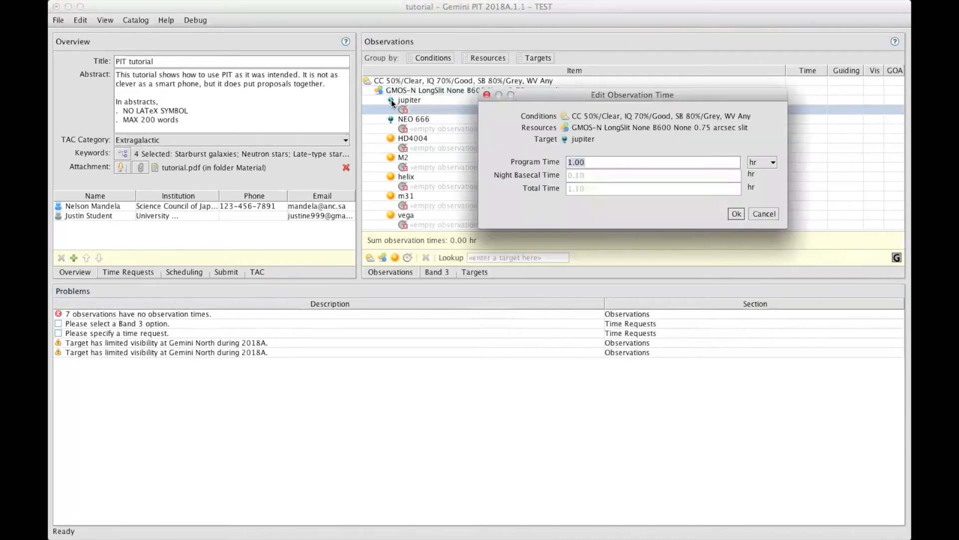
pyautogui.moveTo(630, 142)
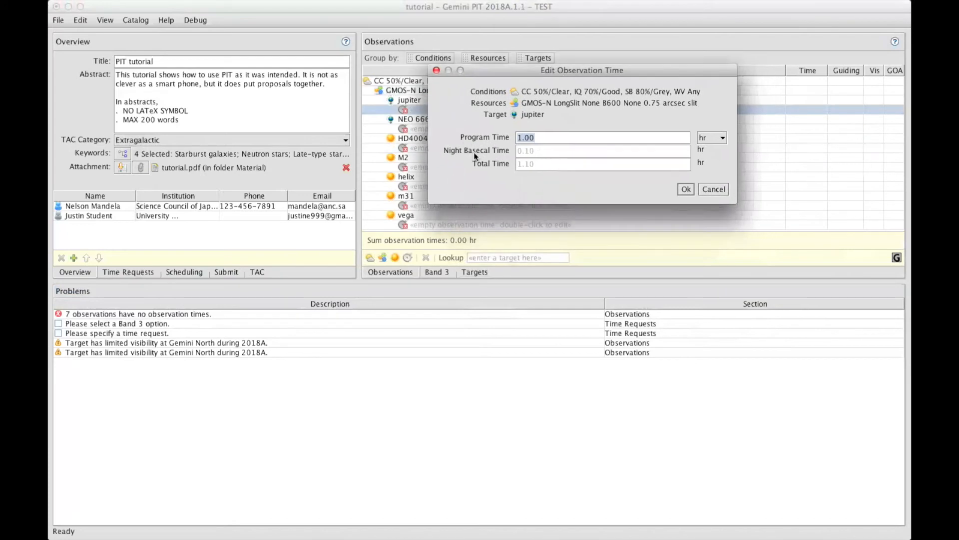
pyautogui.moveTo(541, 198)
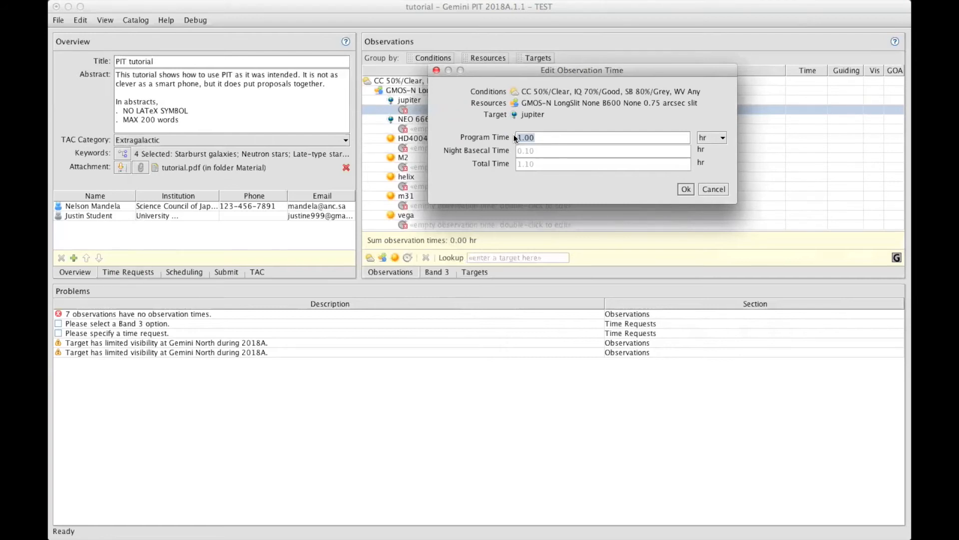
# Give jupiter's observation a 4.2 hr program time, totalling 4.62 hr.
pyautogui.write('4.2')
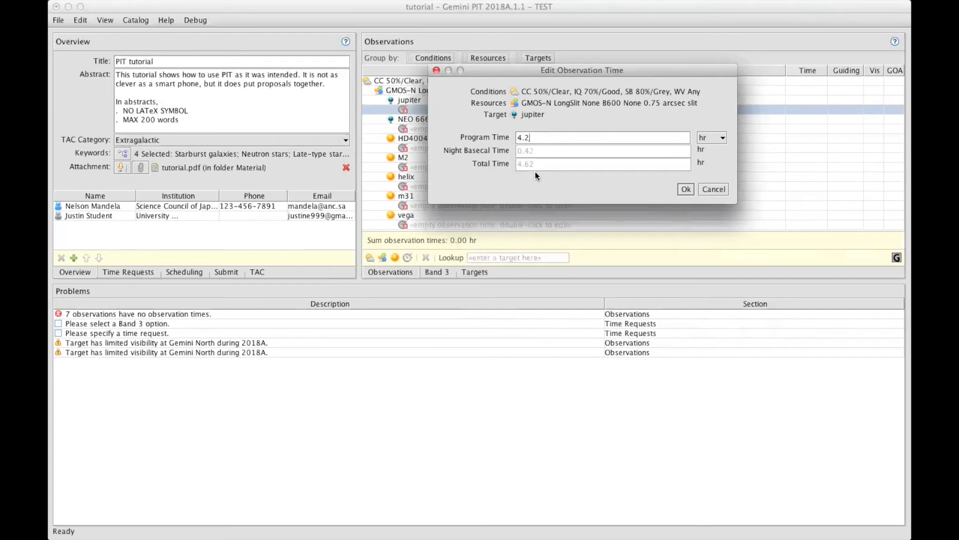
pyautogui.moveTo(511, 153)
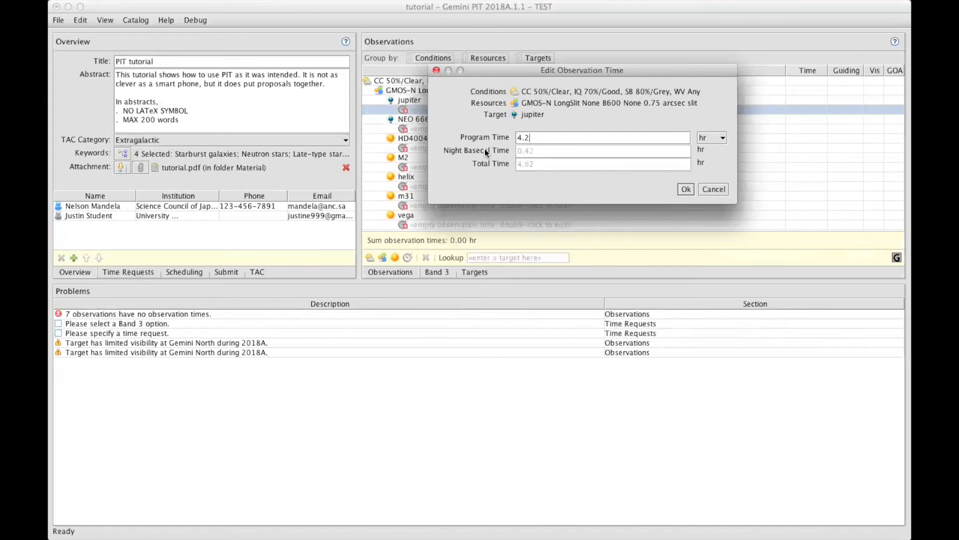
pyautogui.moveTo(532, 158)
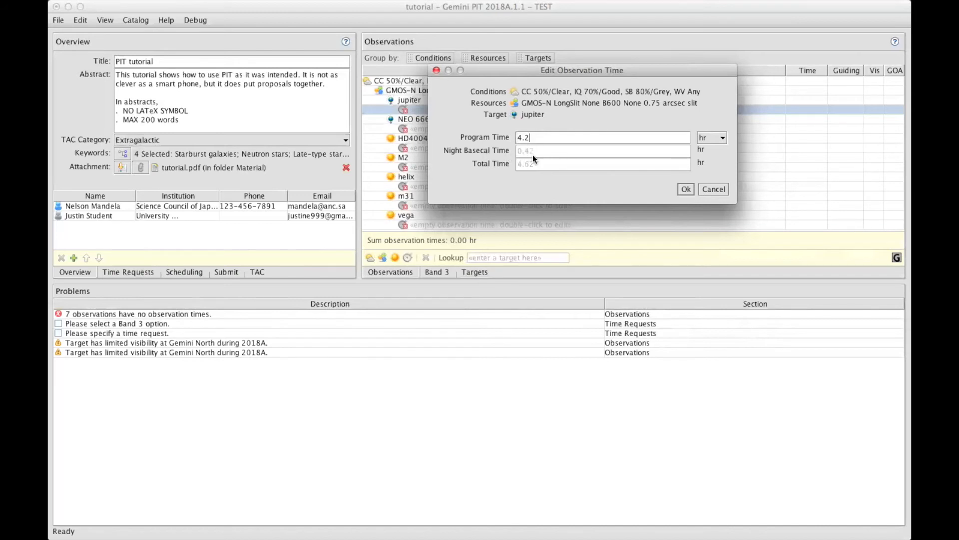
pyautogui.moveTo(470, 176)
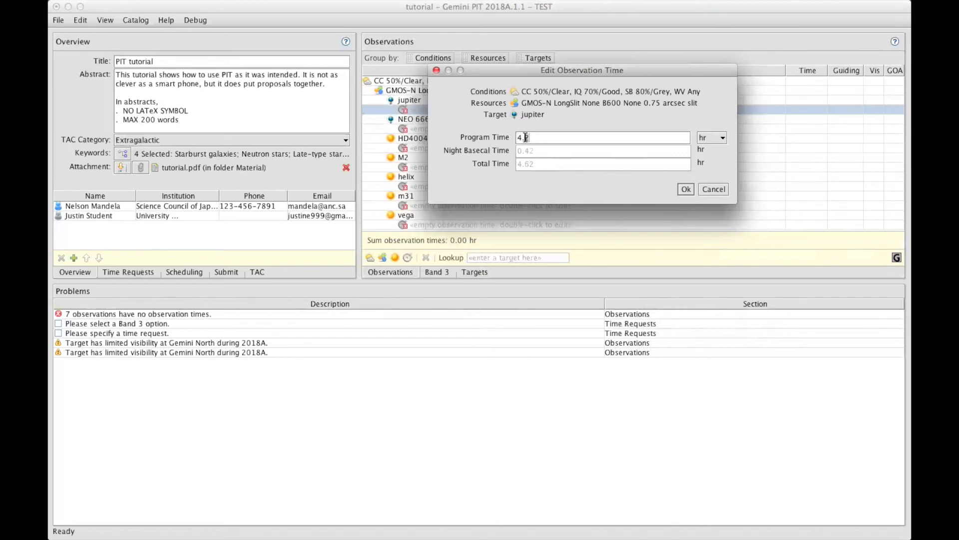
pyautogui.write('2')
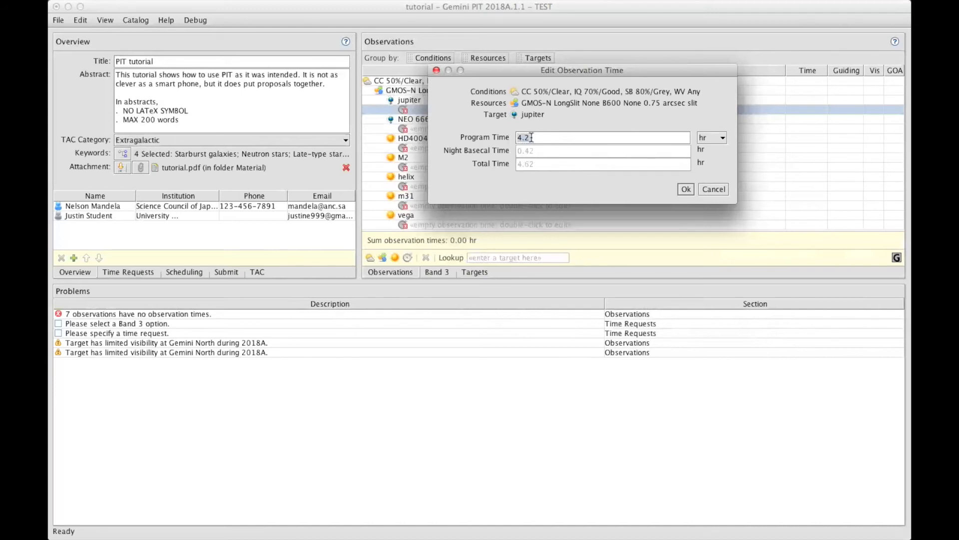
pyautogui.moveTo(536, 176)
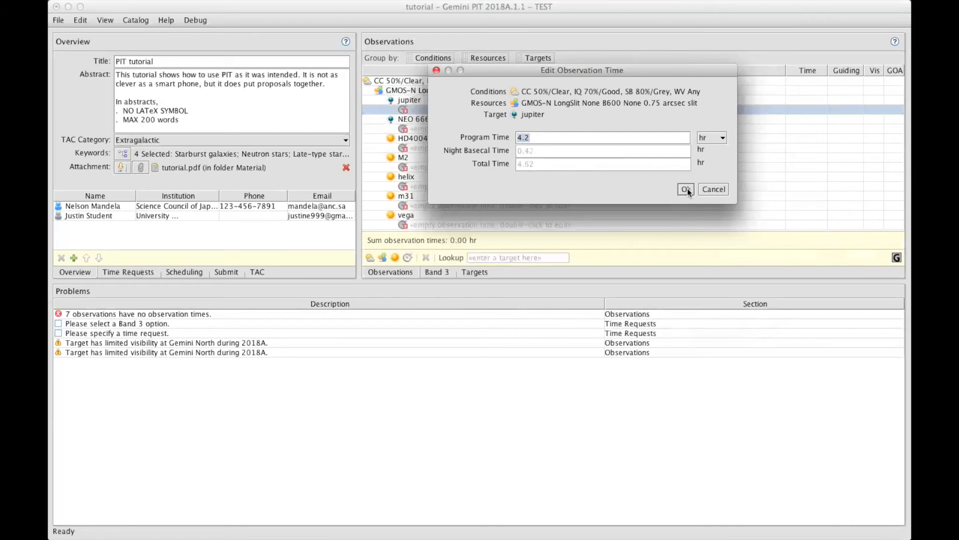
pyautogui.click(684, 189)
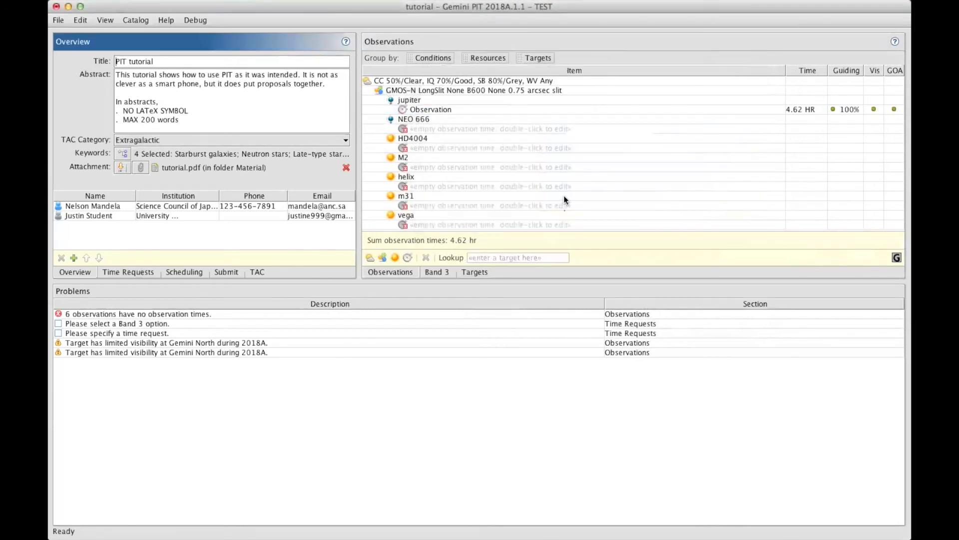
pyautogui.moveTo(542, 133)
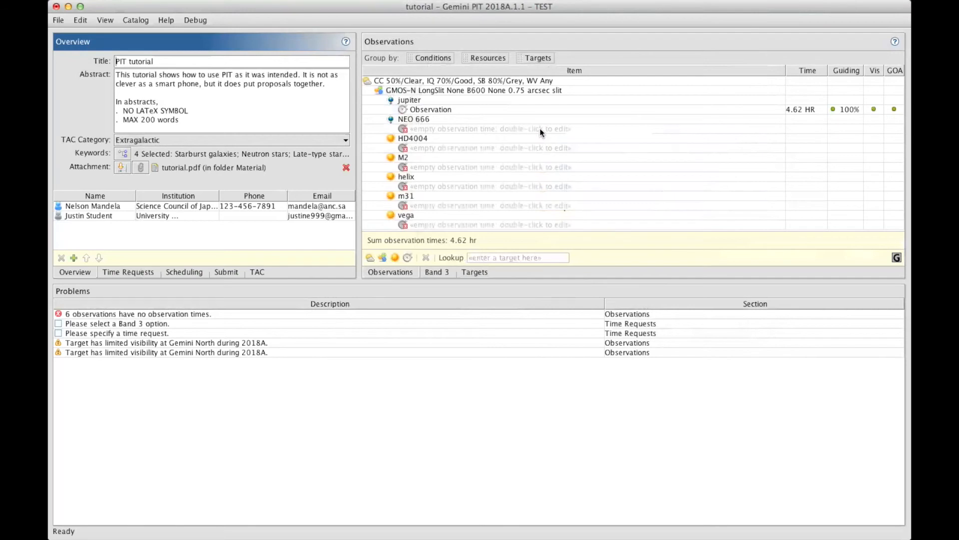
# Add default 1.10 hr observation times for NEO 666, HD4004, helix, m31 and vega.
pyautogui.doubleClick(490, 129)
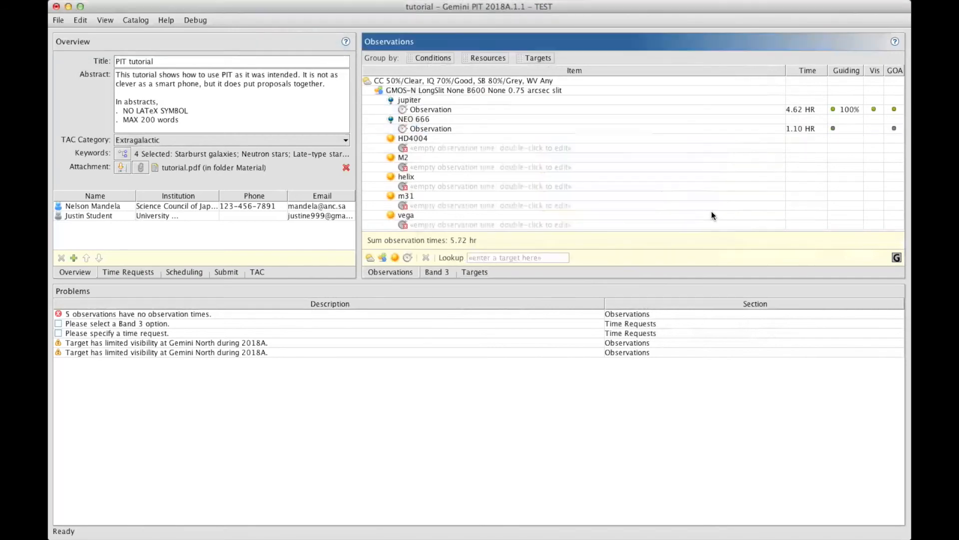
pyautogui.doubleClick(453, 148)
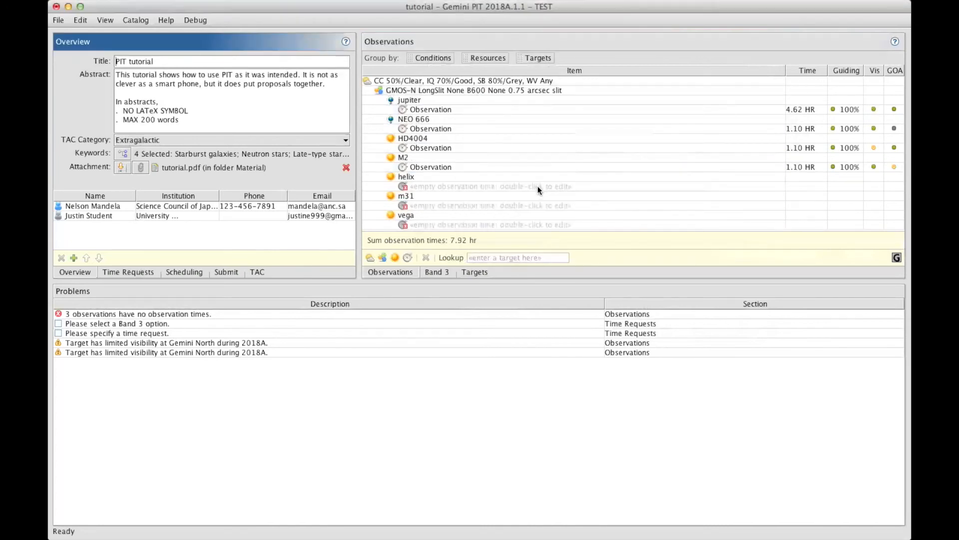
pyautogui.doubleClick(489, 186)
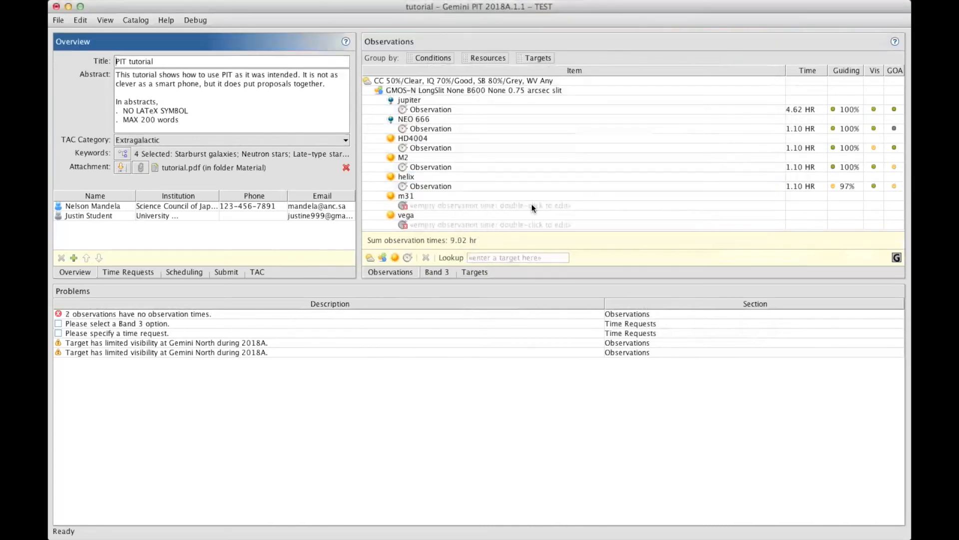
pyautogui.doubleClick(490, 205)
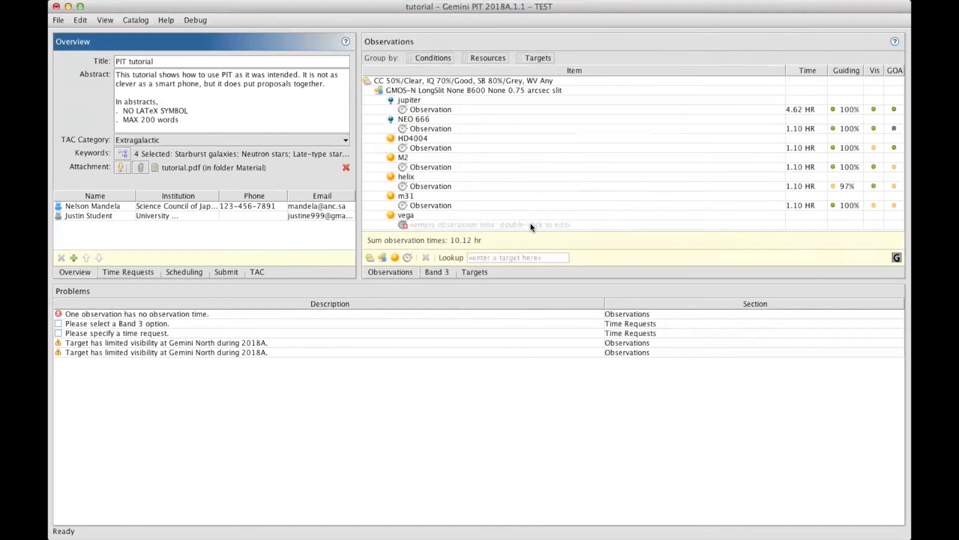
pyautogui.doubleClick(465, 224)
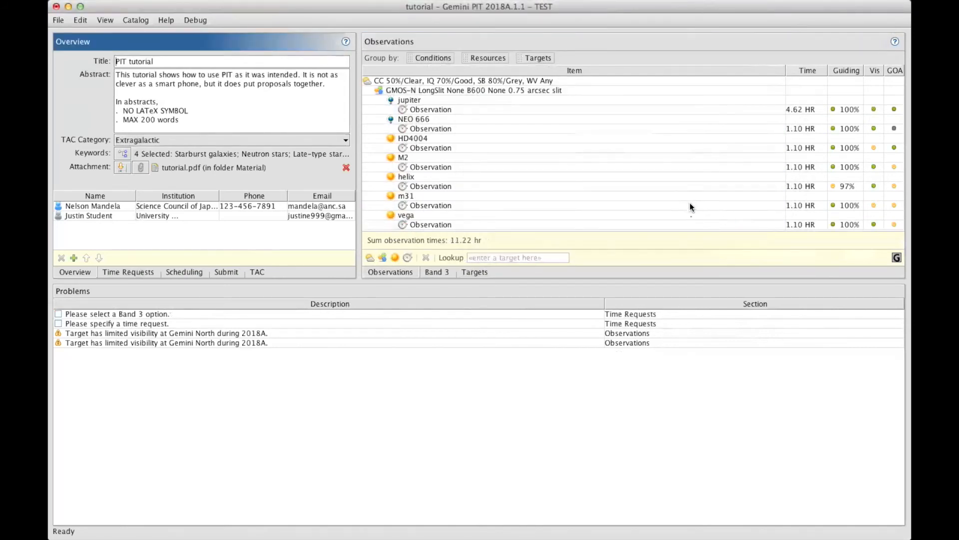
pyautogui.moveTo(743, 43)
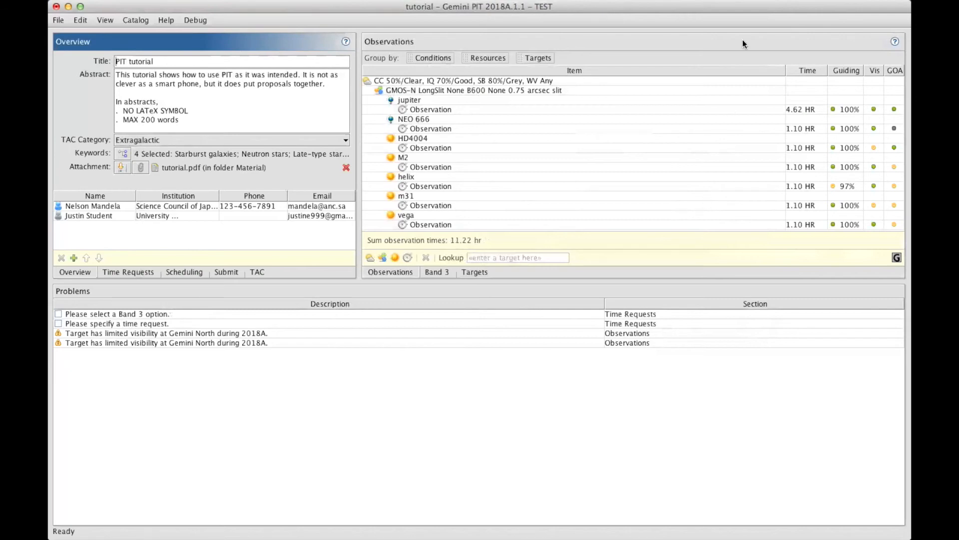
pyautogui.moveTo(848, 158)
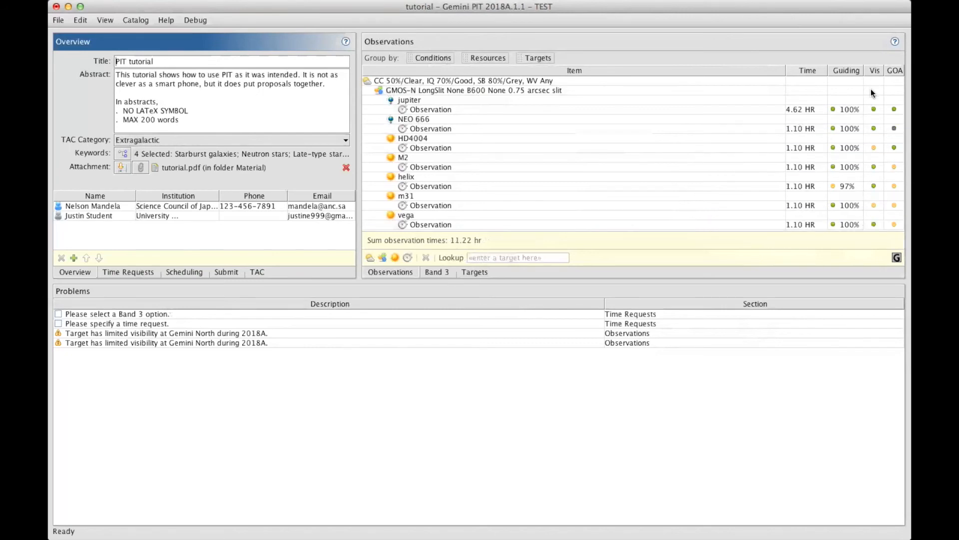
pyautogui.moveTo(897, 77)
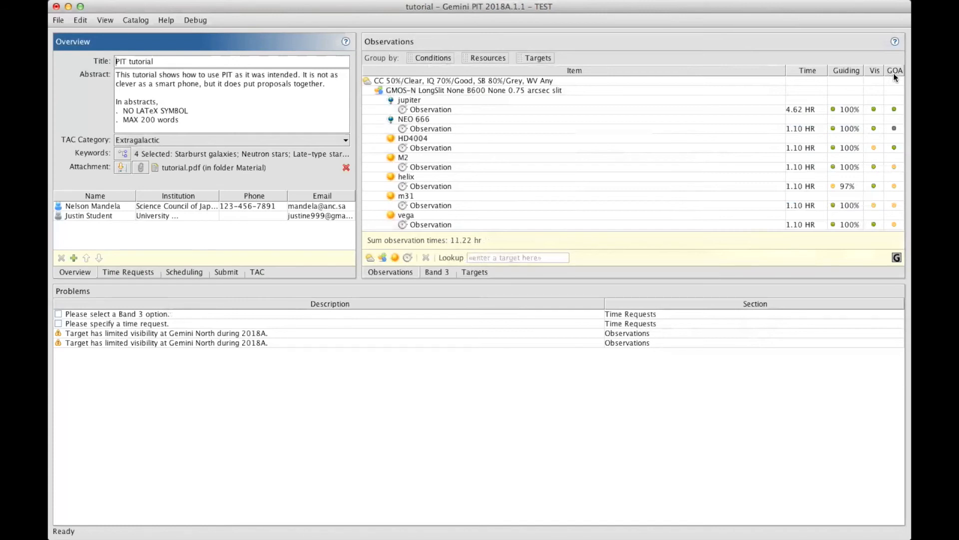
pyautogui.moveTo(838, 159)
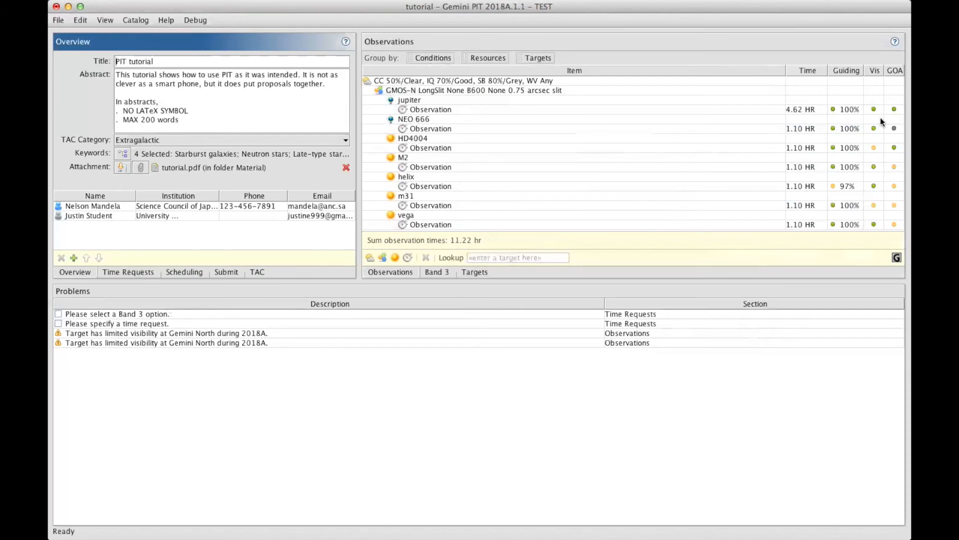
pyautogui.moveTo(850, 190)
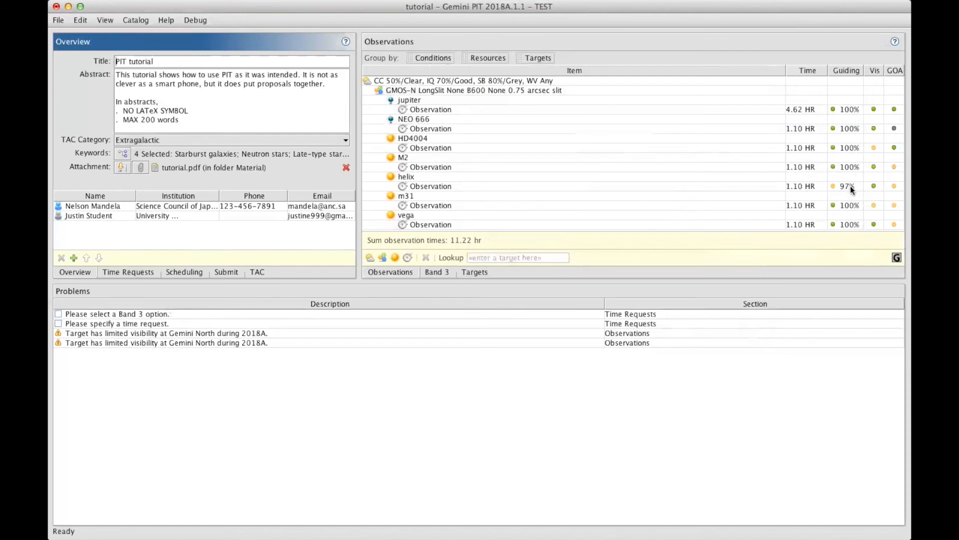
pyautogui.moveTo(849, 186)
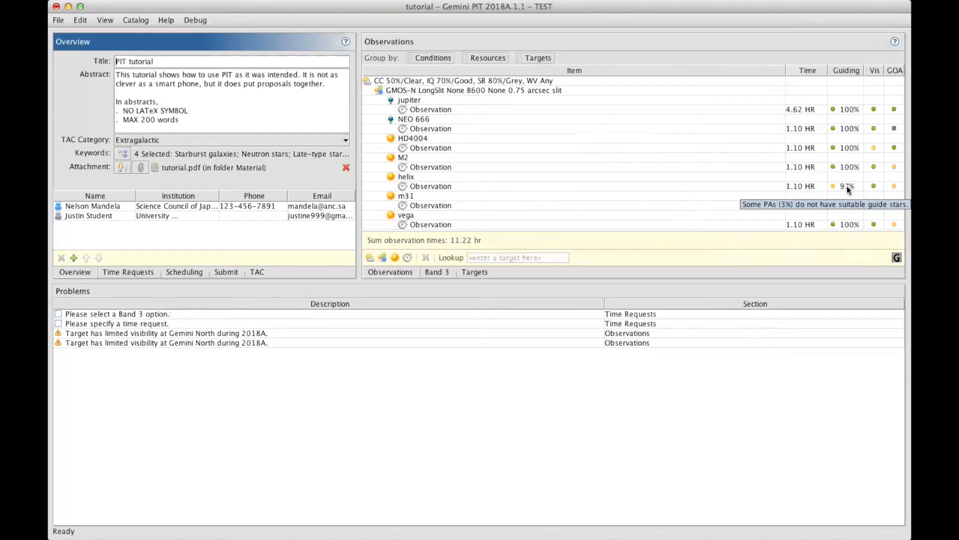
pyautogui.moveTo(841, 65)
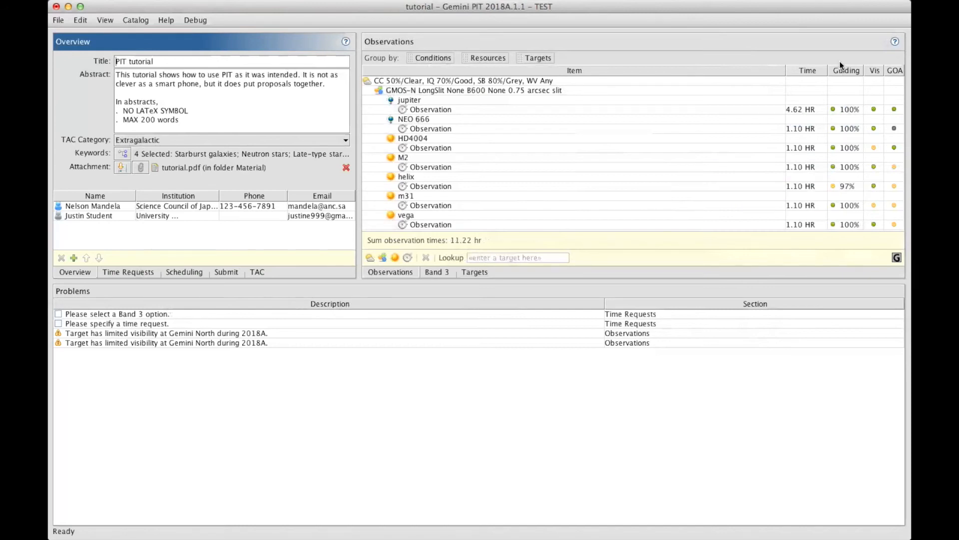
pyautogui.moveTo(834, 109)
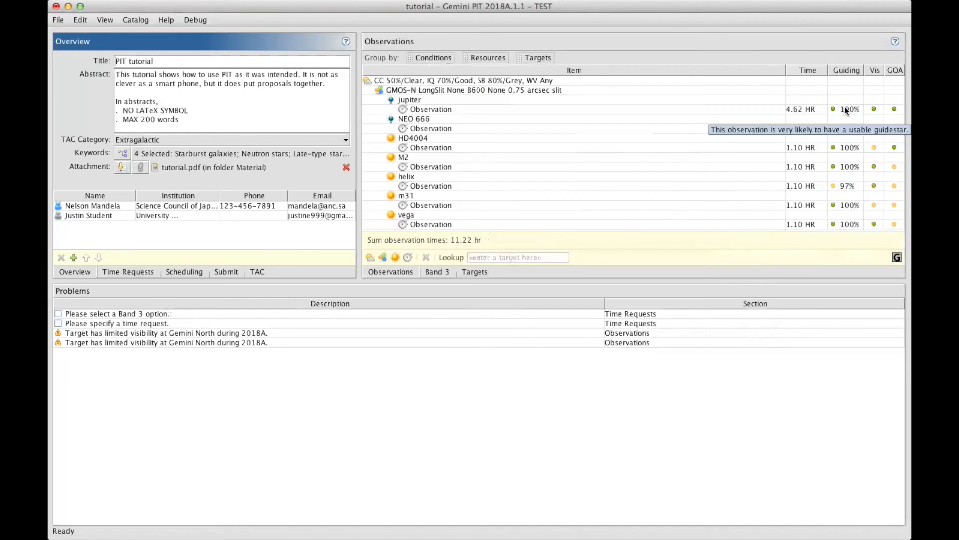
pyautogui.moveTo(850, 138)
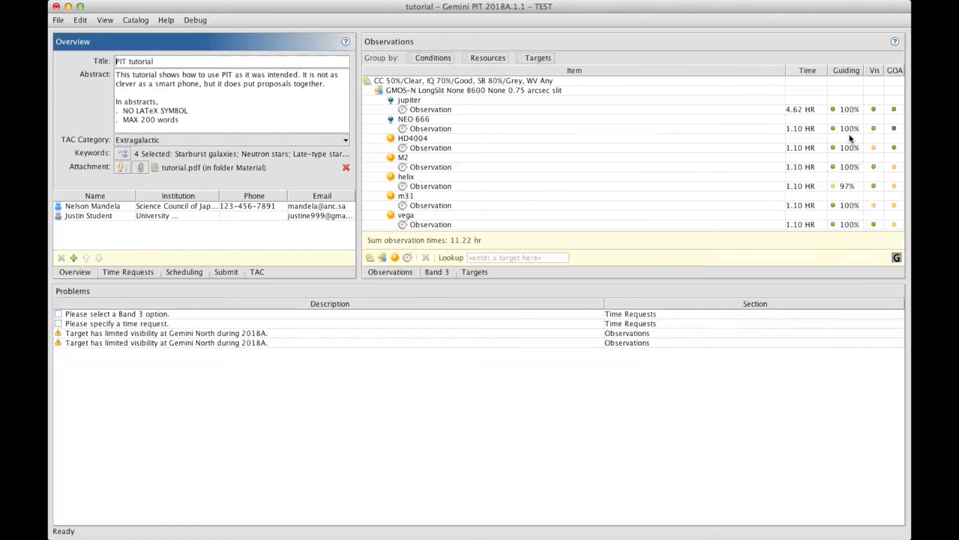
pyautogui.moveTo(847, 186)
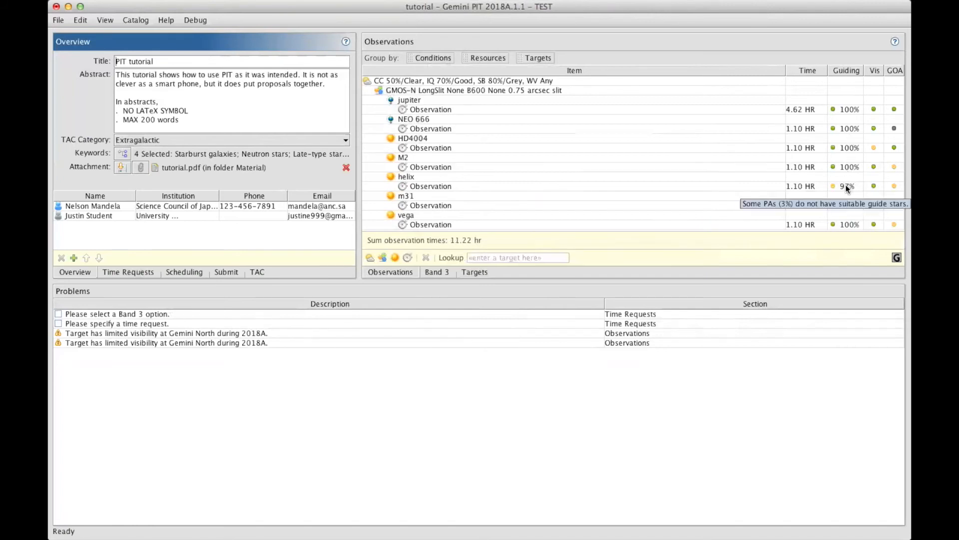
pyautogui.moveTo(868, 143)
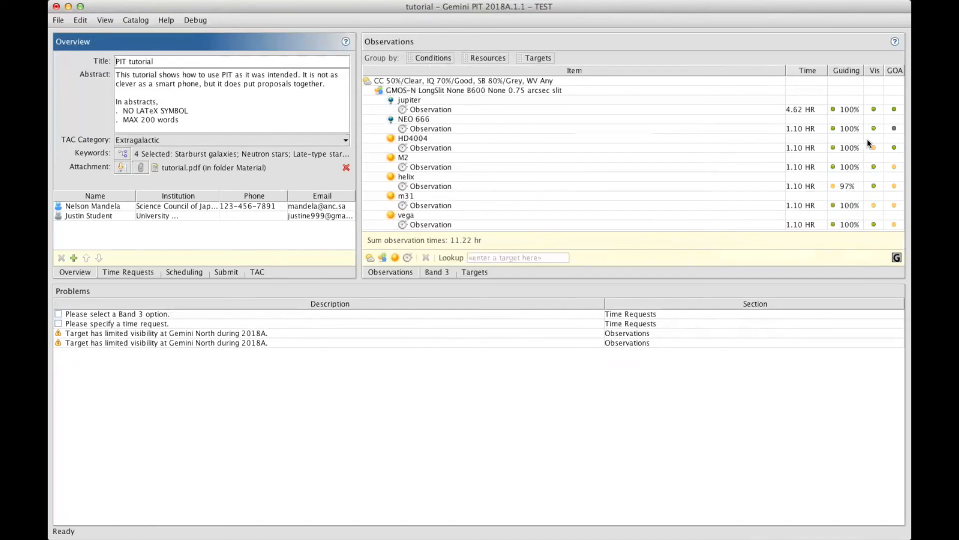
pyautogui.moveTo(876, 159)
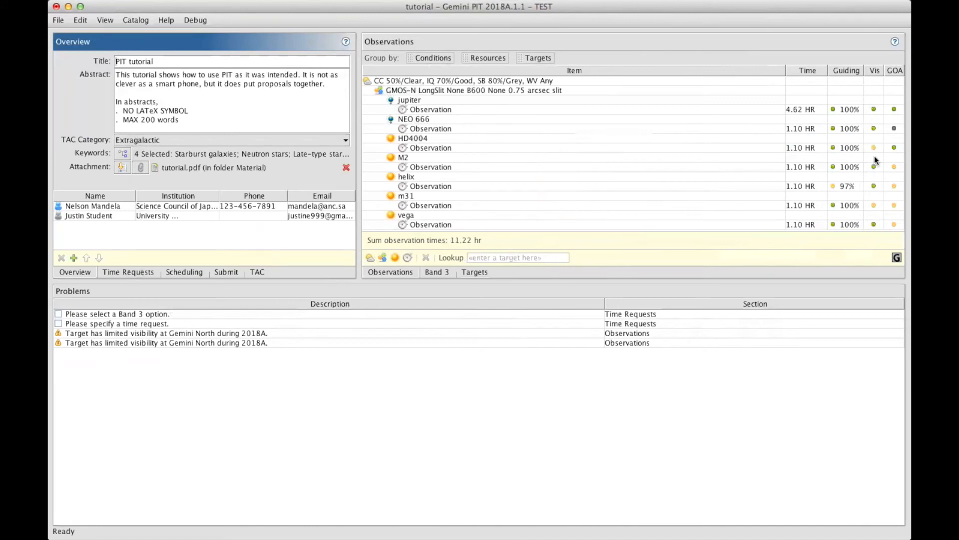
pyautogui.moveTo(876, 119)
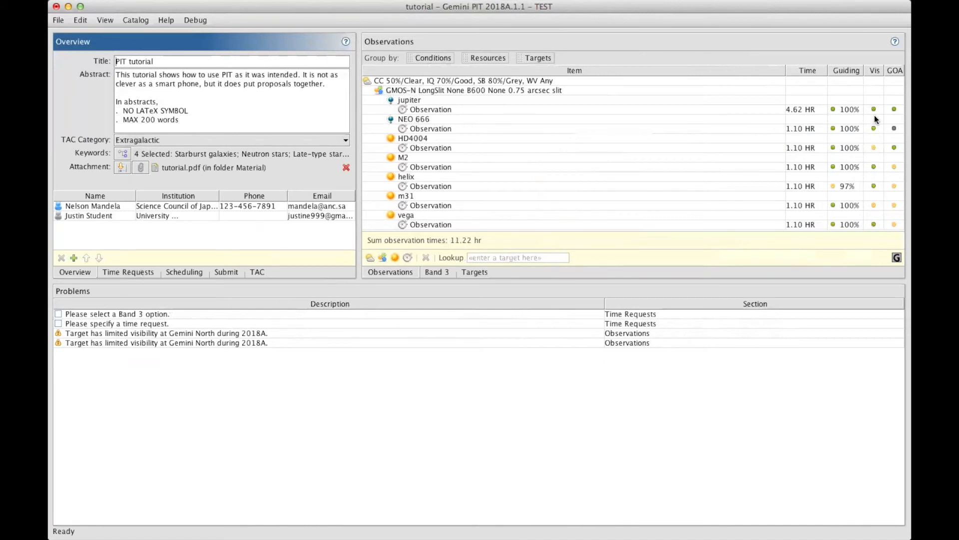
pyautogui.moveTo(876, 190)
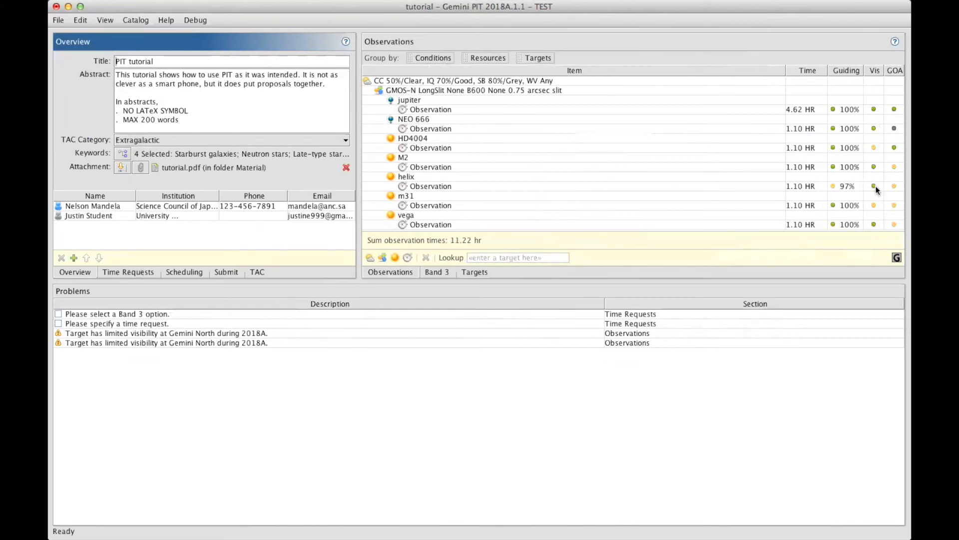
pyautogui.moveTo(875, 146)
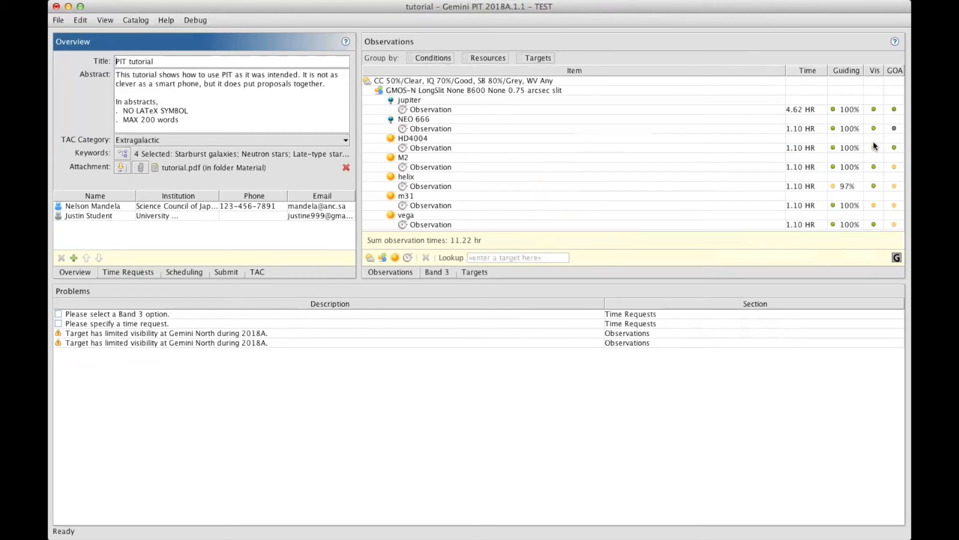
pyautogui.moveTo(875, 148)
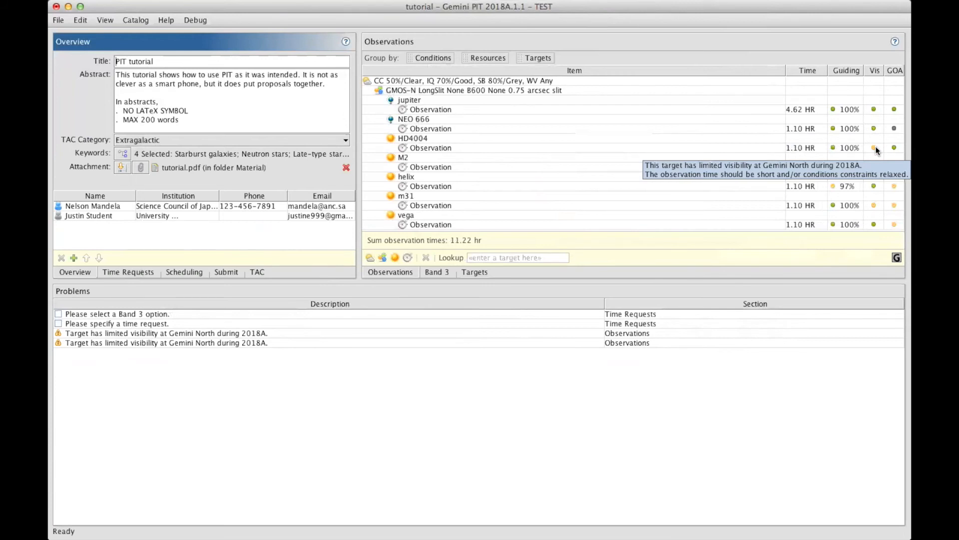
pyautogui.moveTo(897, 173)
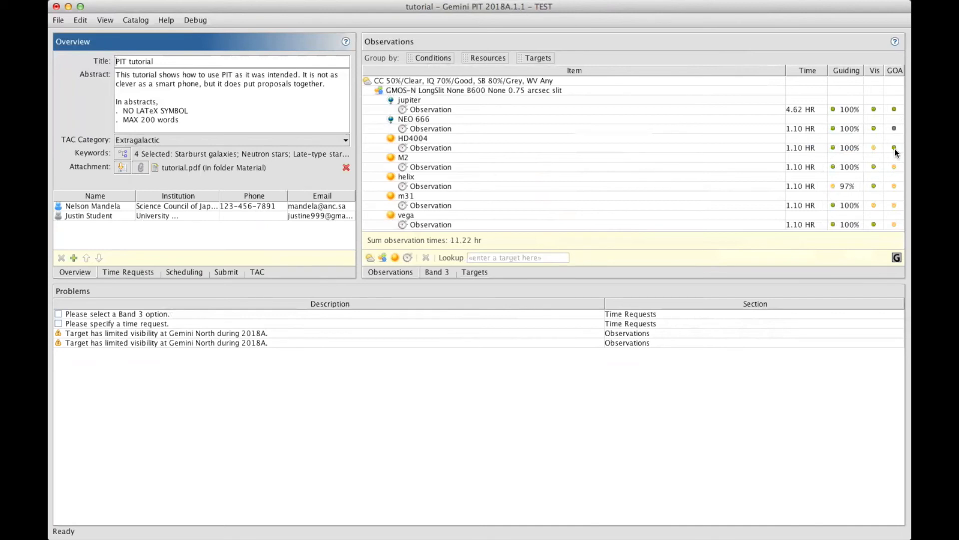
pyautogui.moveTo(894, 148)
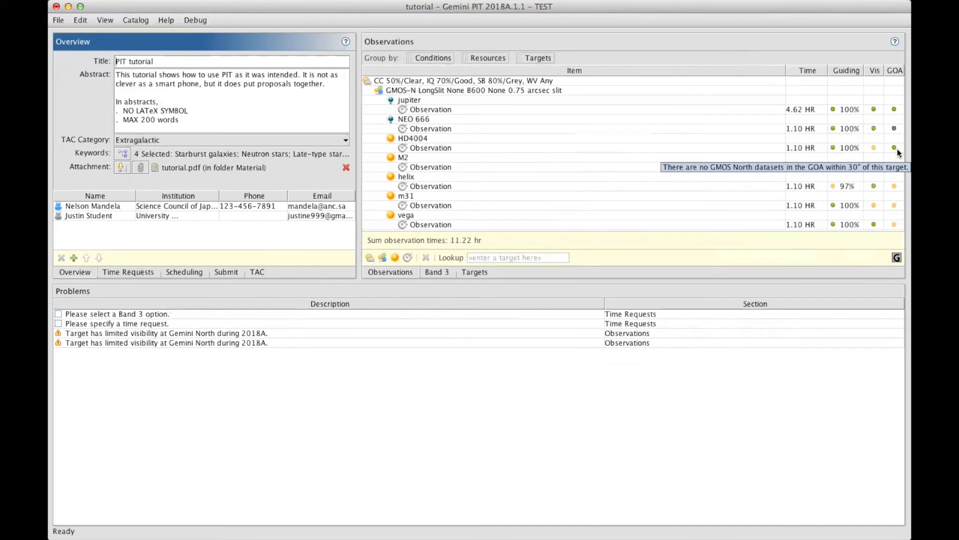
pyautogui.moveTo(893, 148)
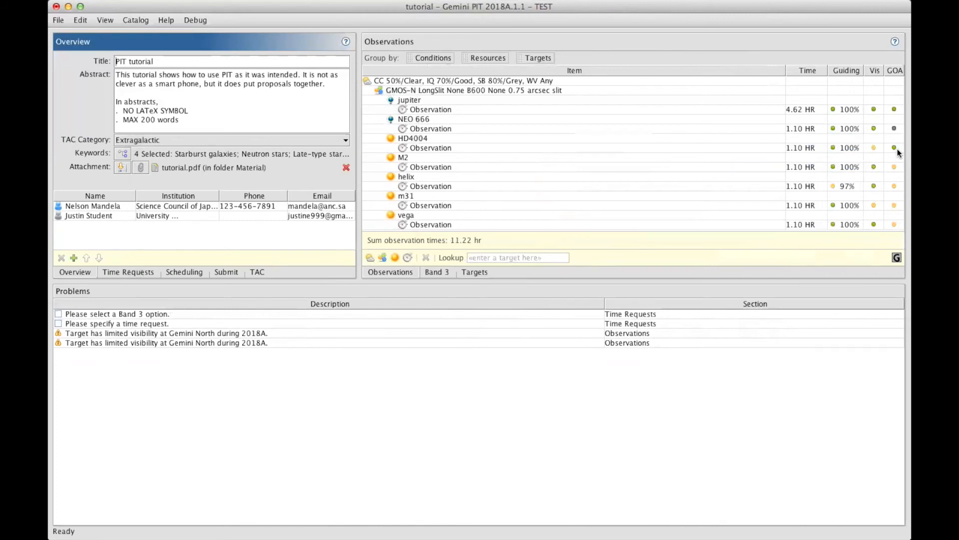
pyautogui.click(431, 166)
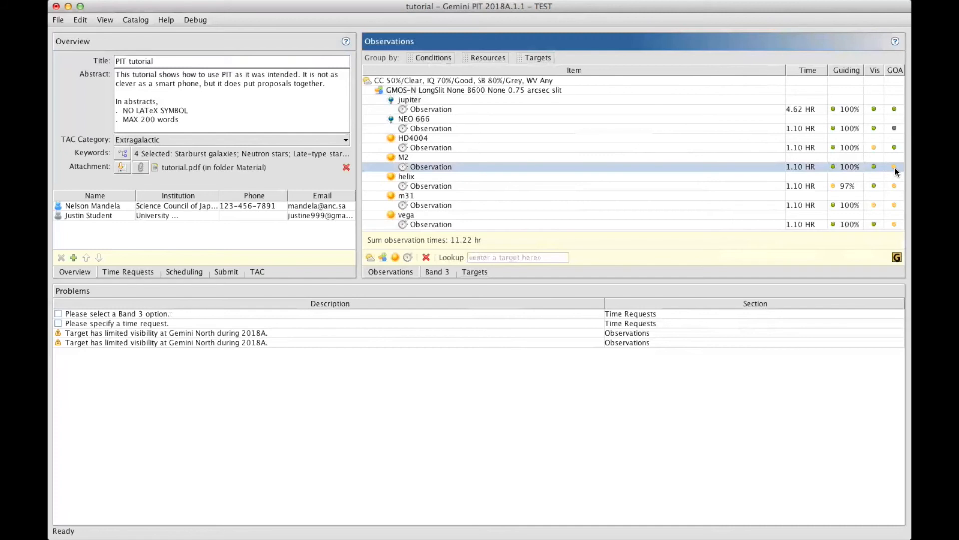
pyautogui.moveTo(894, 167)
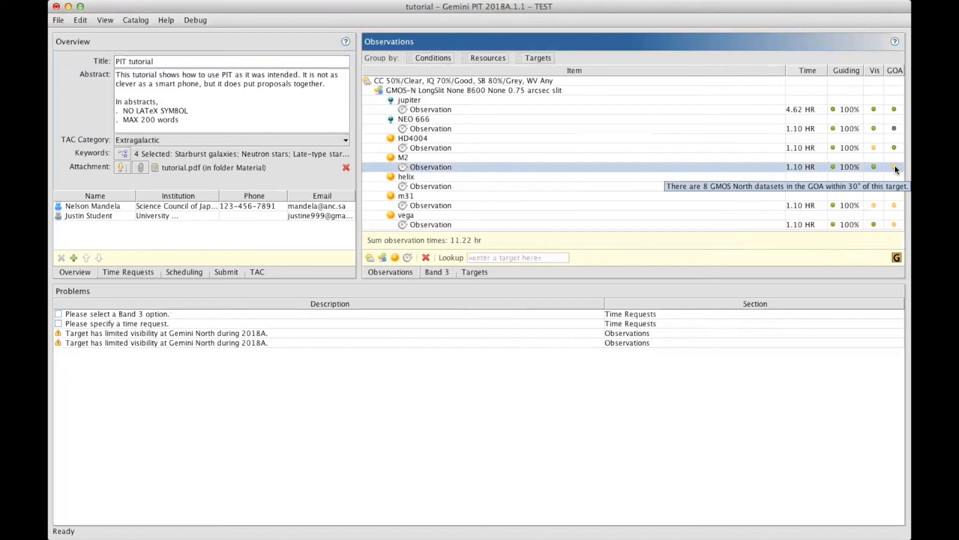
pyautogui.moveTo(896, 170)
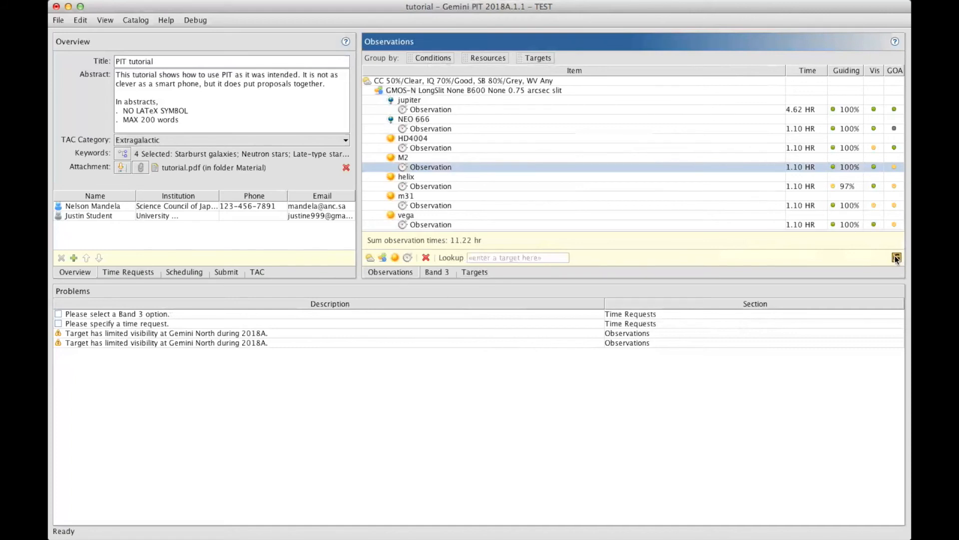
pyautogui.moveTo(896, 257)
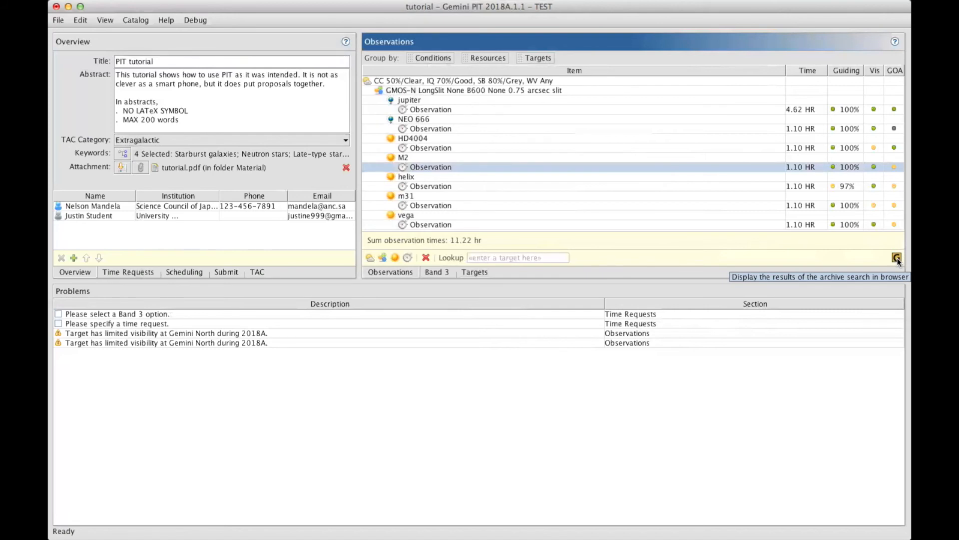
pyautogui.moveTo(893, 167)
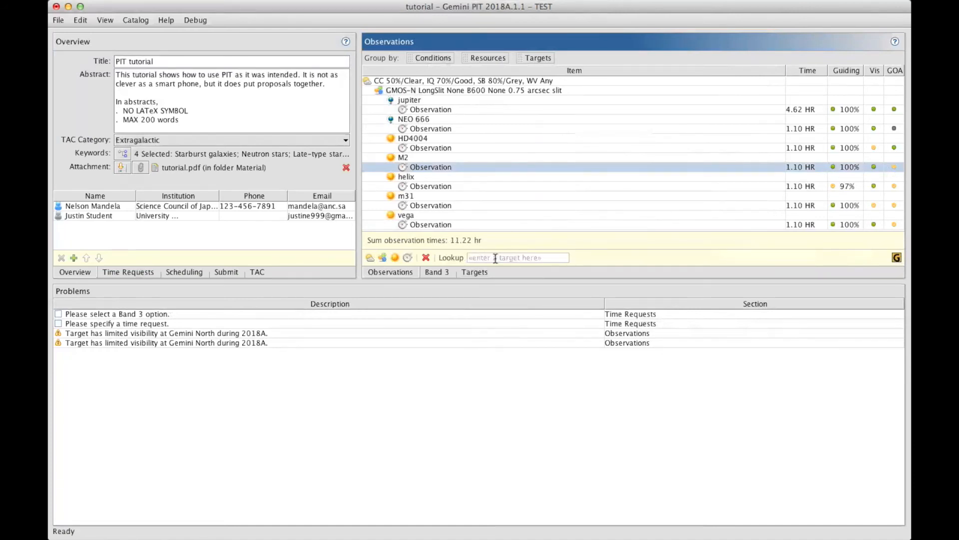
pyautogui.moveTo(493, 319)
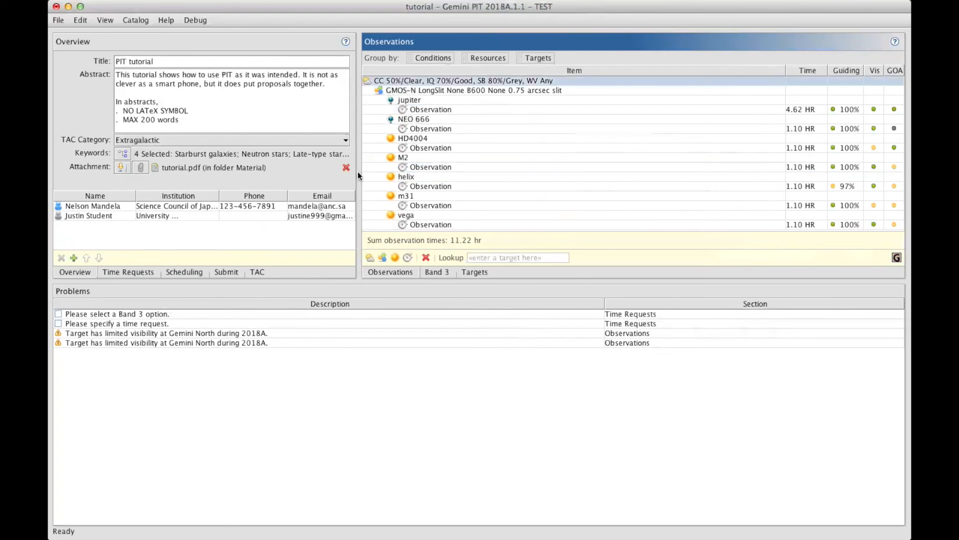
# Add a new observing-conditions group with CC Any, IQ Any, SB Any/Bright, WV Any.
pyautogui.click(370, 257)
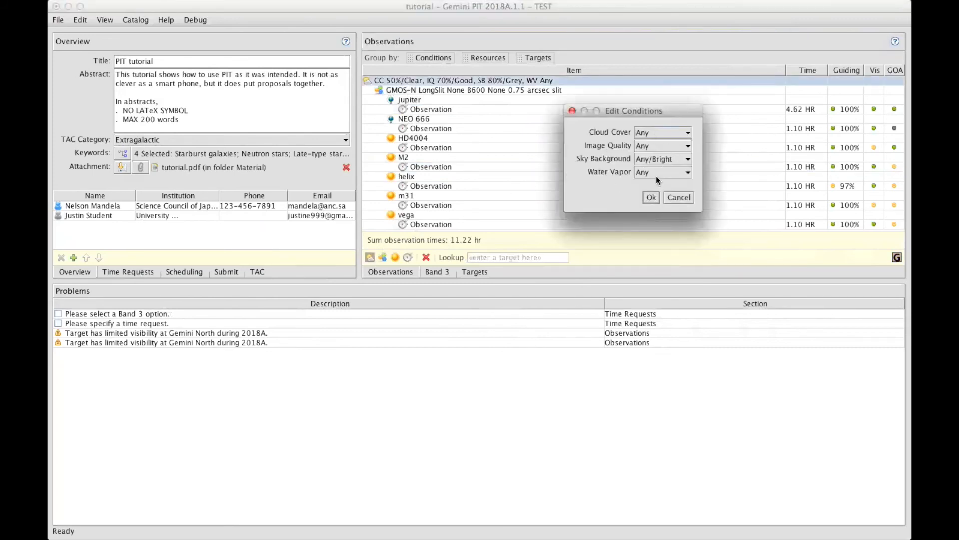
pyautogui.moveTo(651, 197)
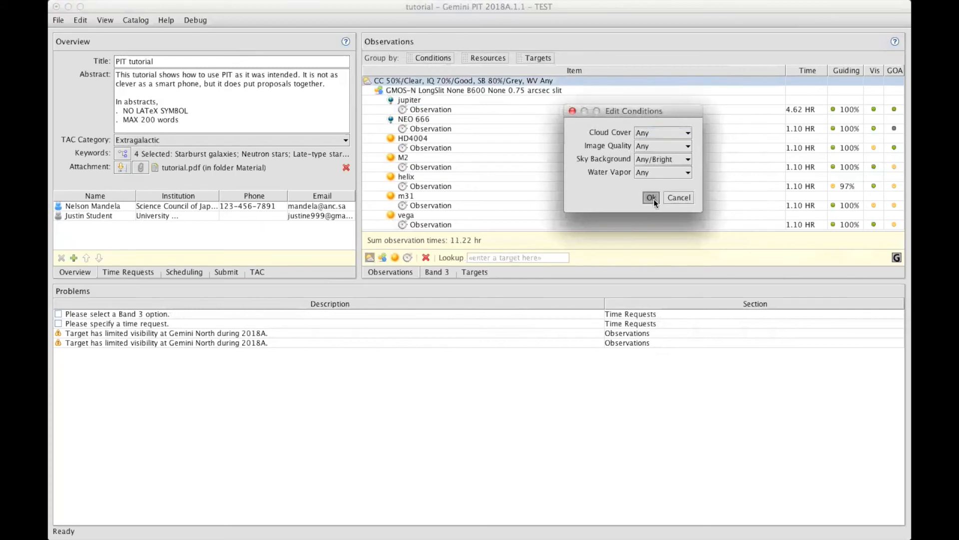
pyautogui.click(651, 198)
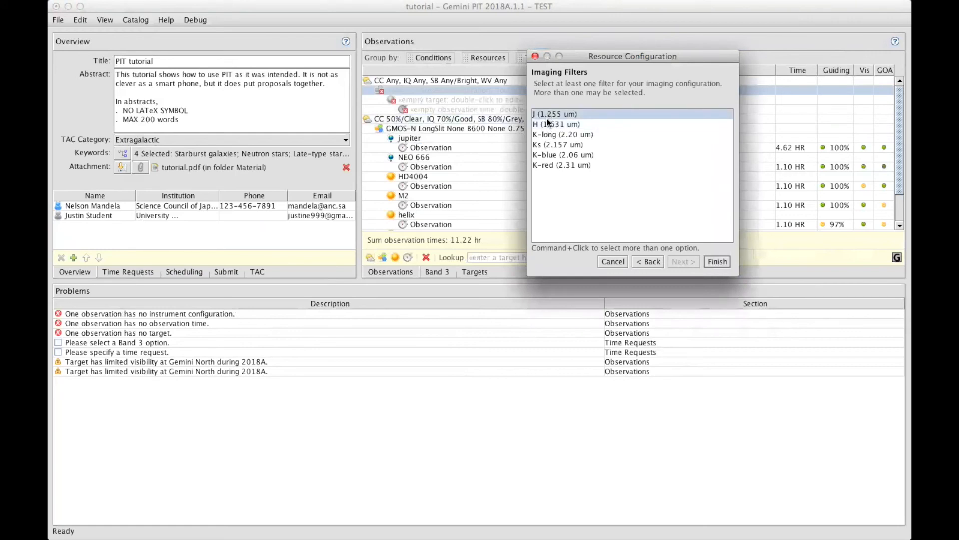
# Finish the Flamingos2 imaging resource with the J, H and K-long filters.
pyautogui.click(555, 123)
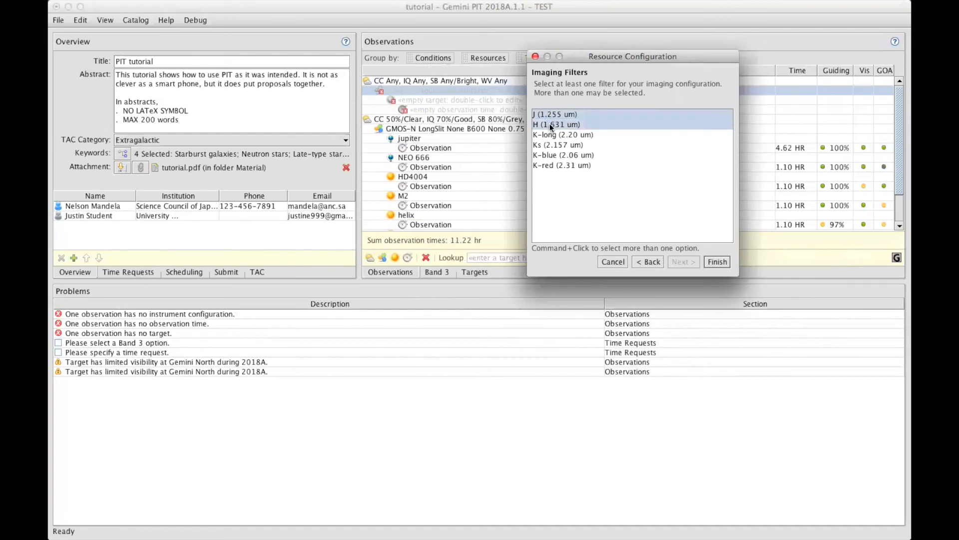
pyautogui.click(556, 134)
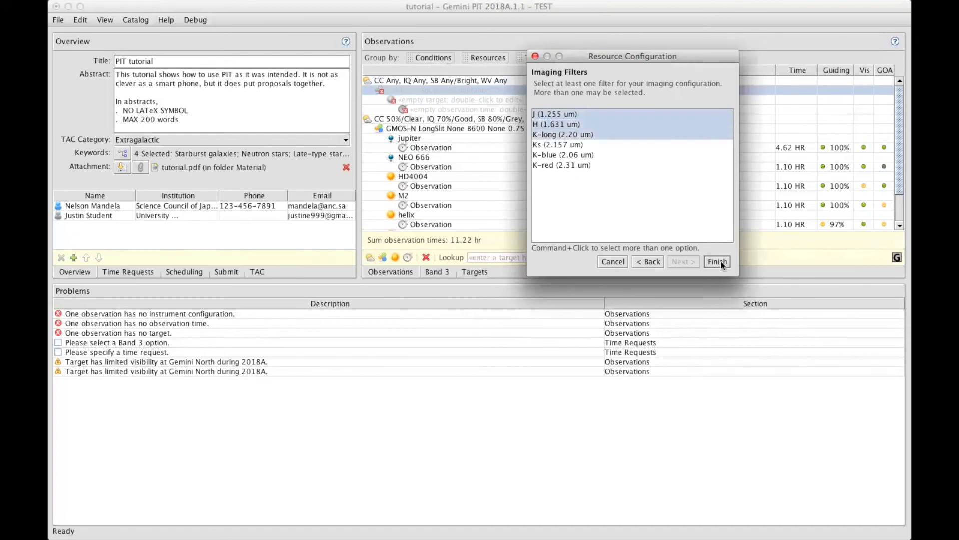
pyautogui.click(716, 260)
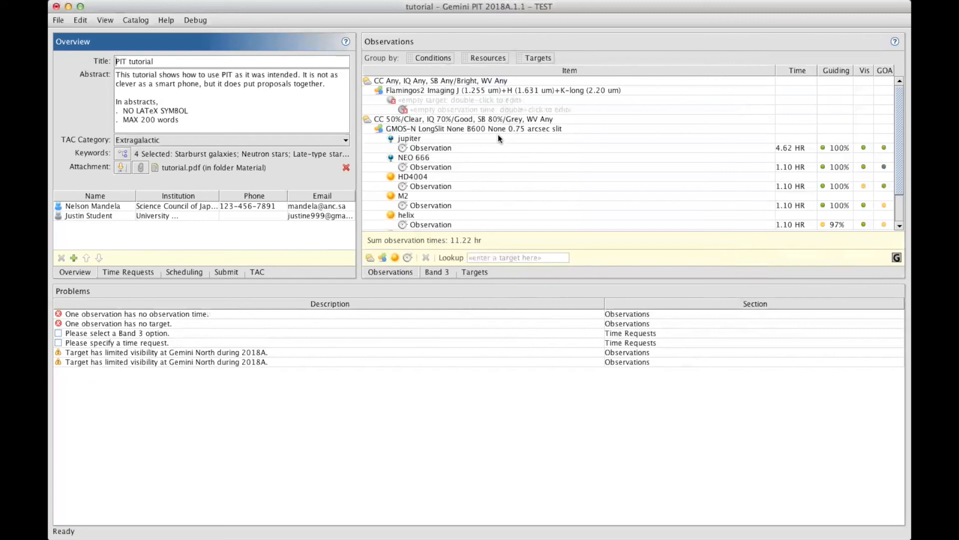
pyautogui.moveTo(457, 277)
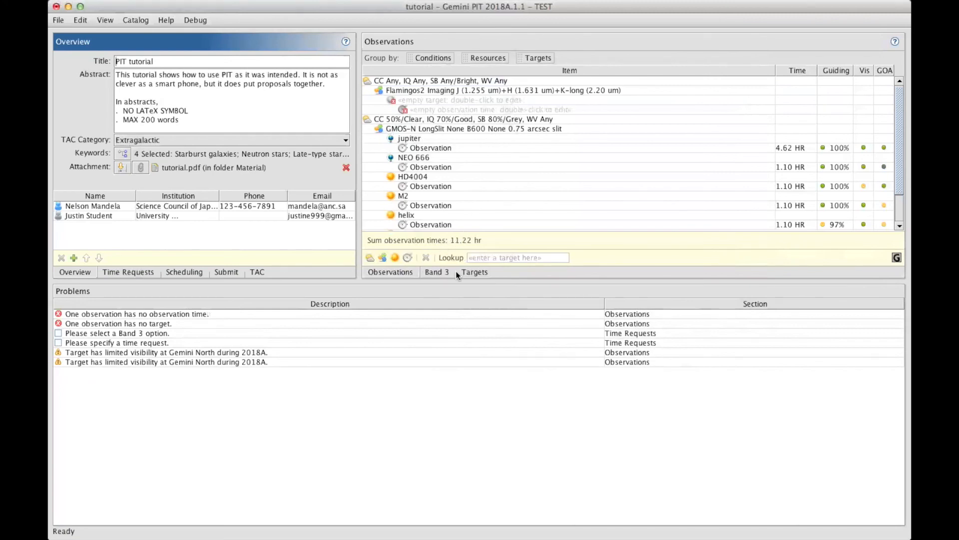
pyautogui.click(474, 272)
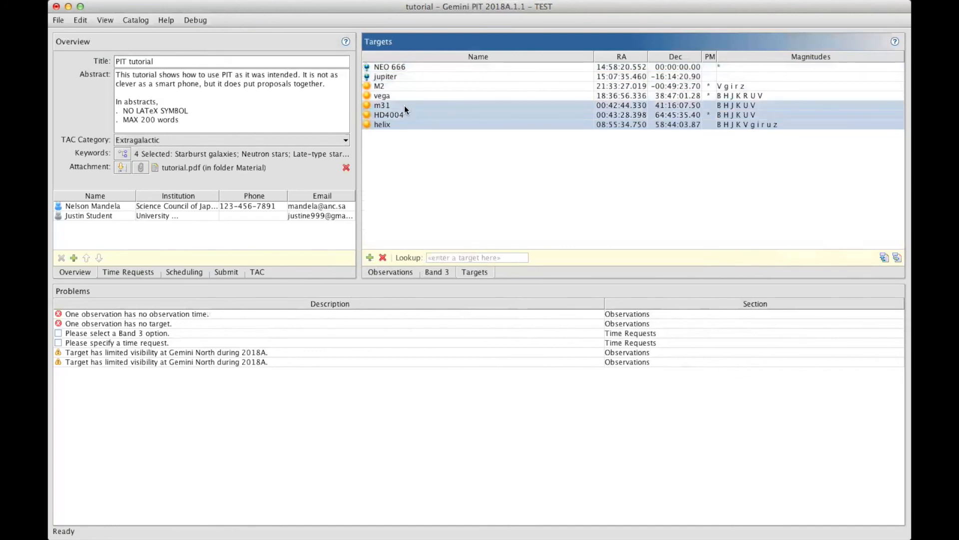
# Set m31's observation time in the imaging block, bringing the total to 14.52 hr.
pyautogui.click(80, 20)
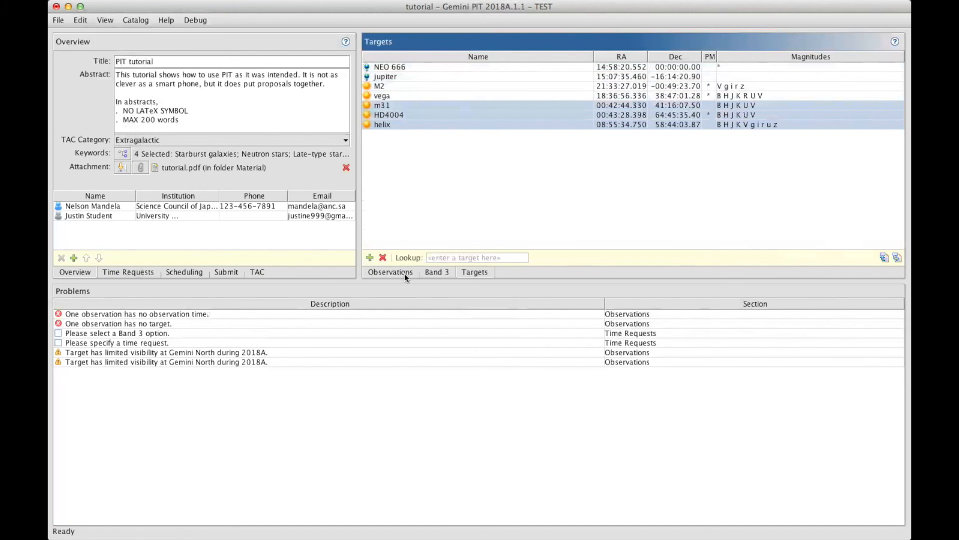
pyautogui.click(391, 272)
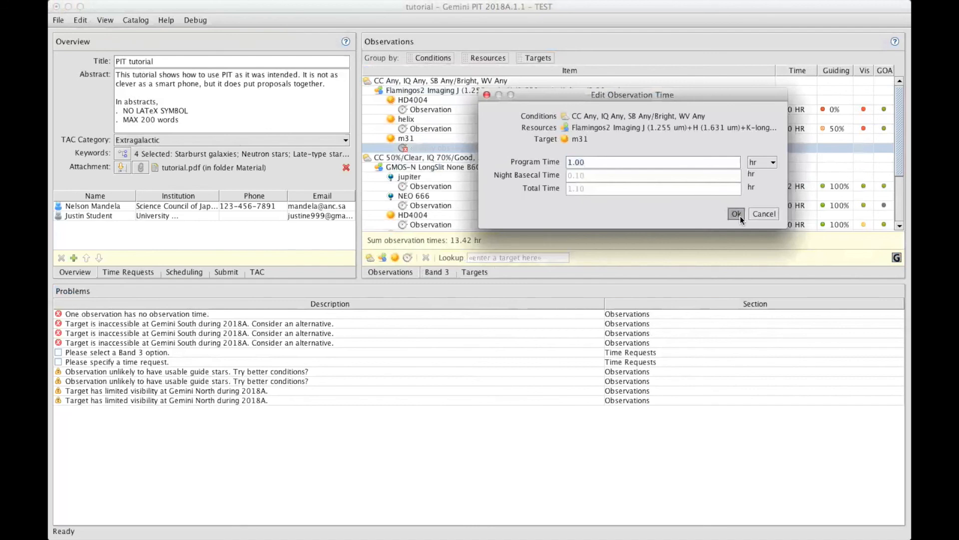
pyautogui.click(737, 214)
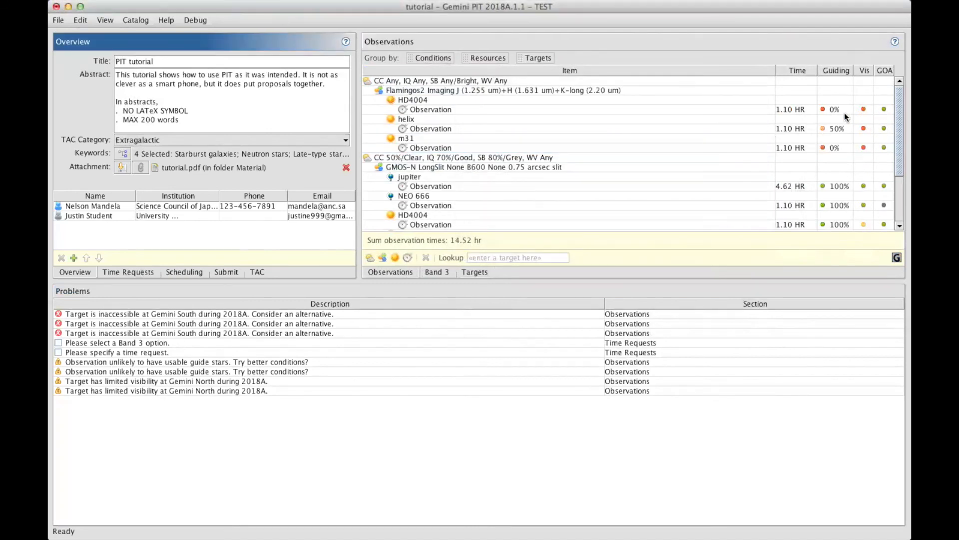
pyautogui.moveTo(418, 153)
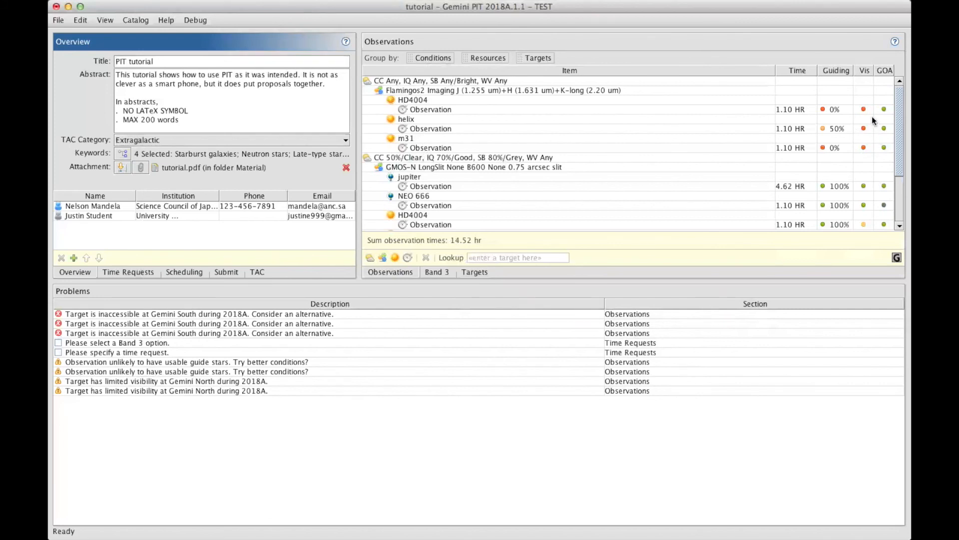
pyautogui.moveTo(514, 114)
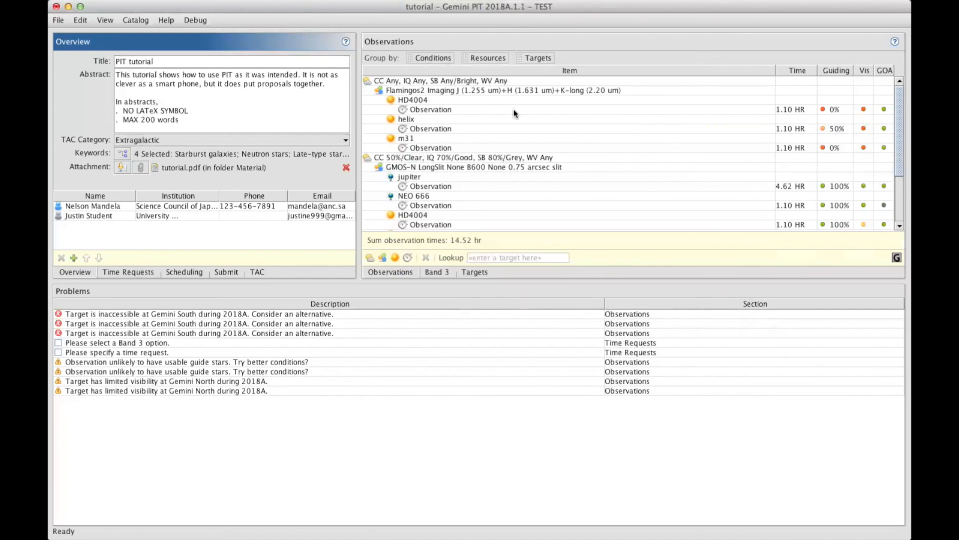
pyautogui.moveTo(452, 118)
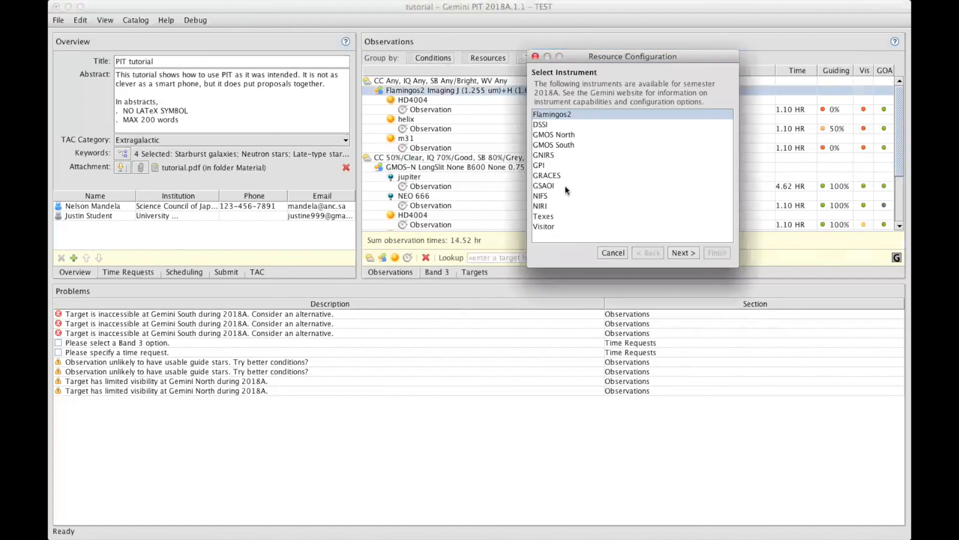
pyautogui.moveTo(549, 156)
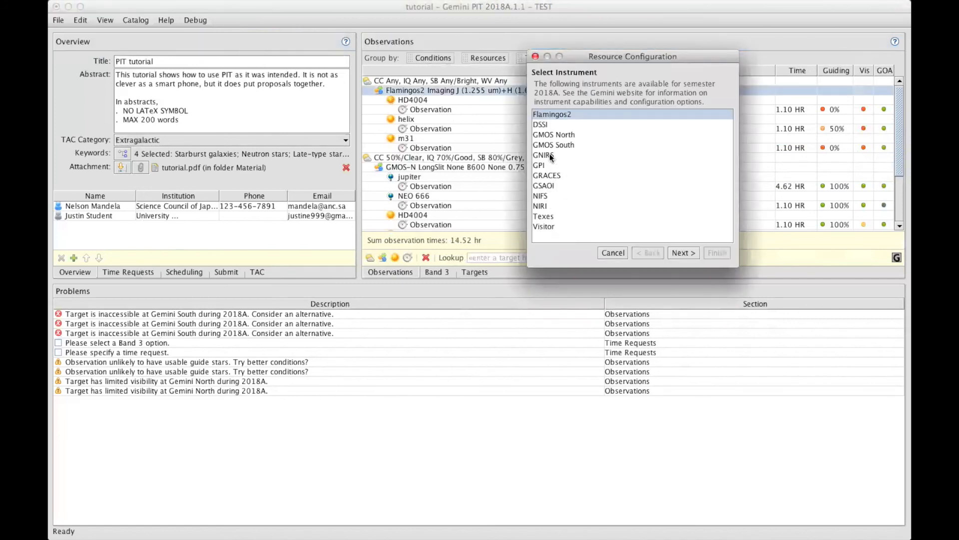
# Switch the imaging block to NIRI with no adaptive optics, the f/6 camera and J, H, K filters.
pyautogui.click(683, 251)
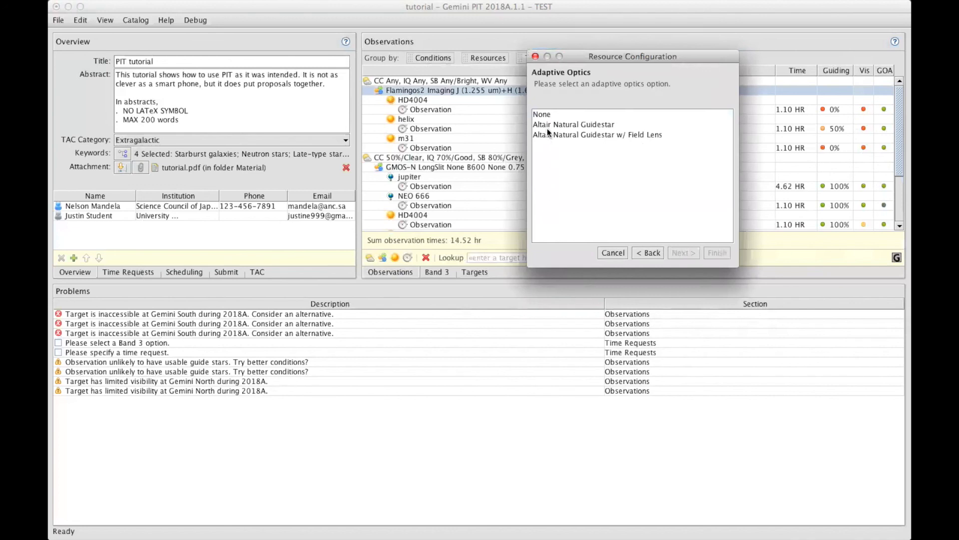
pyautogui.click(683, 252)
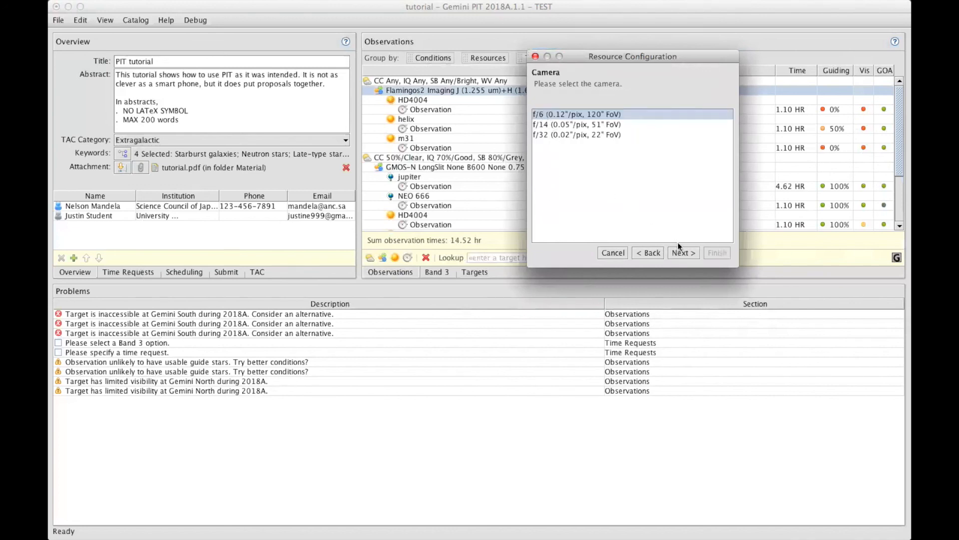
pyautogui.click(683, 252)
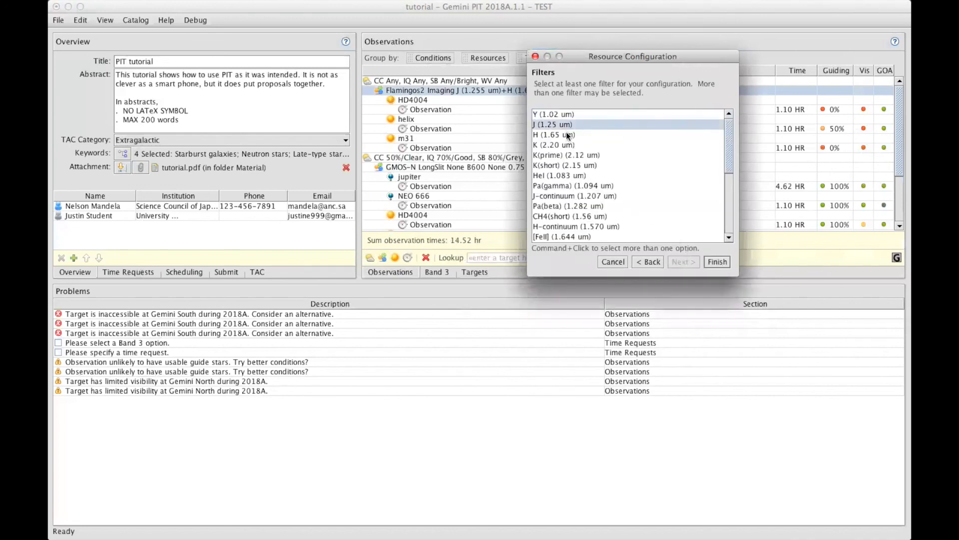
pyautogui.click(717, 261)
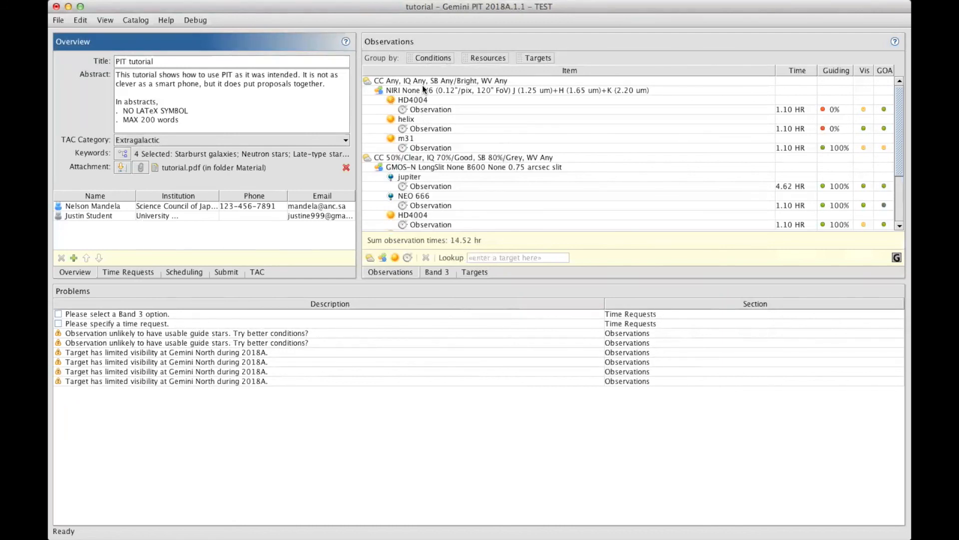
# Set the NIRI block's cloud cover condition to 80%/Cloudy.
pyautogui.doubleClick(441, 80)
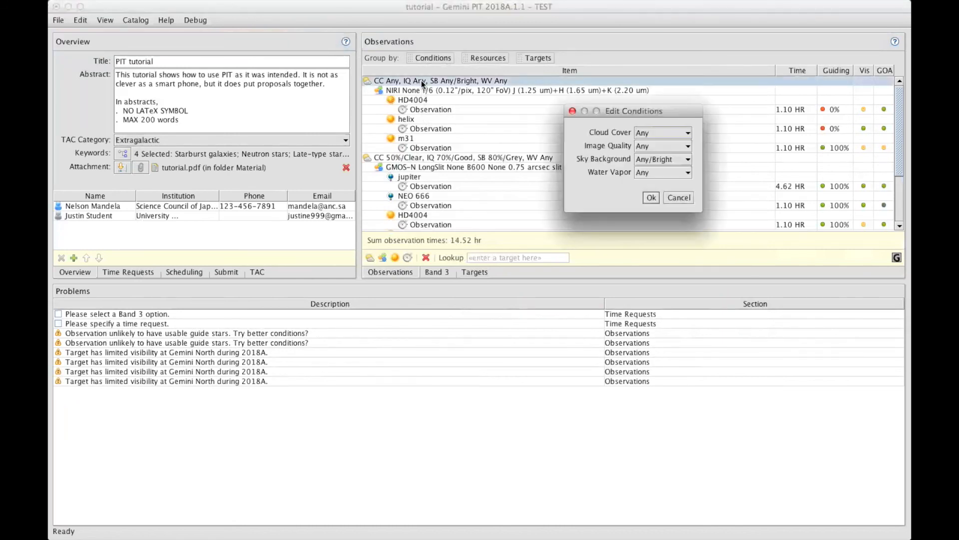
pyautogui.click(687, 133)
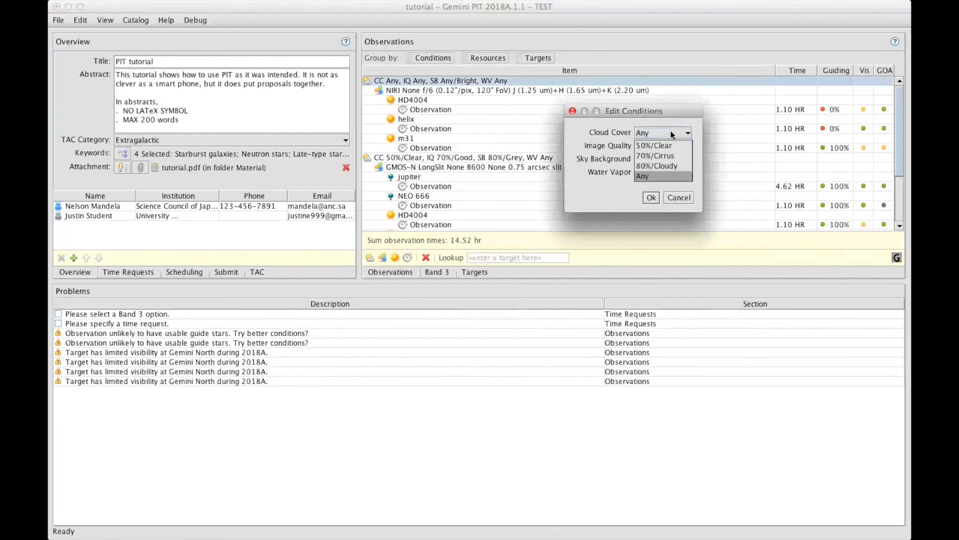
pyautogui.click(658, 166)
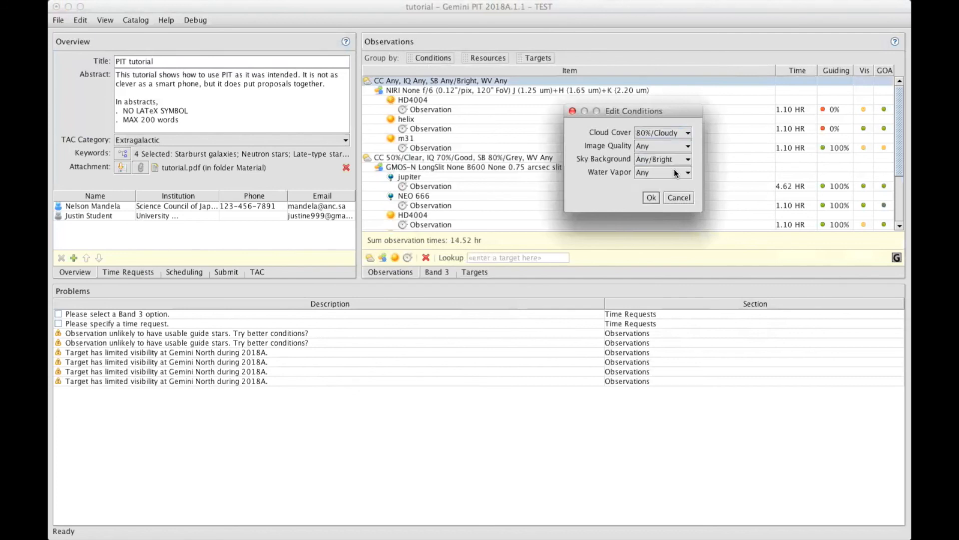
pyautogui.click(650, 197)
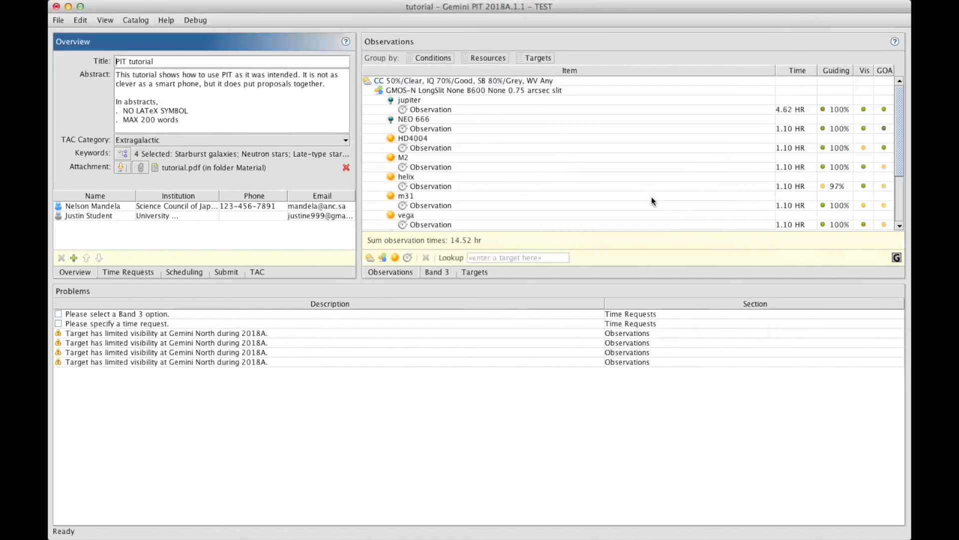
pyautogui.scroll(-3)
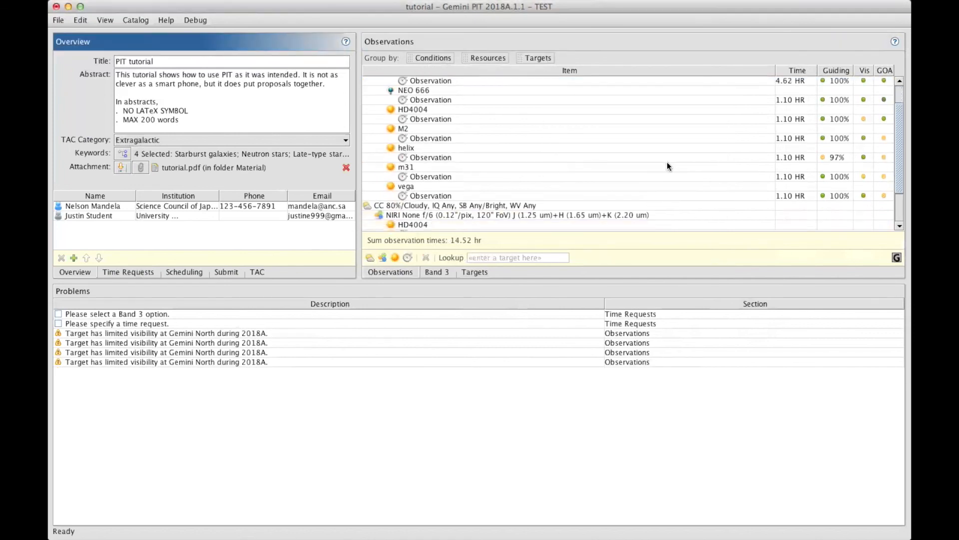
pyautogui.scroll(-3)
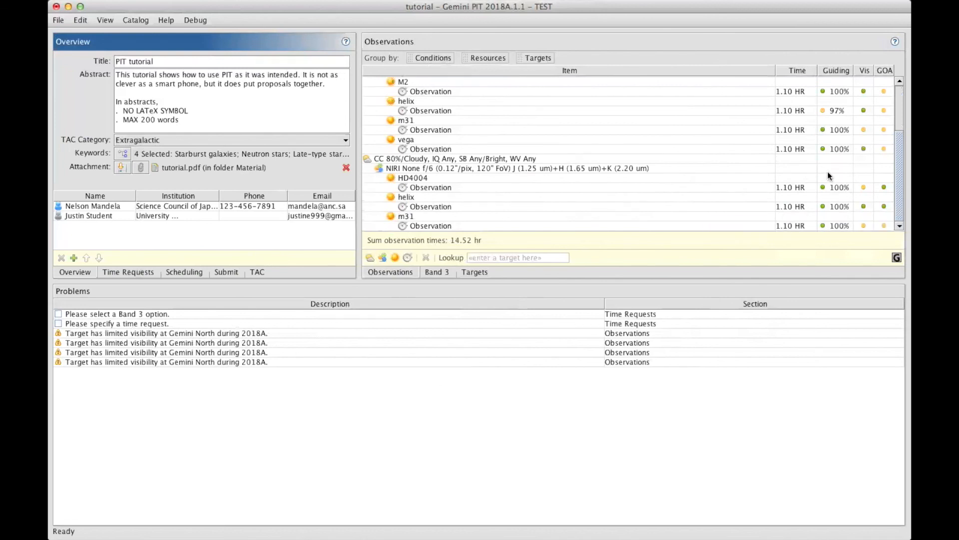
pyautogui.moveTo(838, 193)
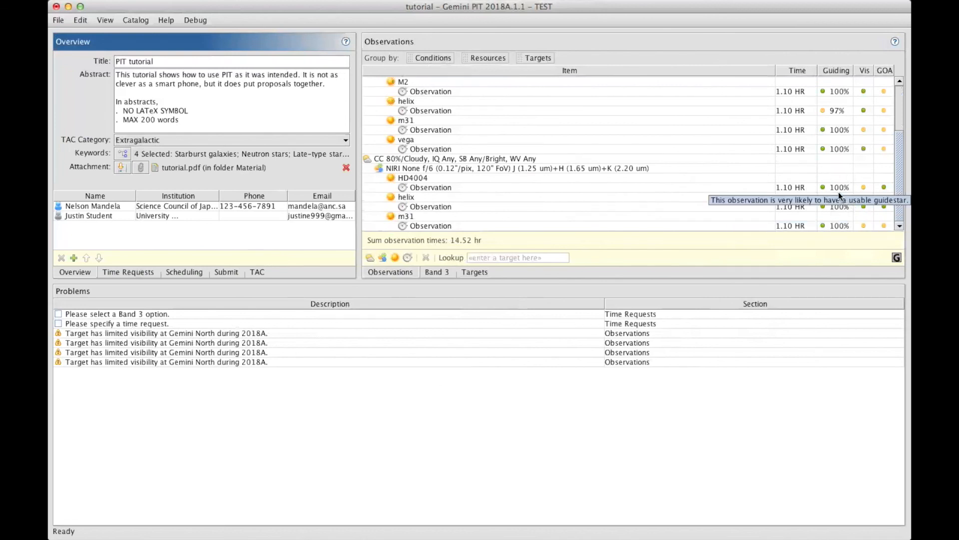
pyautogui.moveTo(754, 176)
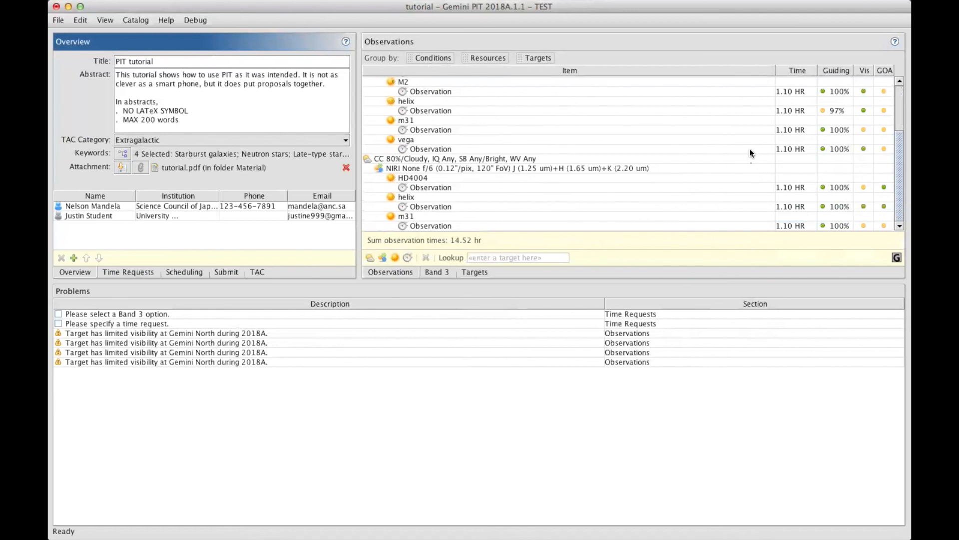
pyautogui.moveTo(481, 233)
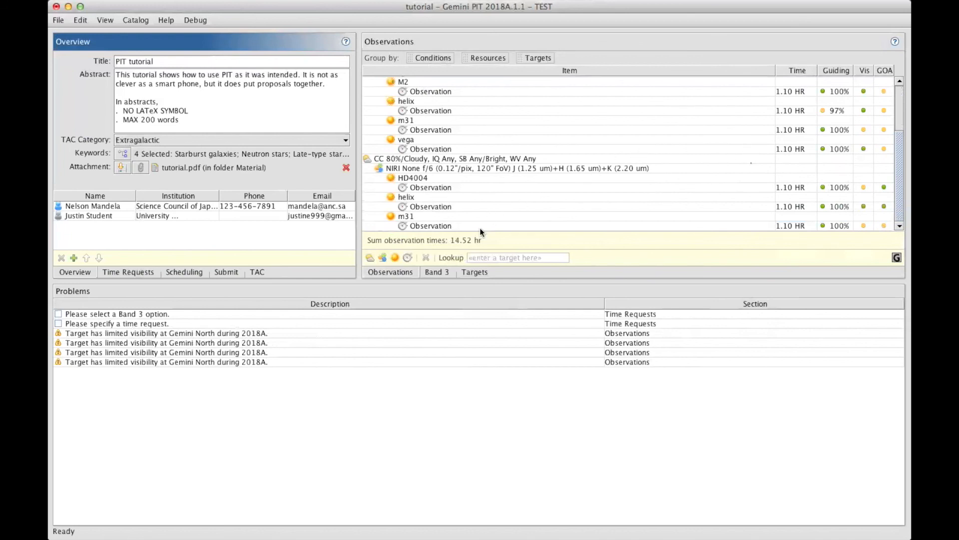
# Review the target export preferences for the seven targets and cancel without exporting.
pyautogui.click(474, 271)
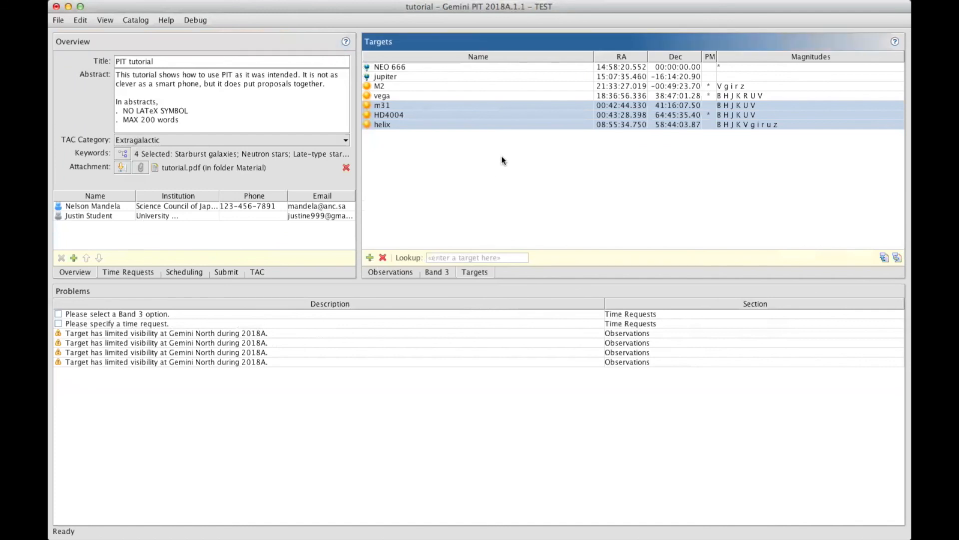
pyautogui.moveTo(484, 162)
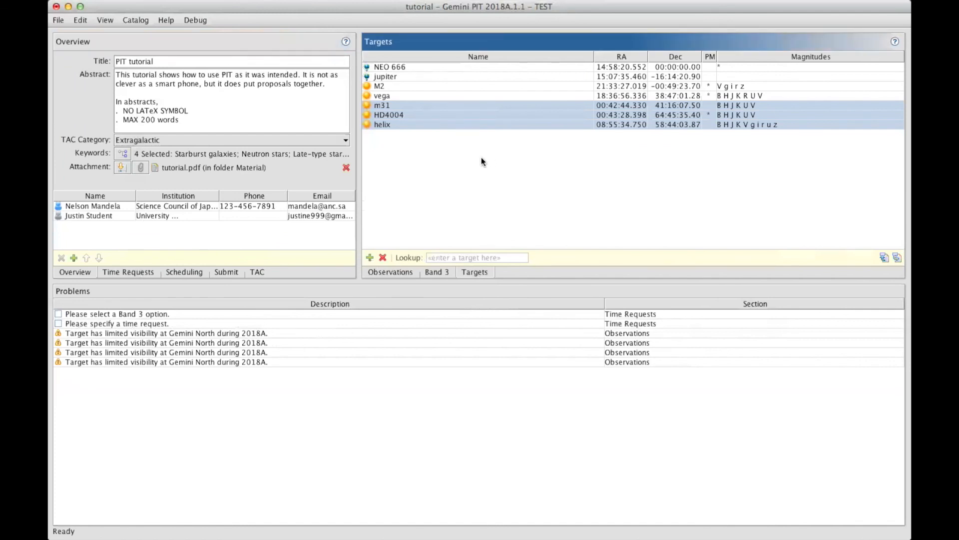
pyautogui.moveTo(892, 245)
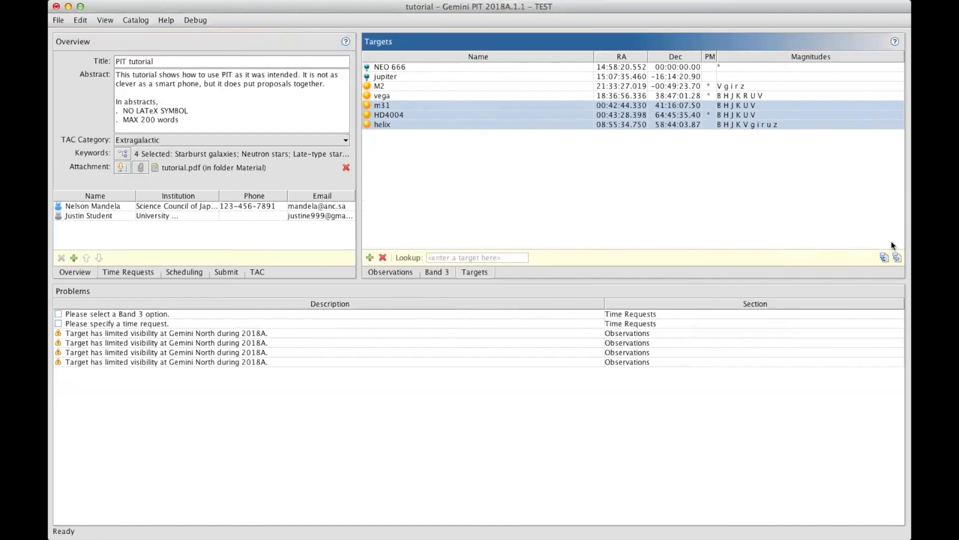
pyautogui.click(884, 257)
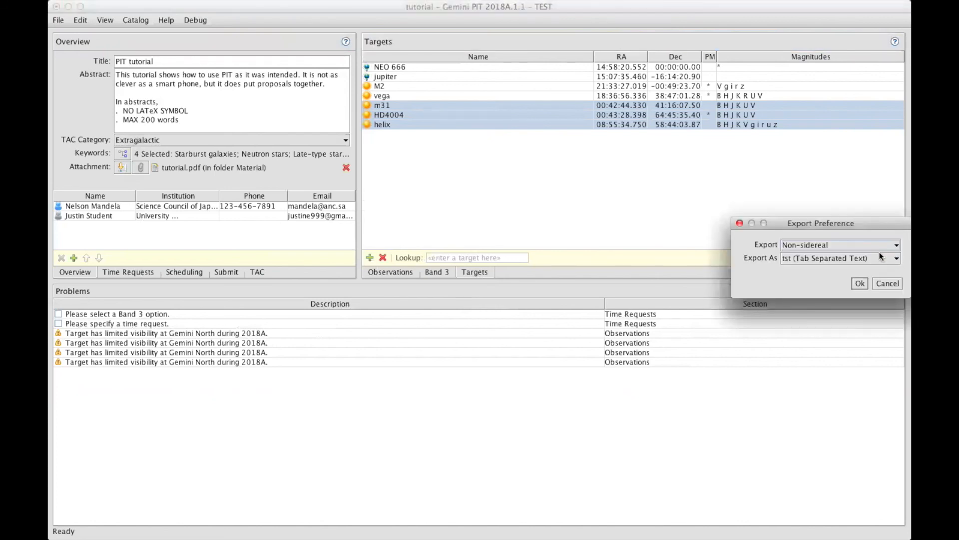
pyautogui.moveTo(853, 256)
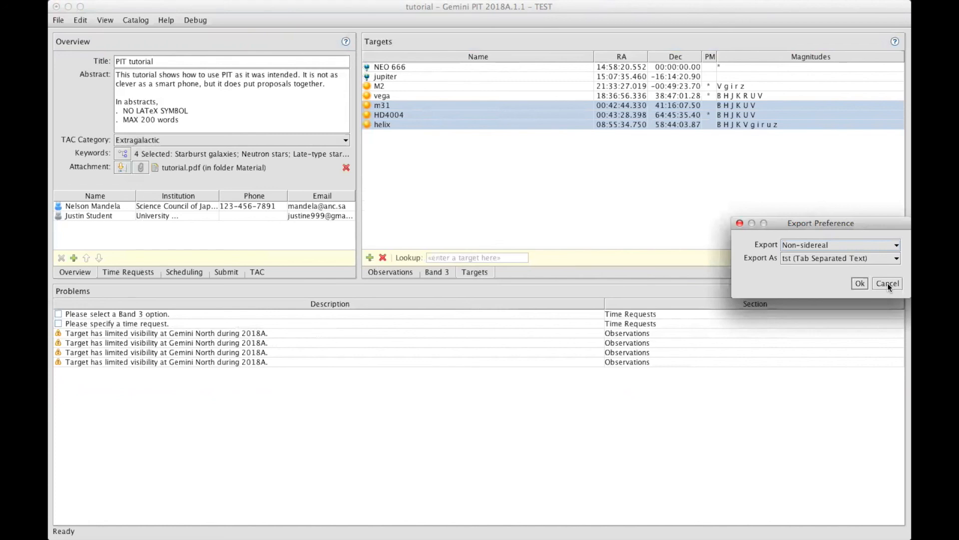
pyautogui.click(887, 283)
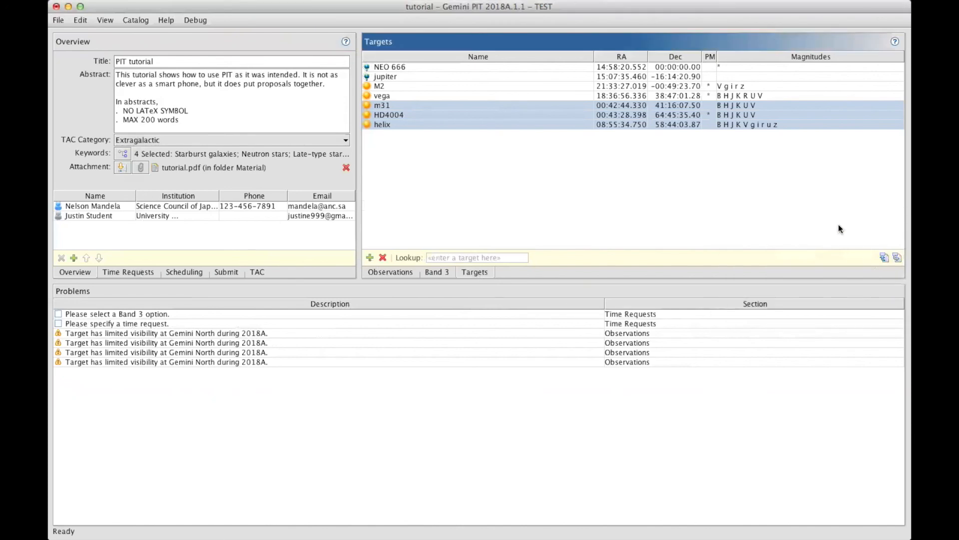